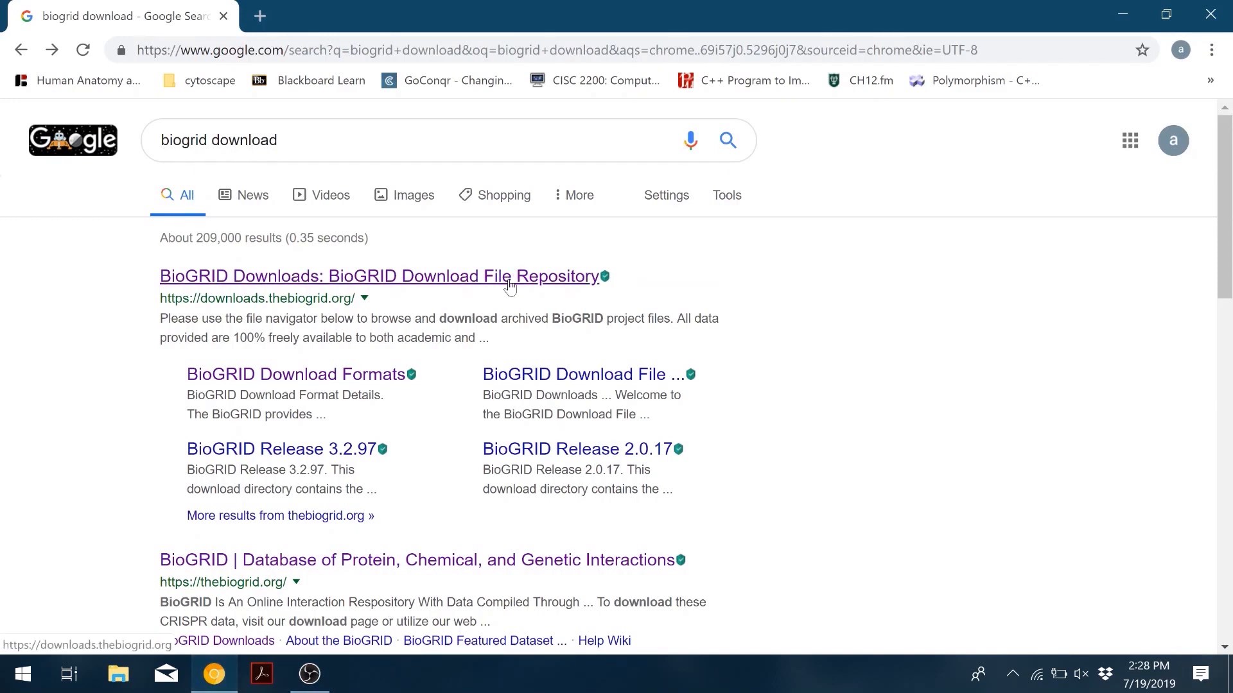
Step: Download BIOGRID-ORGANISM-3.5.174.psi25.zip from the BioGRID 3.5.174 release archive and open it
click(380, 276)
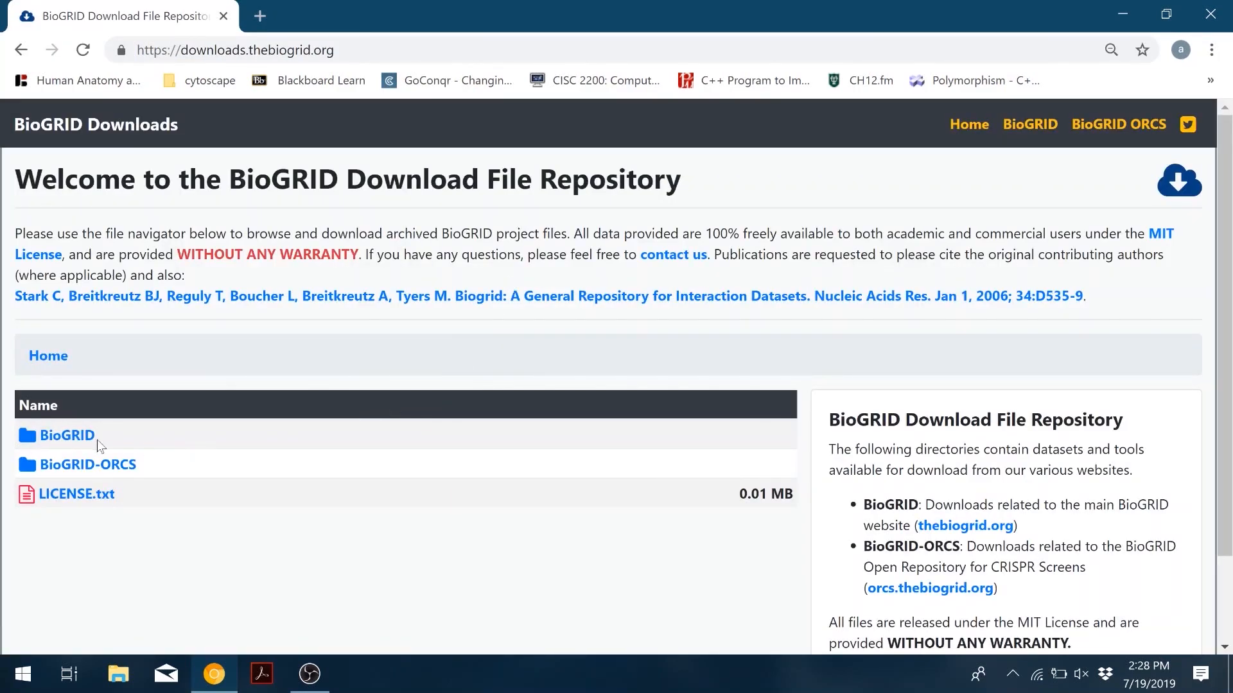
click(67, 434)
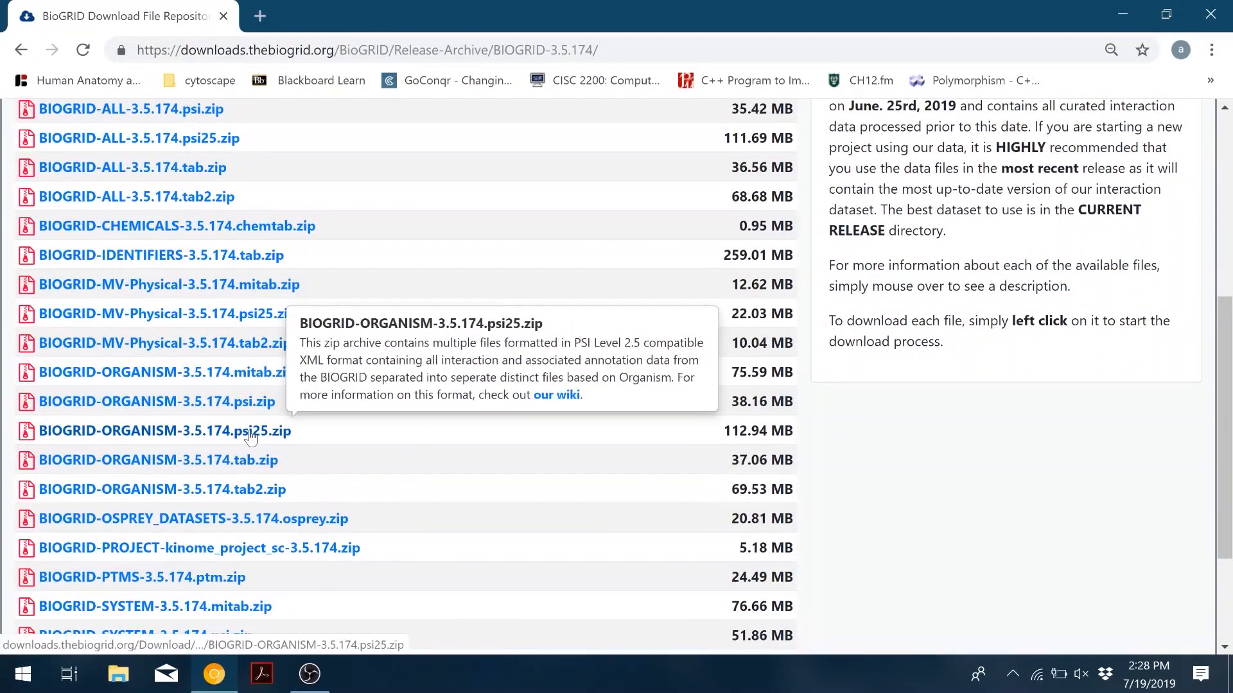
click(163, 431)
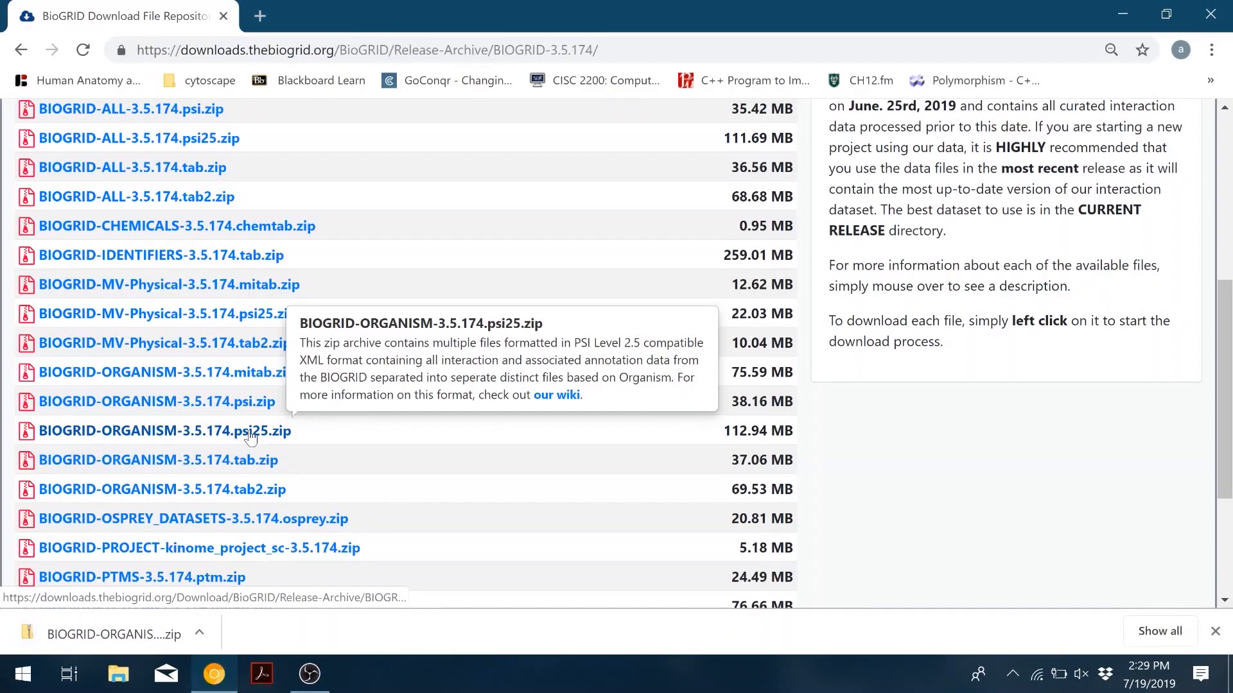
click(118, 674)
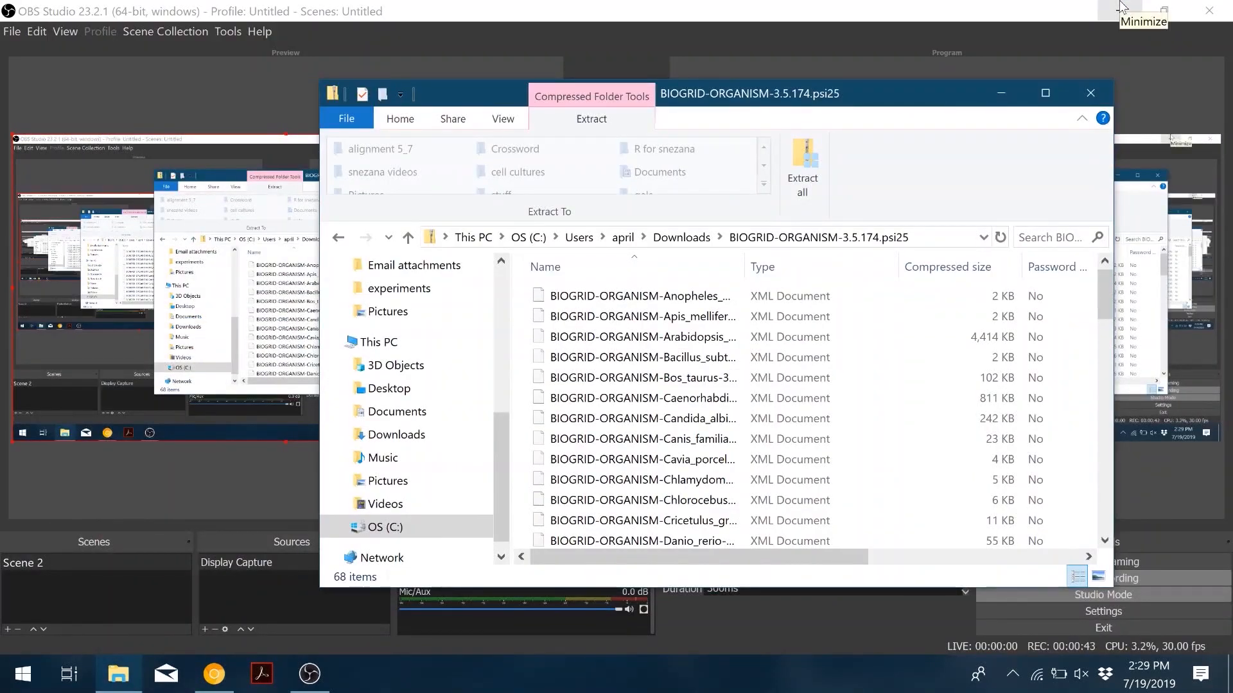
Step: Copy the Homo sapiens XML file from the opened archive onto the desktop
click(1142, 11)
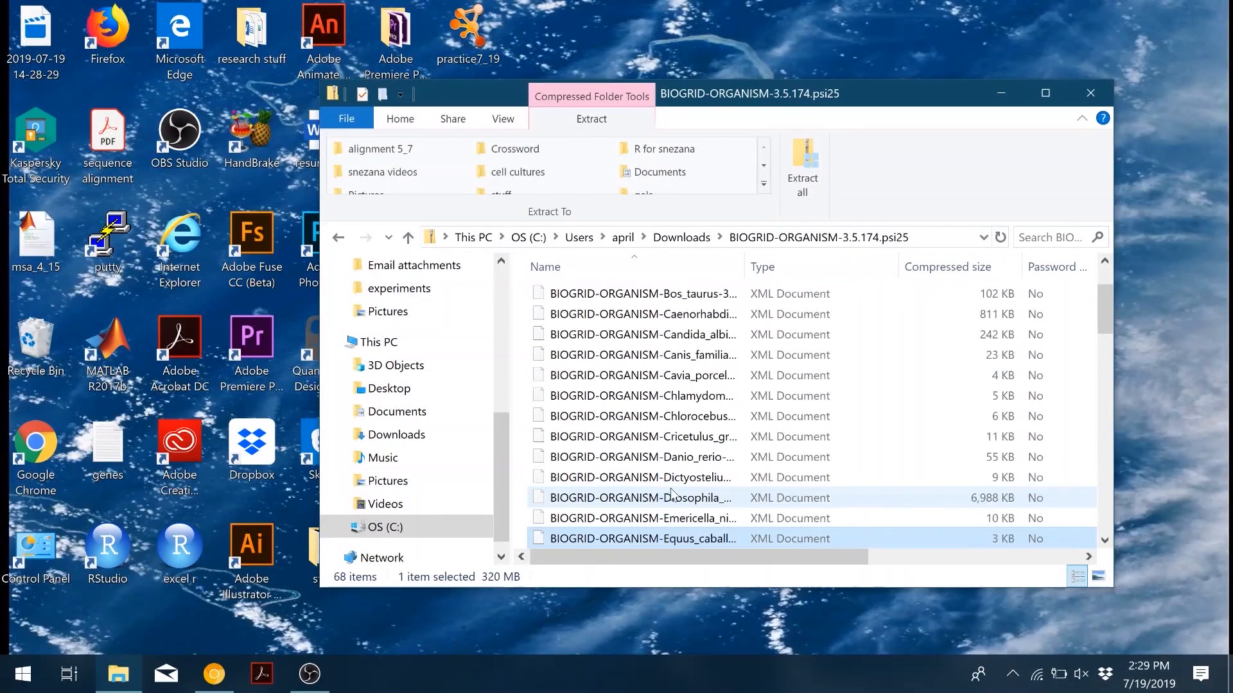
scroll(down, 3)
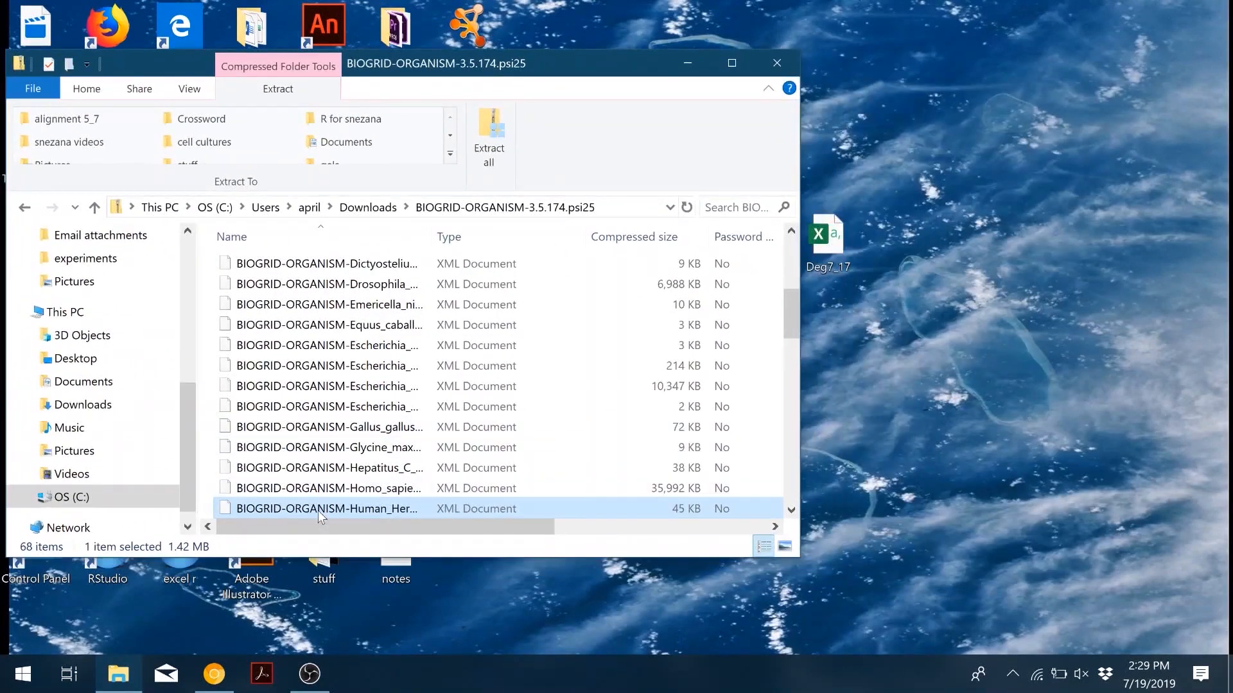
click(327, 488)
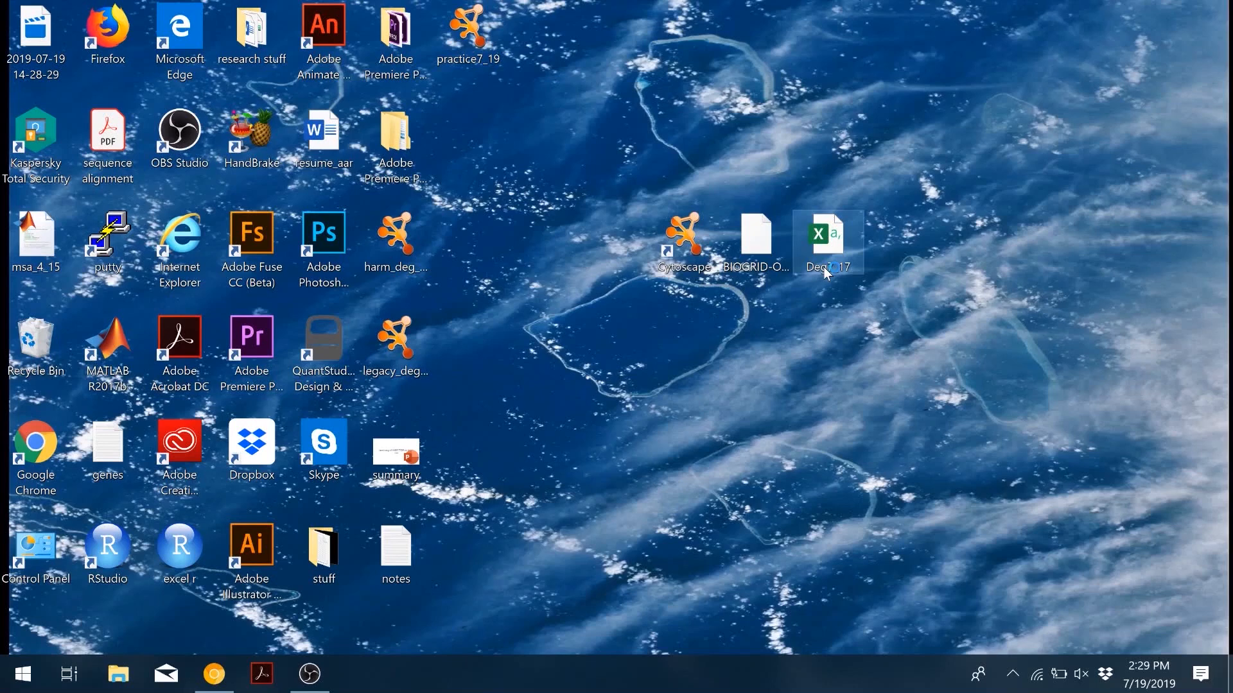
Step: Launch Cytoscape from its desktop shortcut into an empty new session
double_click(826, 235)
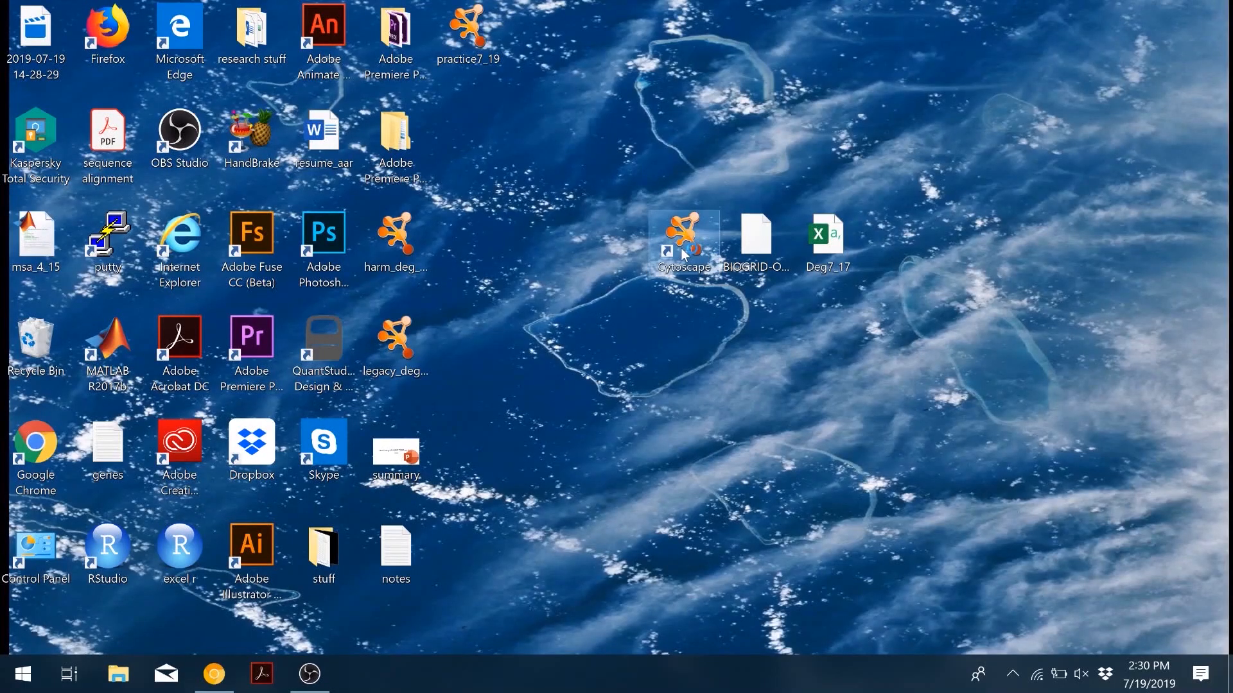
double_click(683, 235)
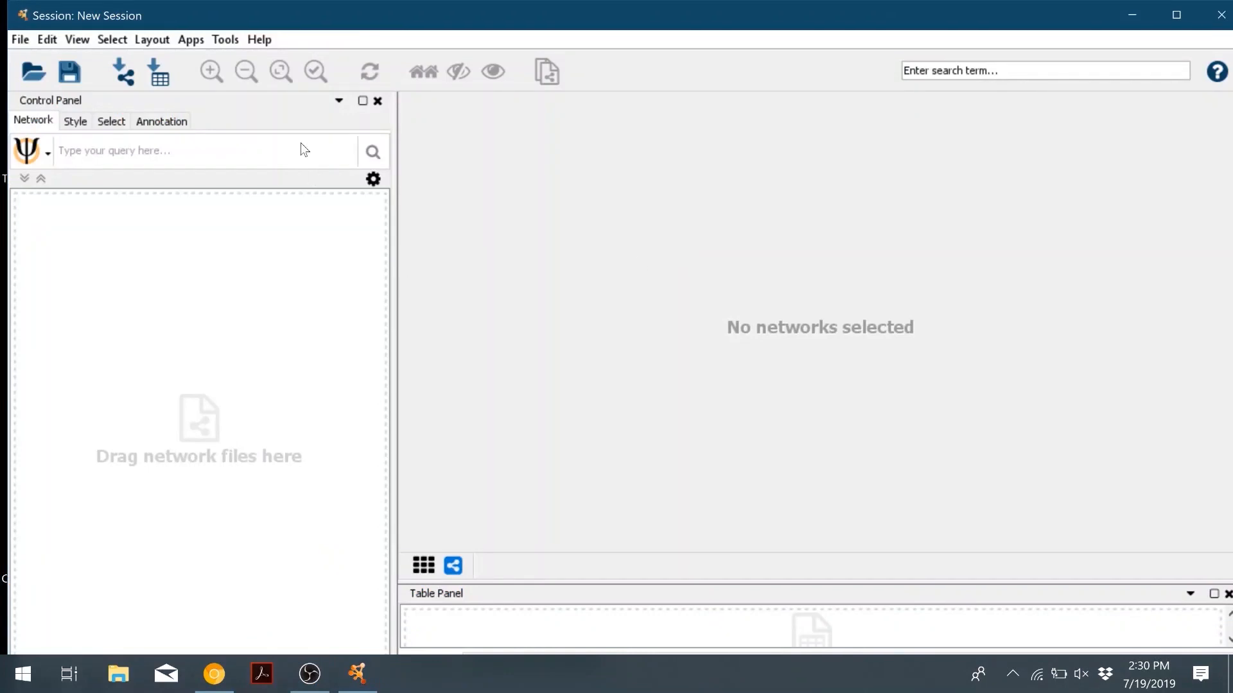
Step: Import BIOGRID-ORGANISM-Homo_sapiens-3.5.174.psi25 from the desktop using Network from File
click(46, 39)
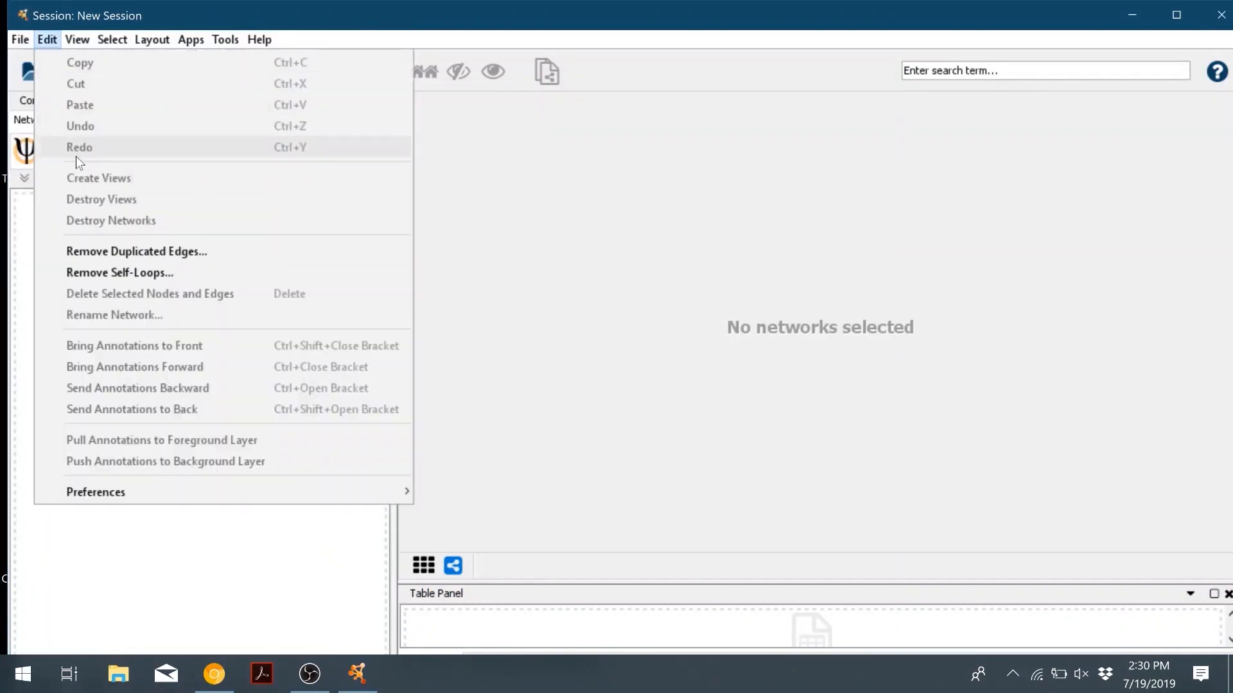
click(20, 39)
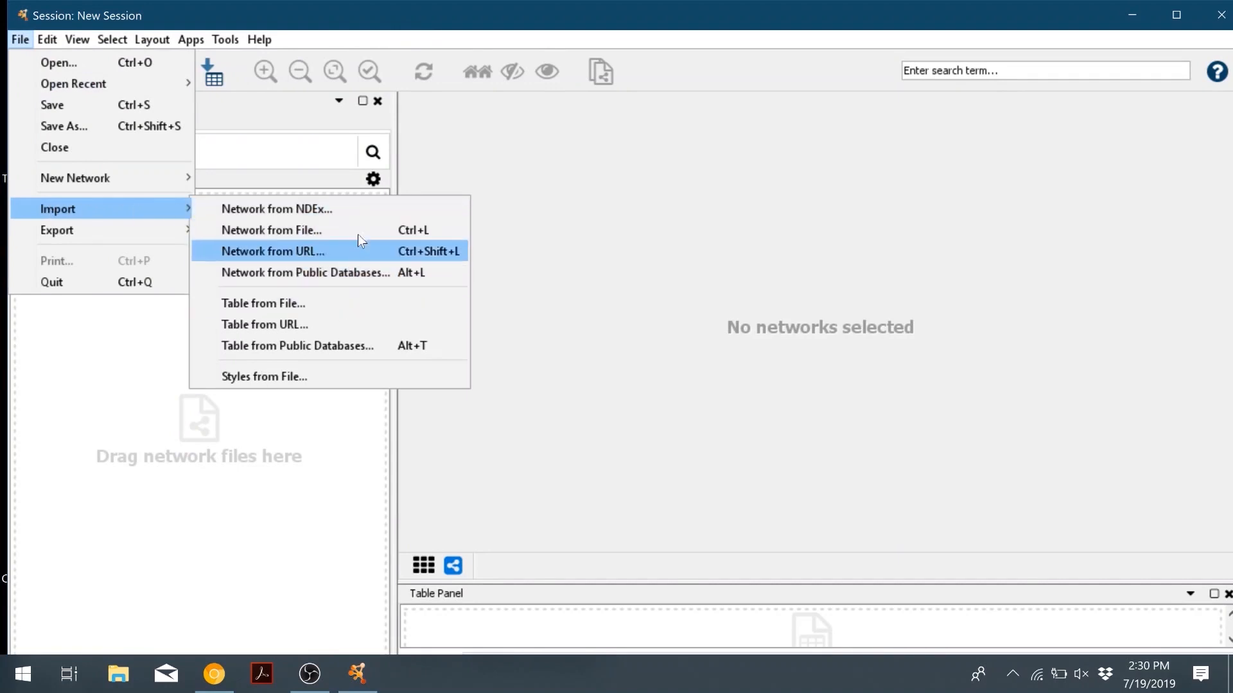
click(271, 230)
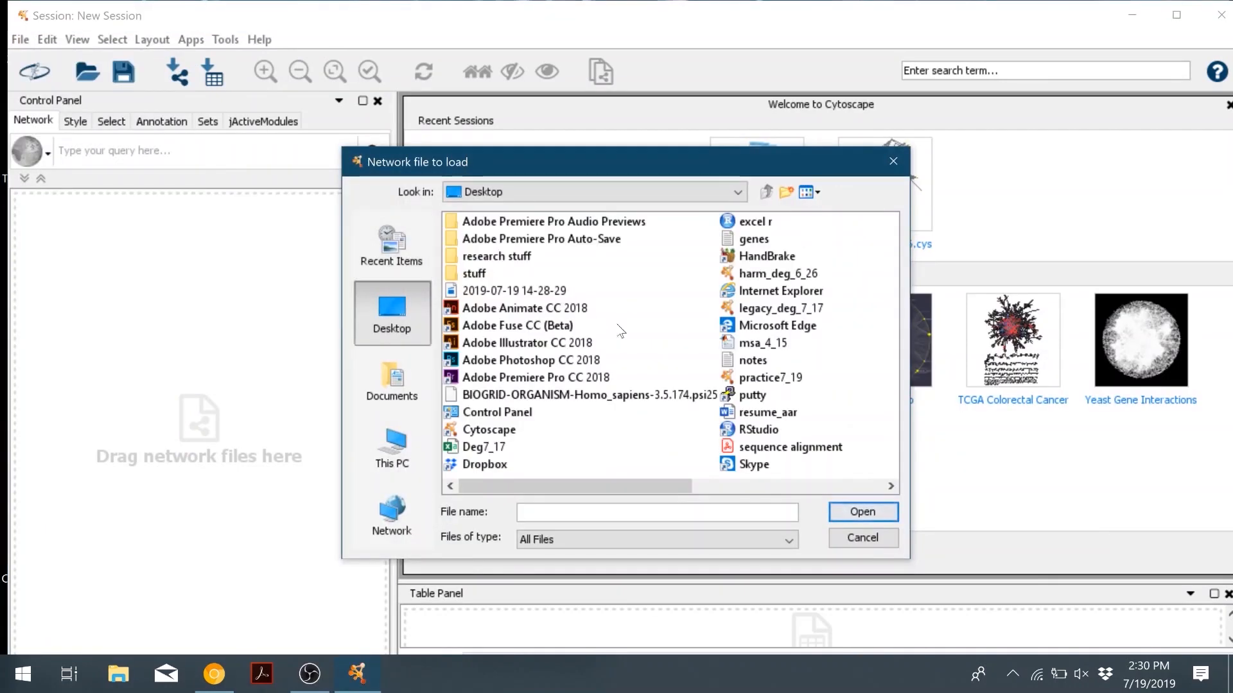
click(587, 395)
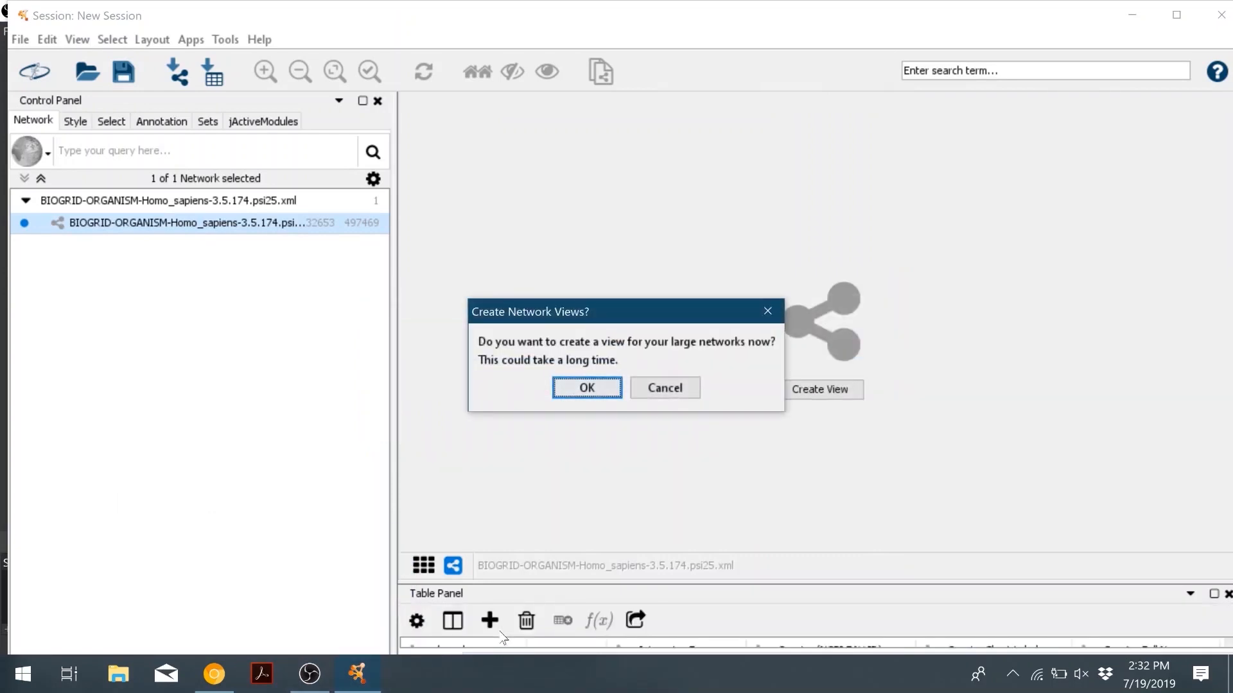
mouse_move(587, 388)
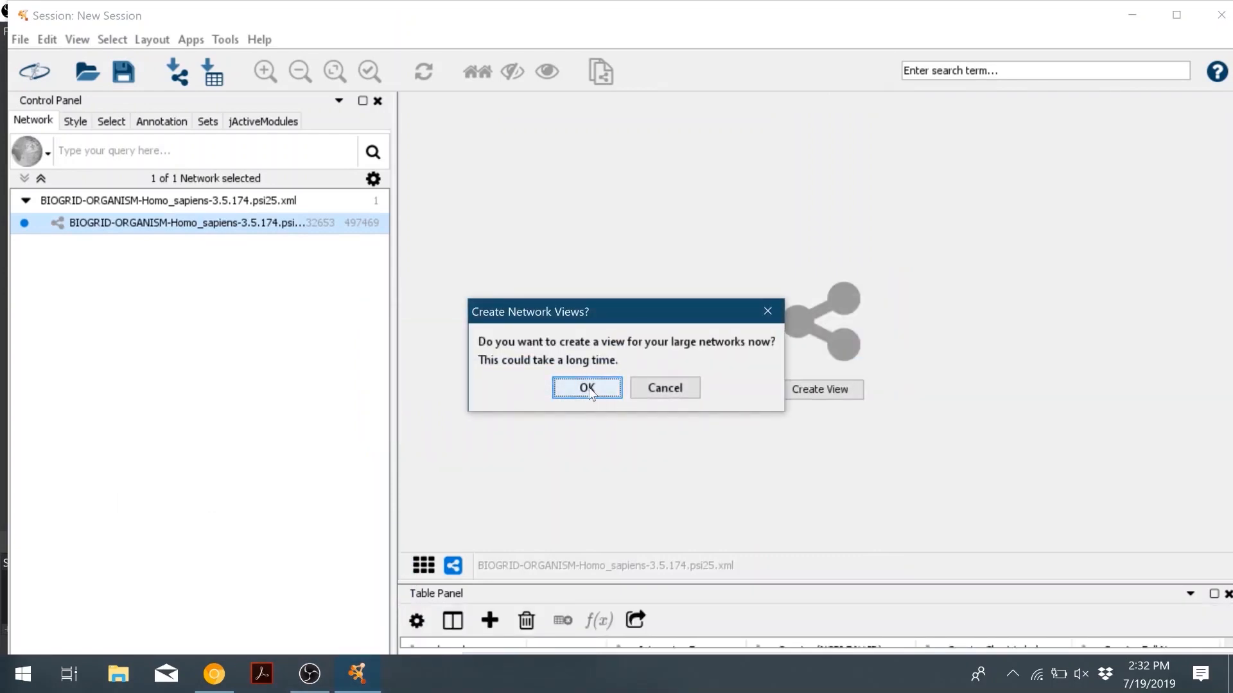
Step: Accept the Create Network Views prompt and render the Homo sapiens network view
click(586, 388)
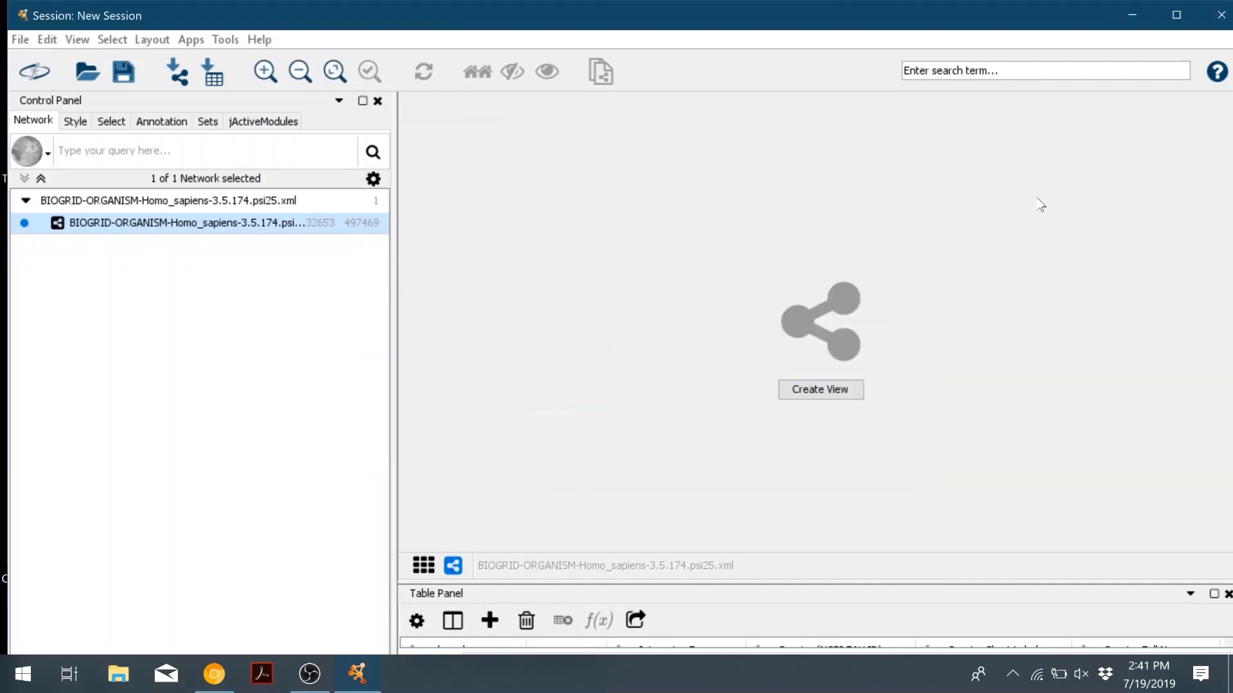
click(819, 389)
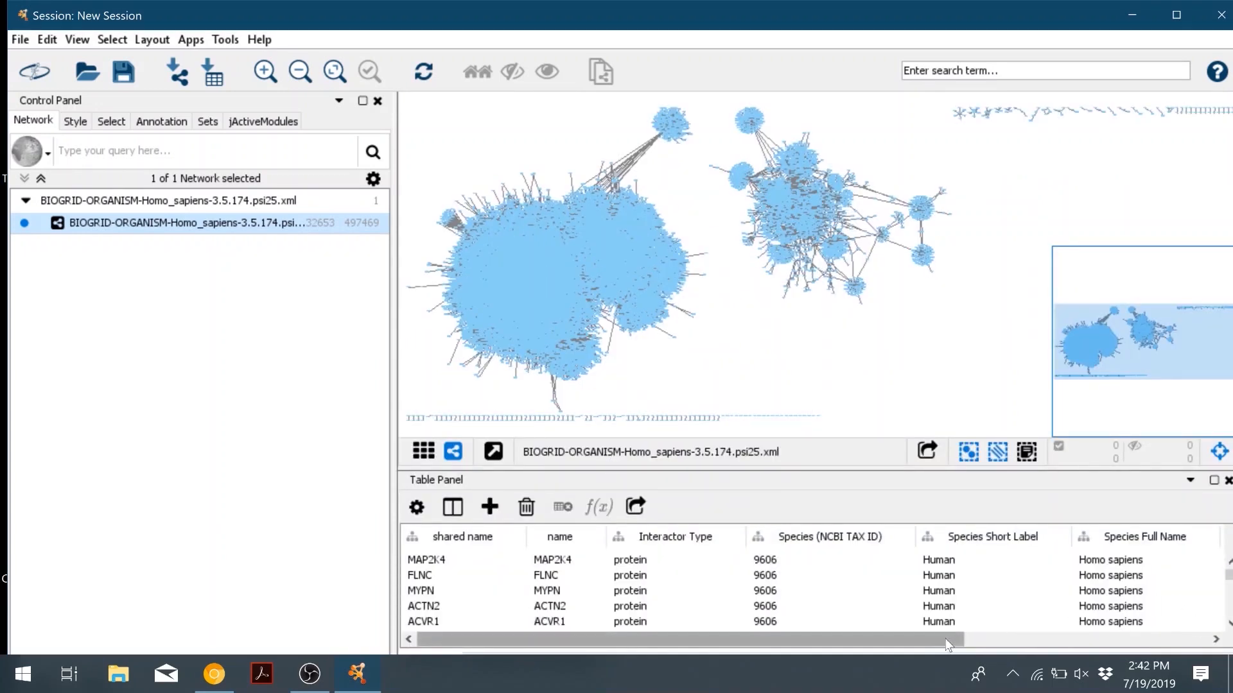
scroll(right, 3)
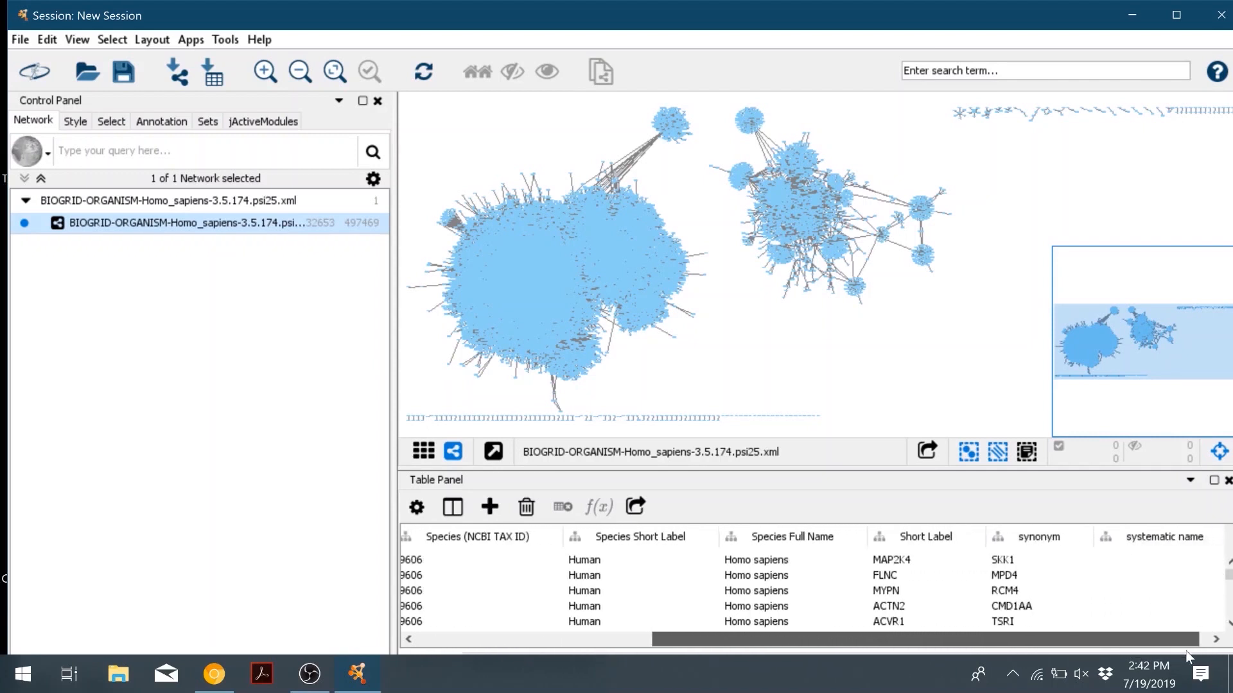
scroll(left, 3)
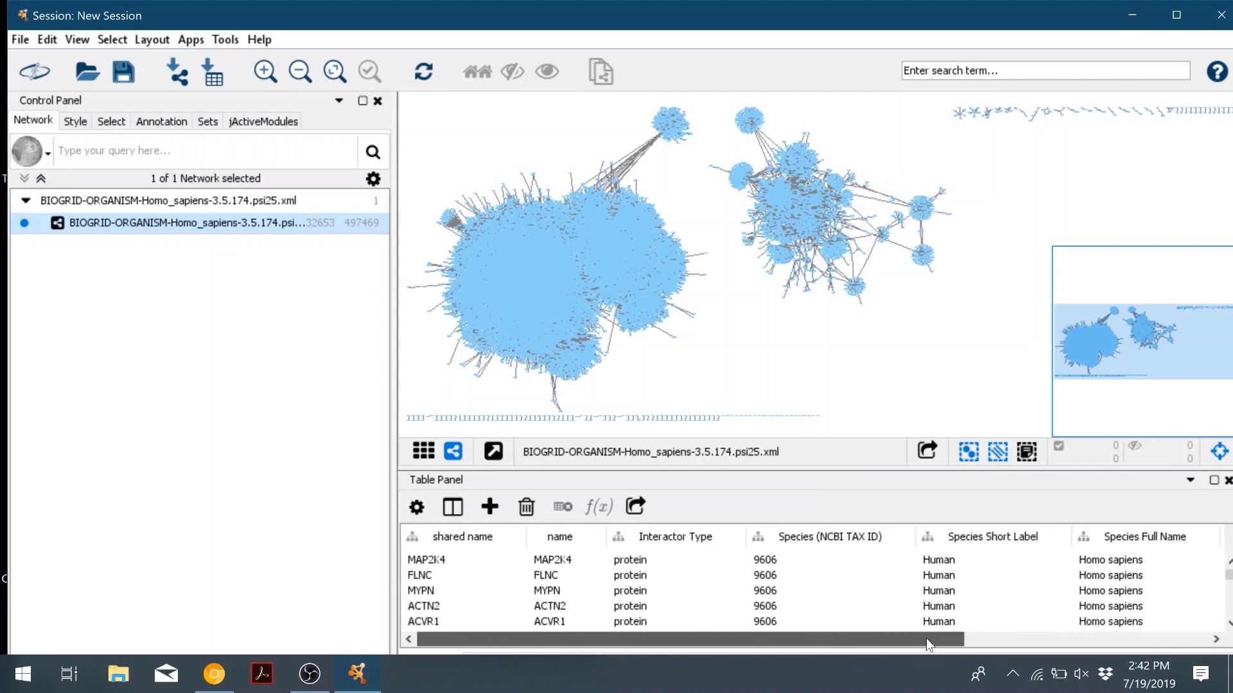
scroll(down, 3)
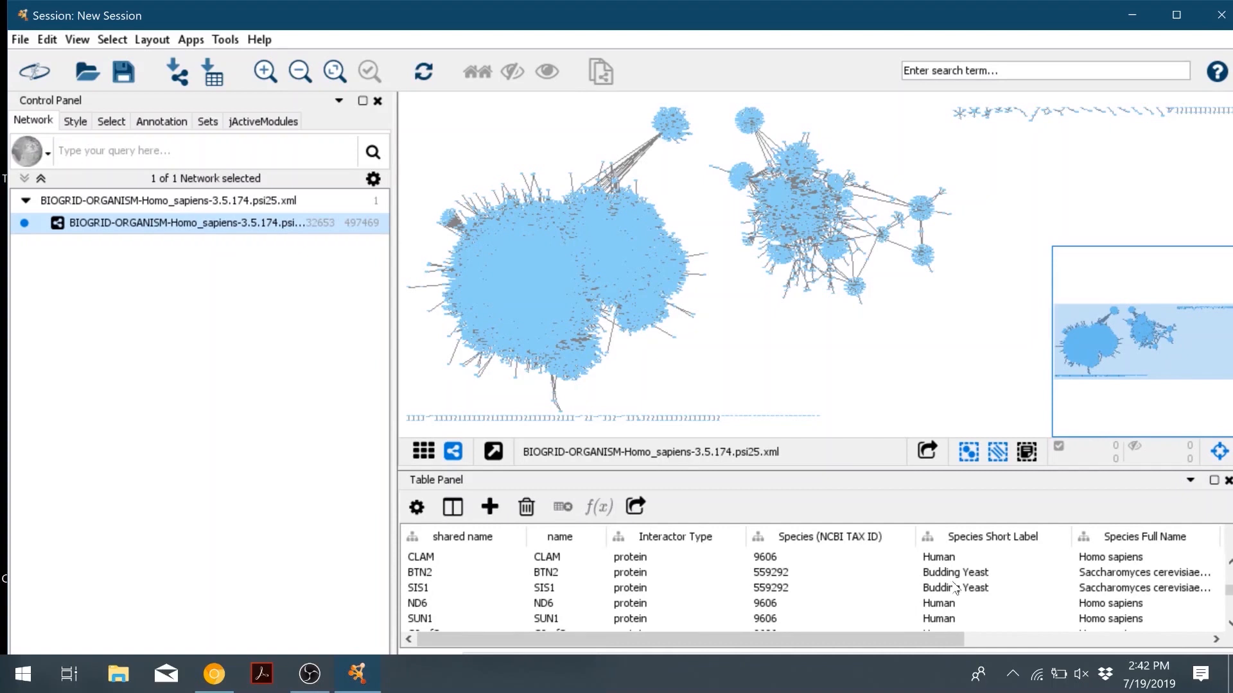
mouse_move(989, 594)
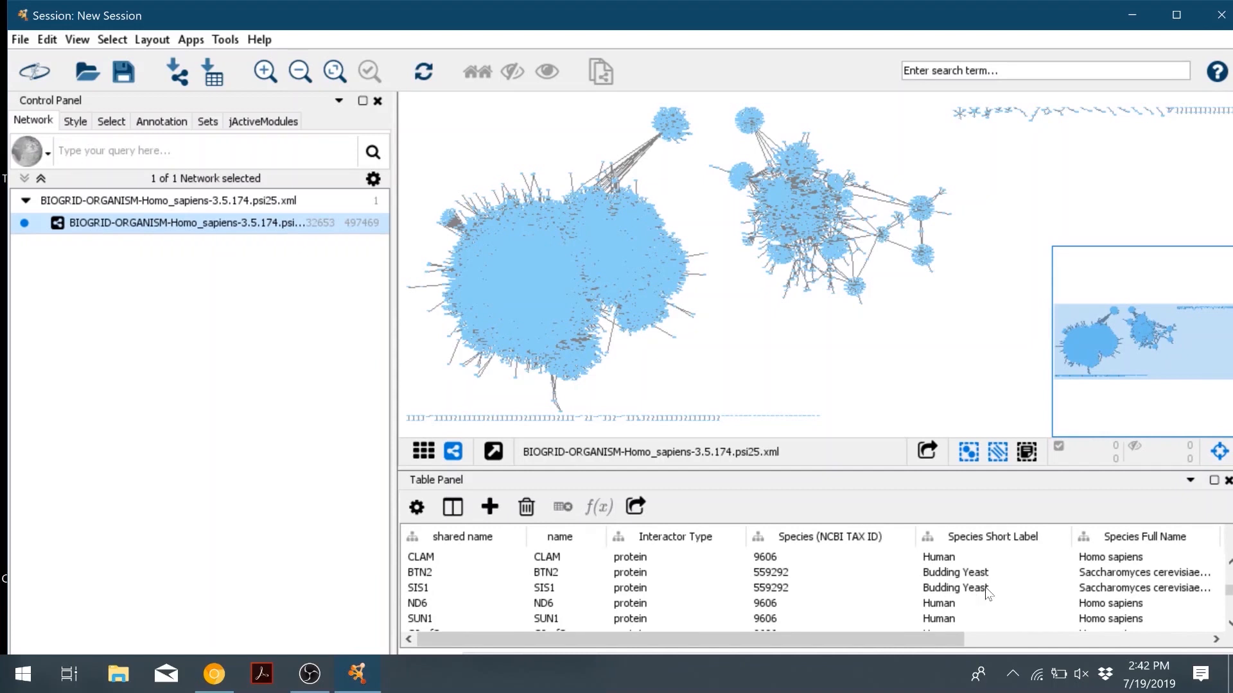
mouse_move(139, 177)
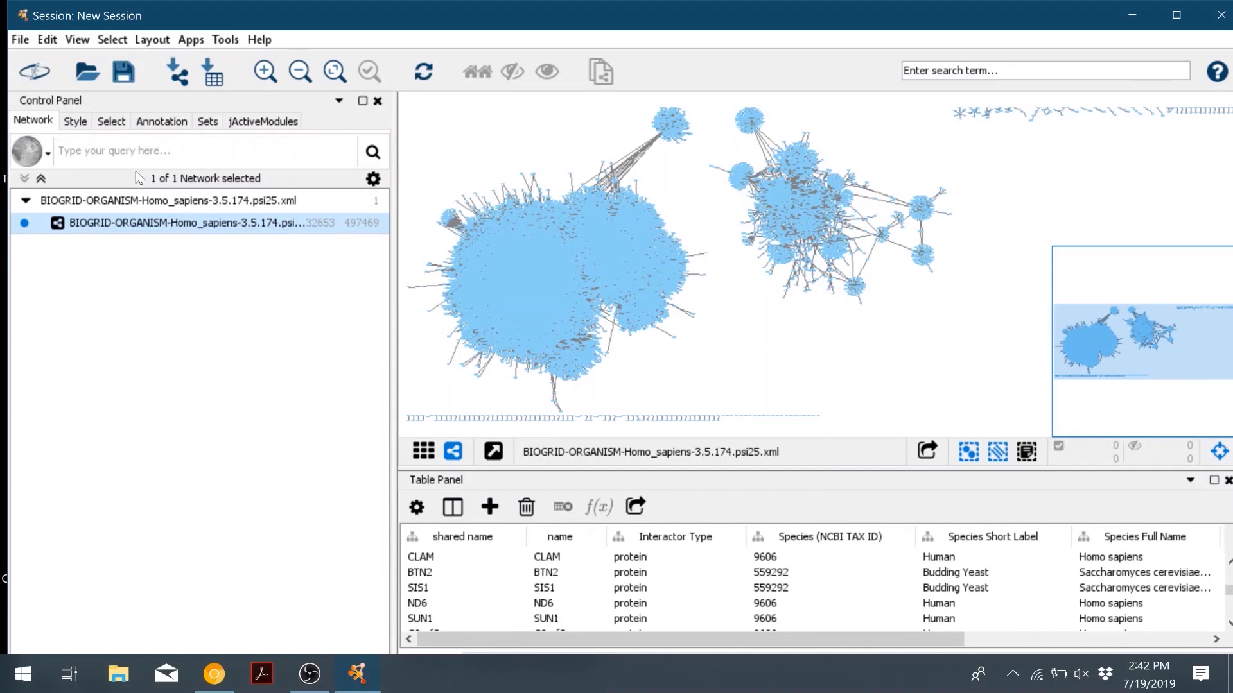
Step: Add a node column filter on Species Short Label in the Select tab
click(111, 120)
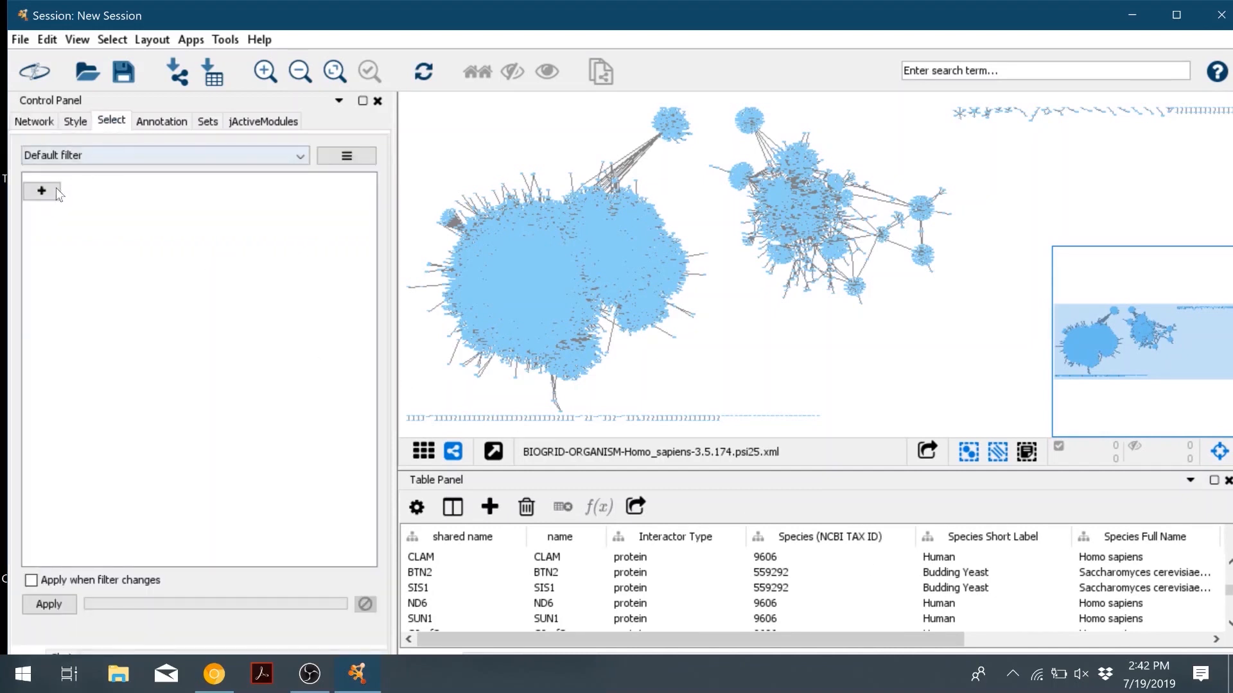
click(41, 191)
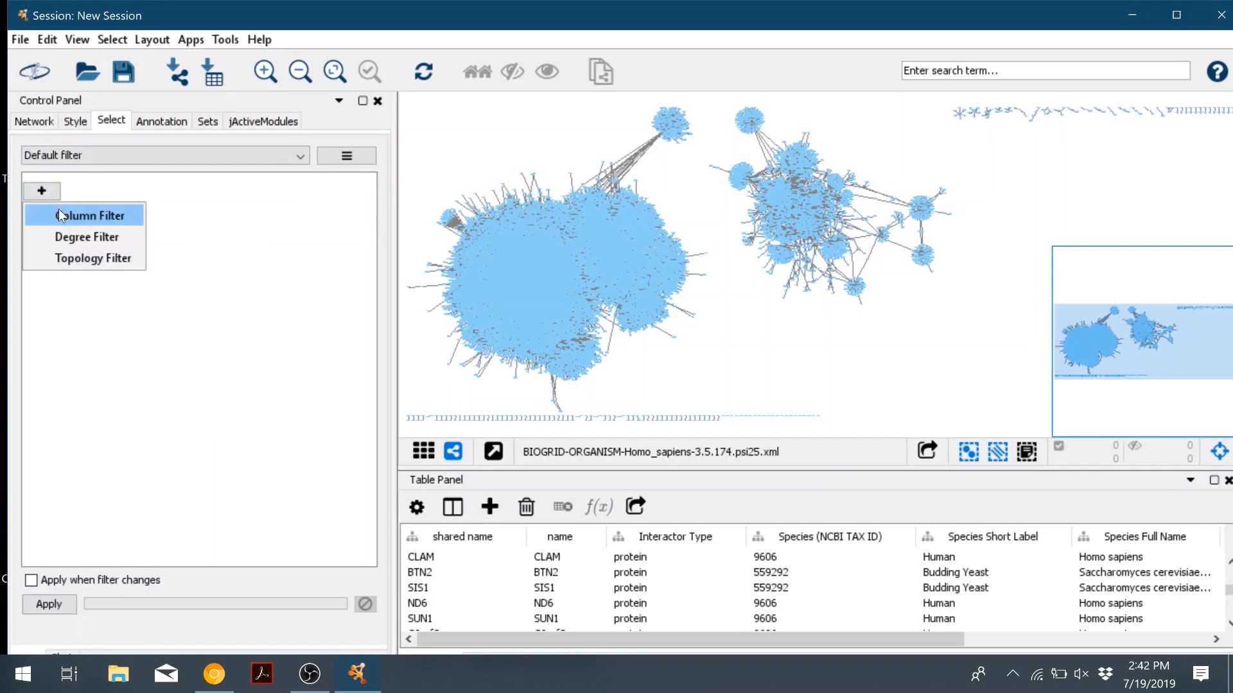
click(92, 214)
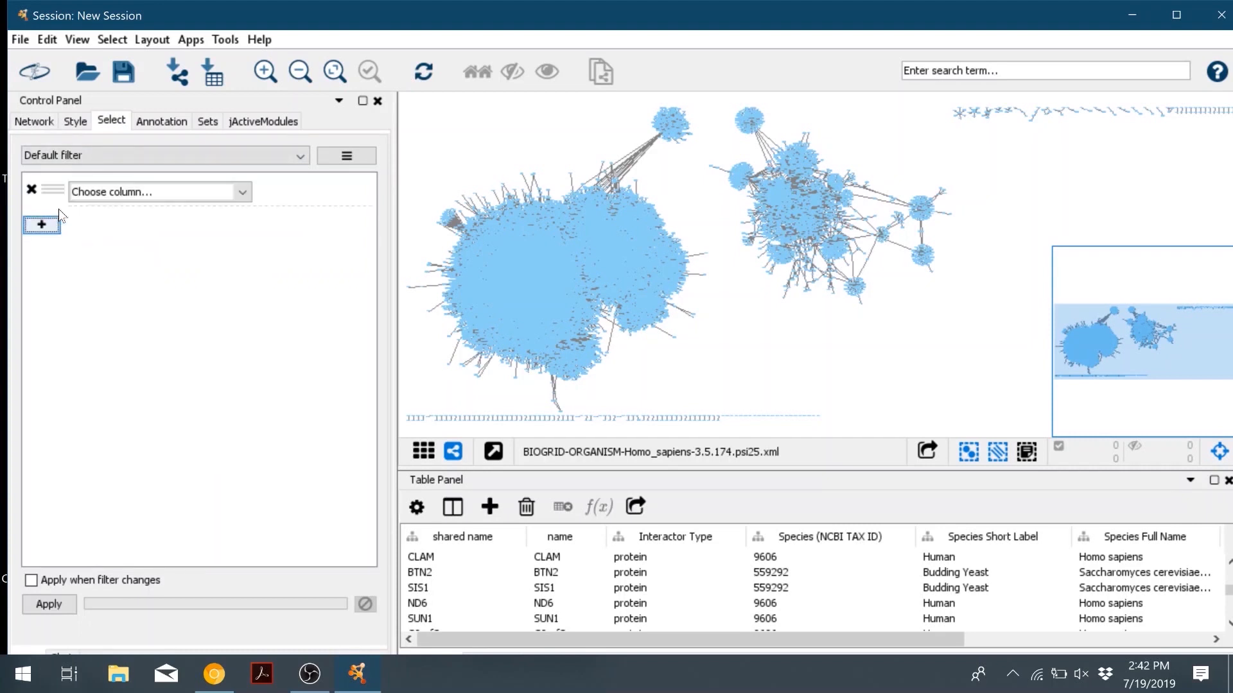
mouse_move(1002, 607)
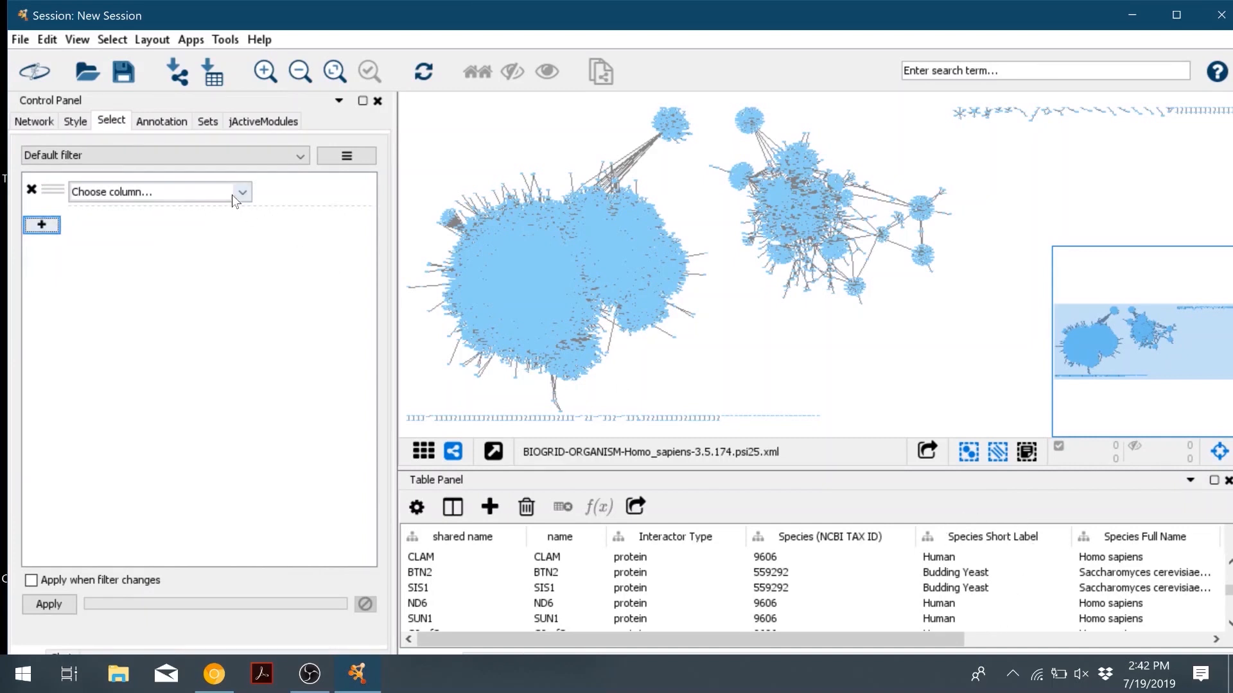
click(242, 191)
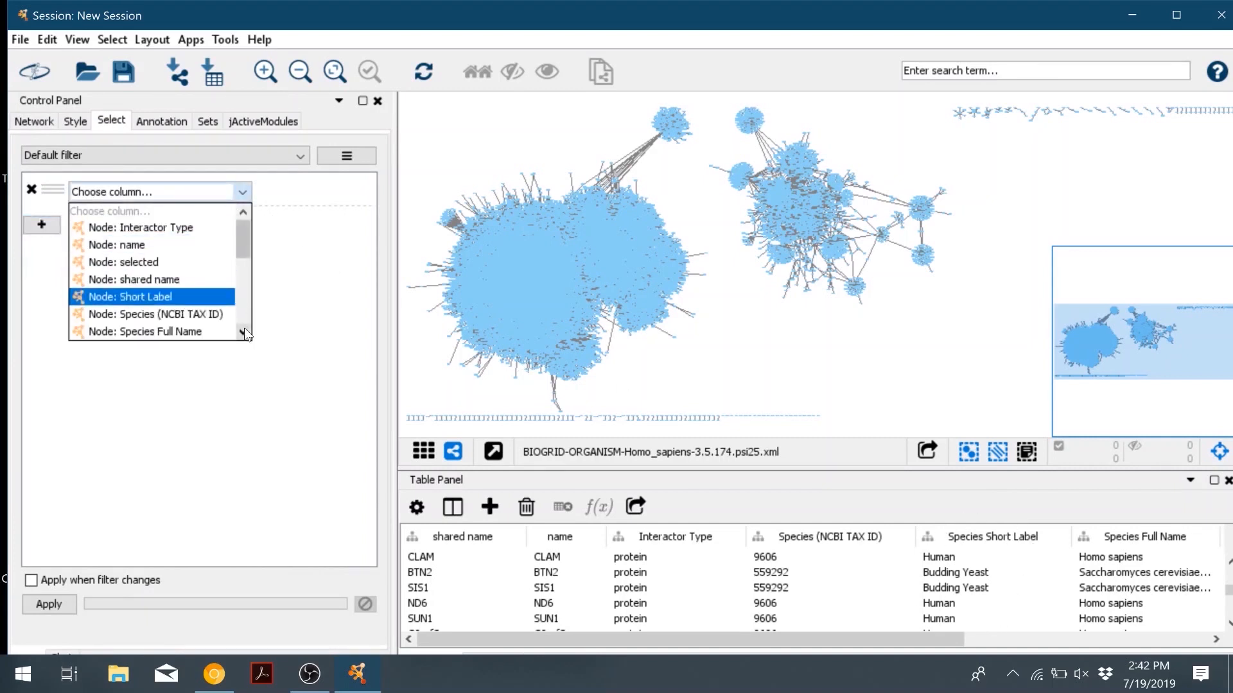
click(141, 297)
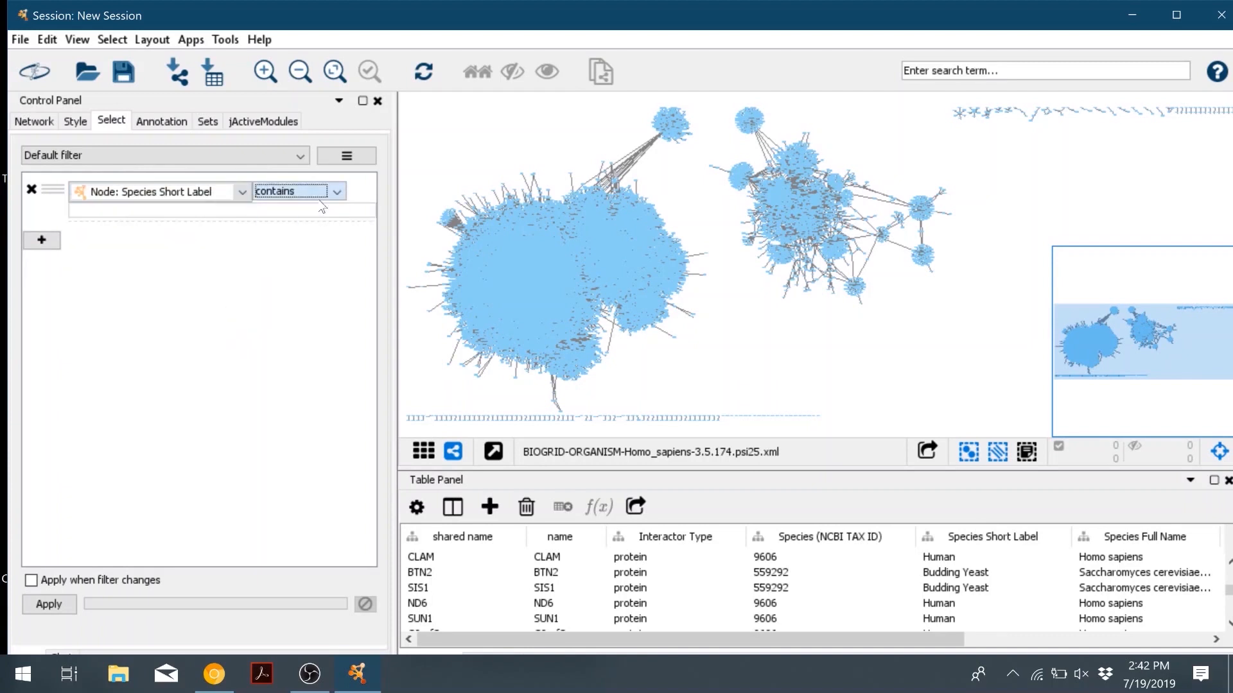
Step: Filter for 'Human' and apply, selecting 26432 human nodes
text(Hu)
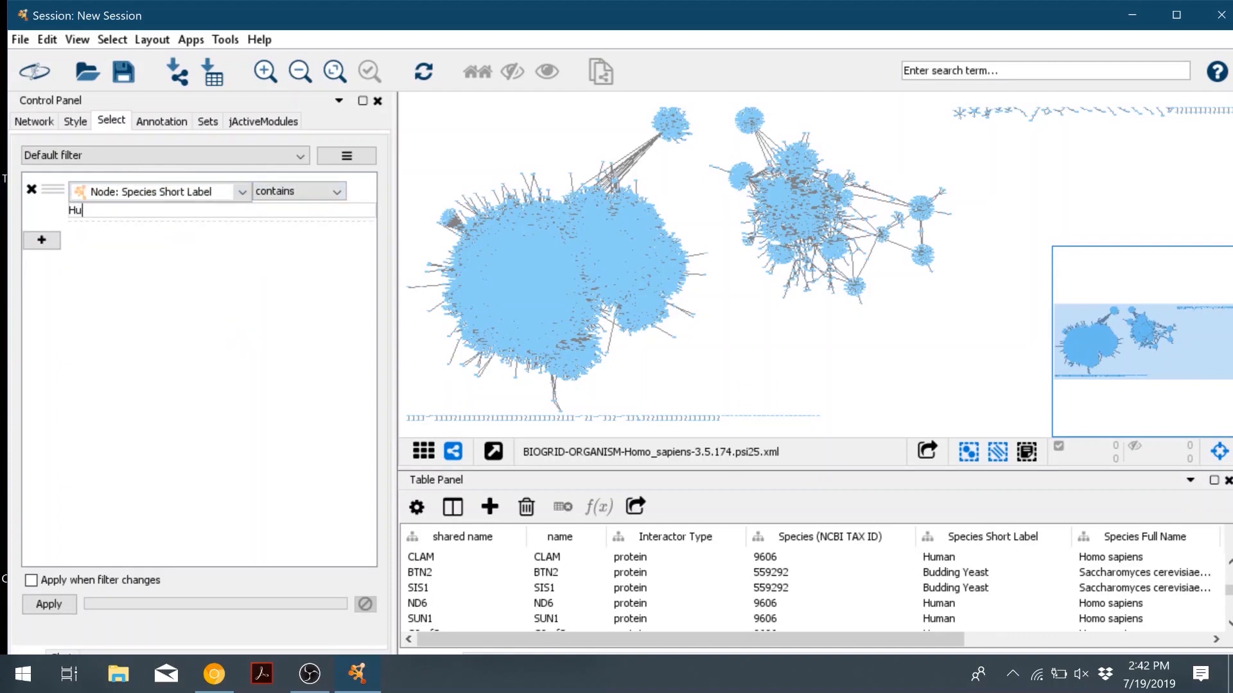
text(man)
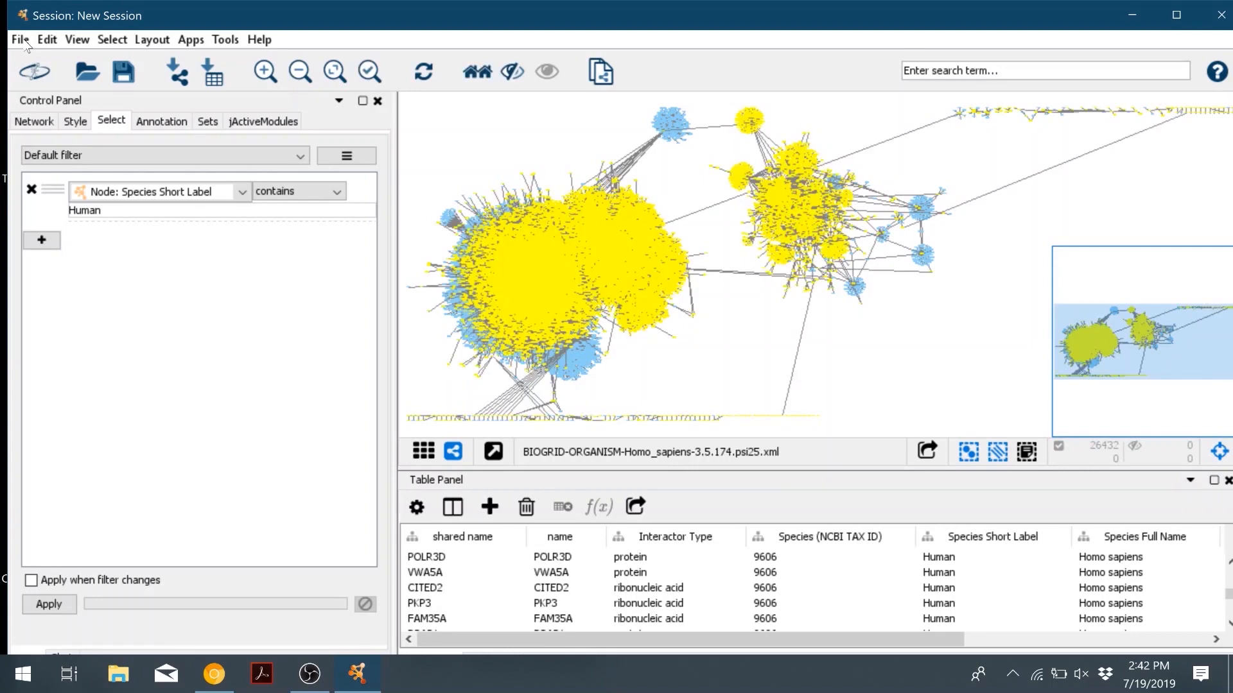
mouse_move(589, 334)
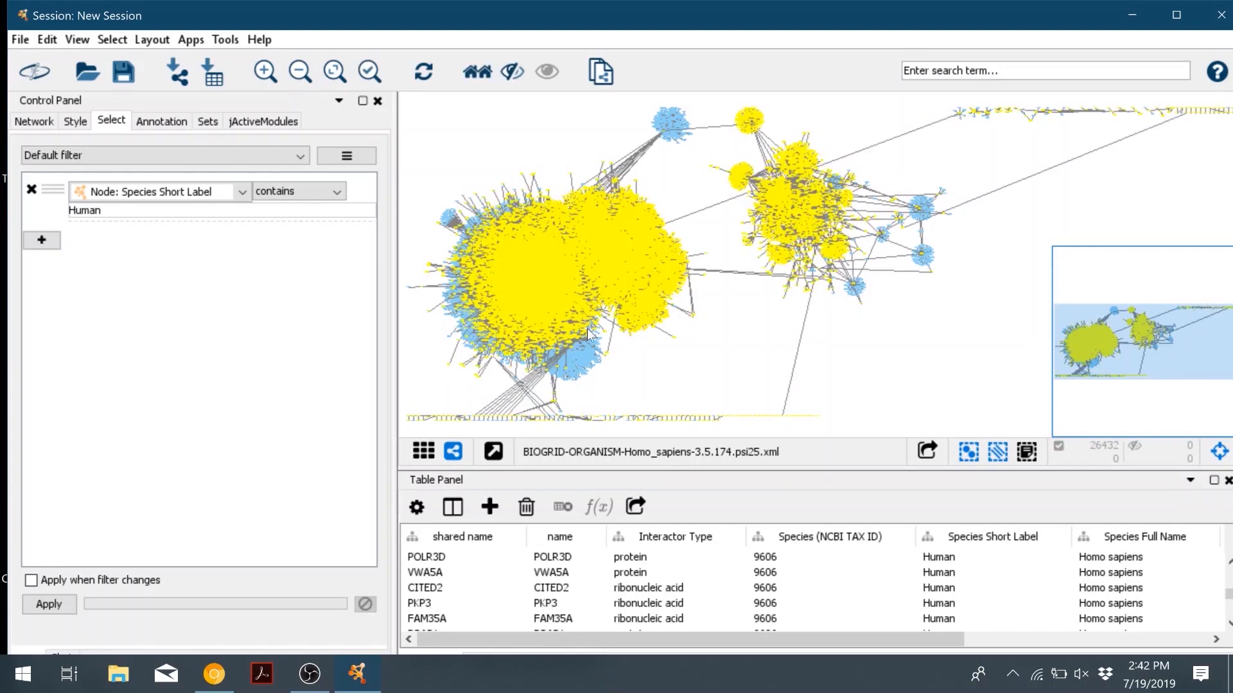
click(19, 39)
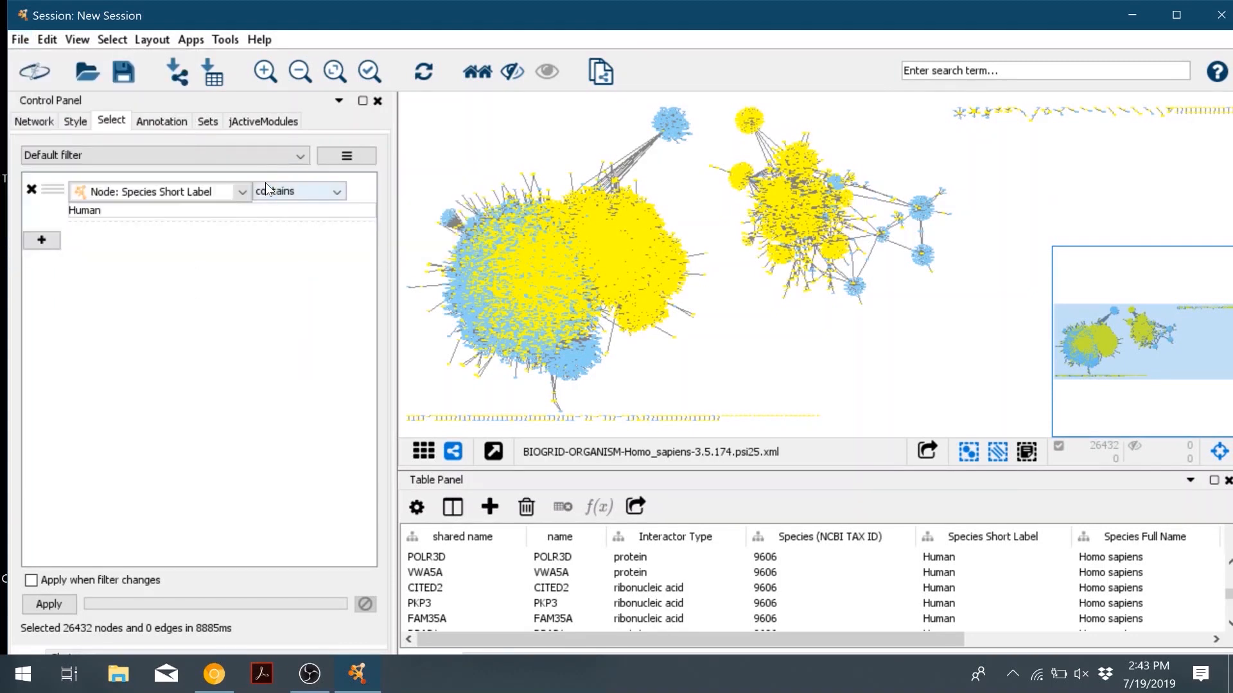
click(48, 605)
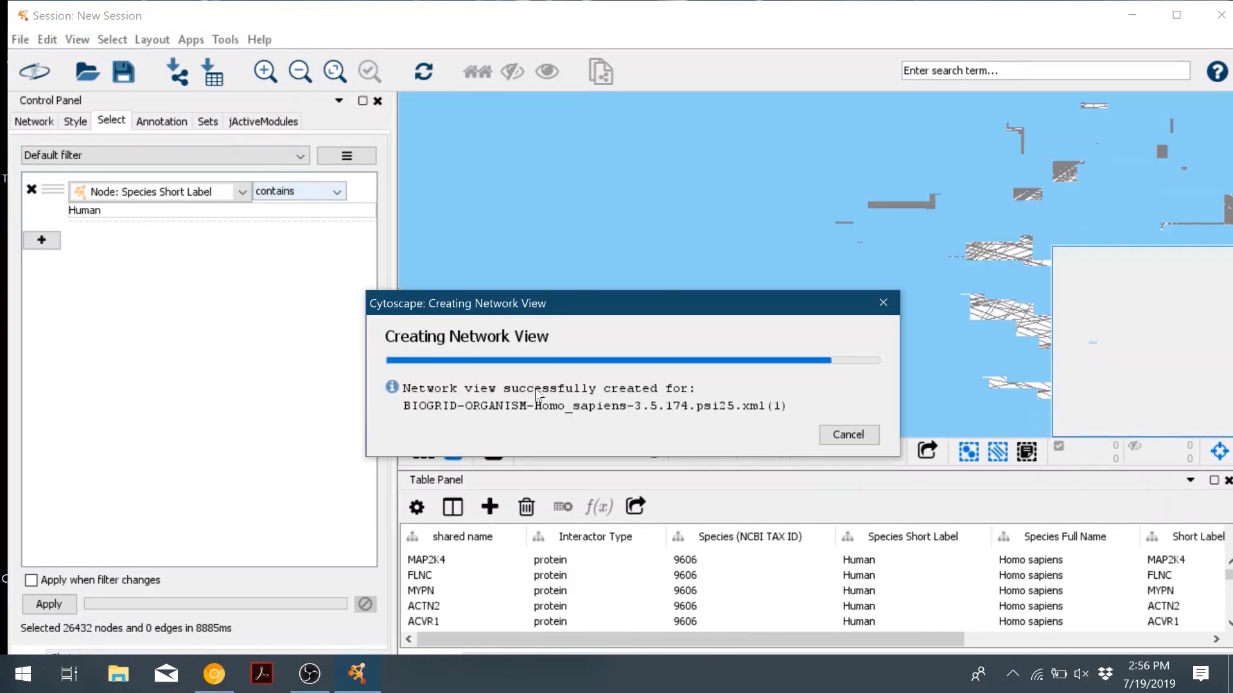
Step: Create a child network from the 26432 selected nodes with all edges, then list networks
click(848, 435)
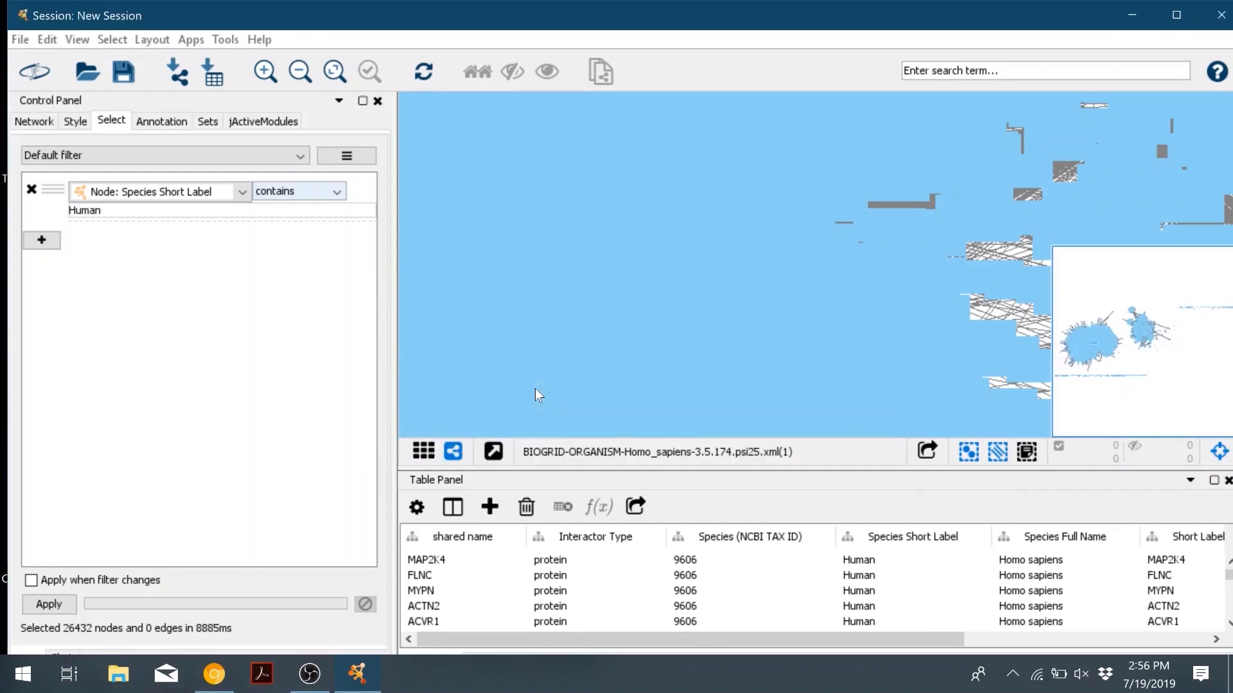
click(33, 120)
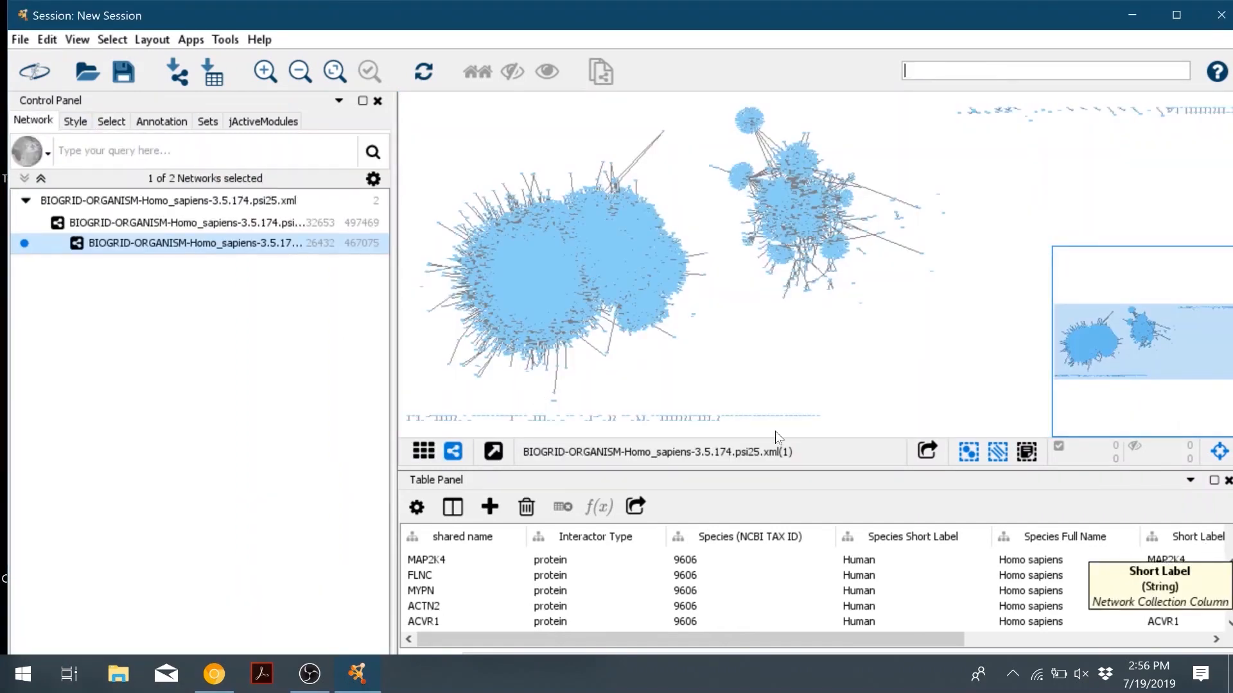
mouse_move(524, 158)
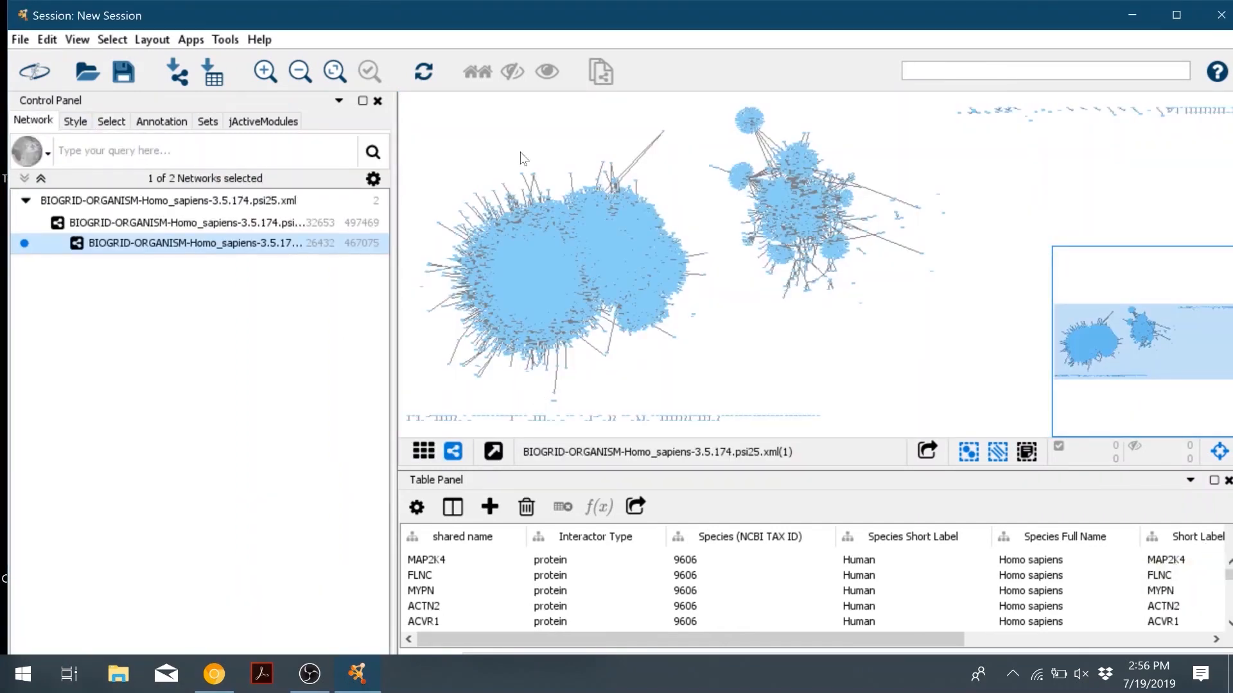
mouse_move(213, 71)
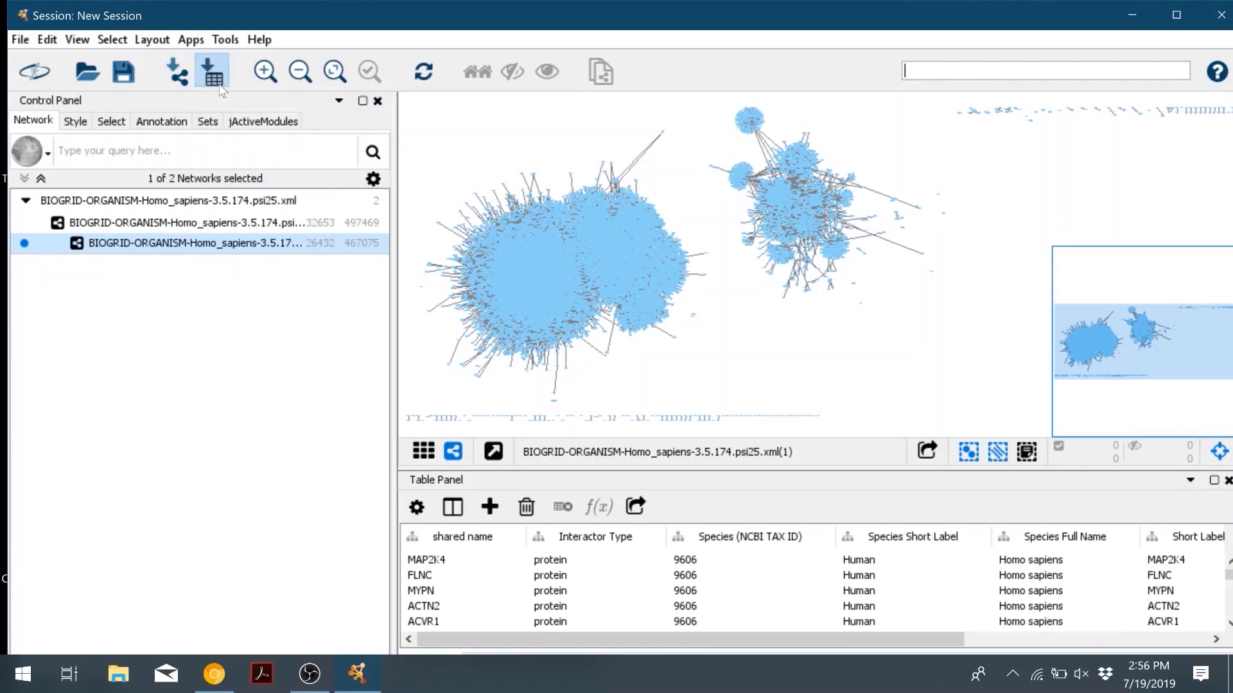
Step: Import the expression table's mRNA, logFC and FDR columns into the selected networks only
click(212, 71)
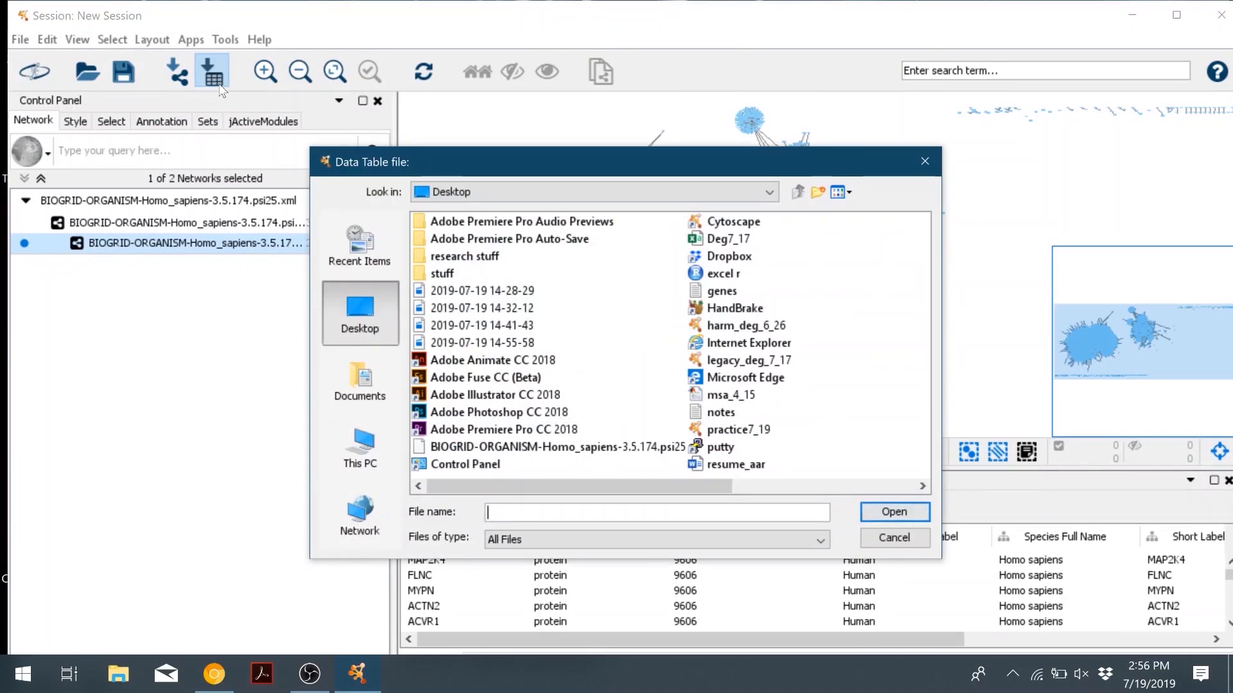
click(732, 239)
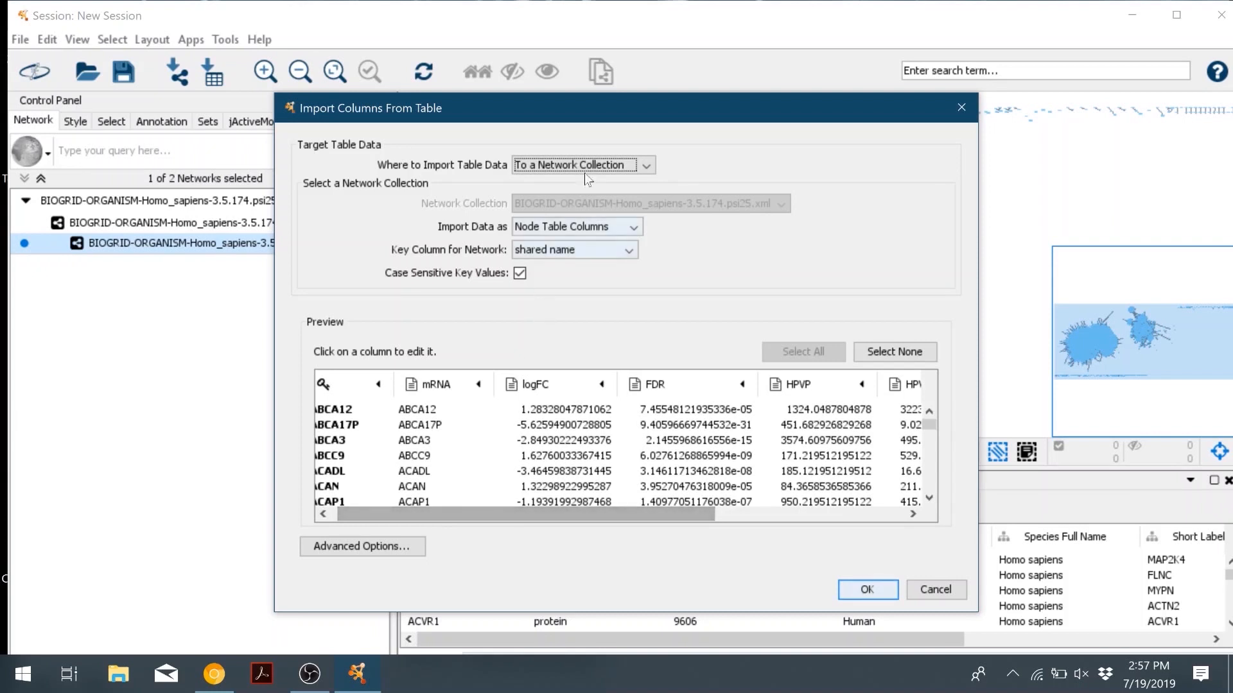
click(645, 164)
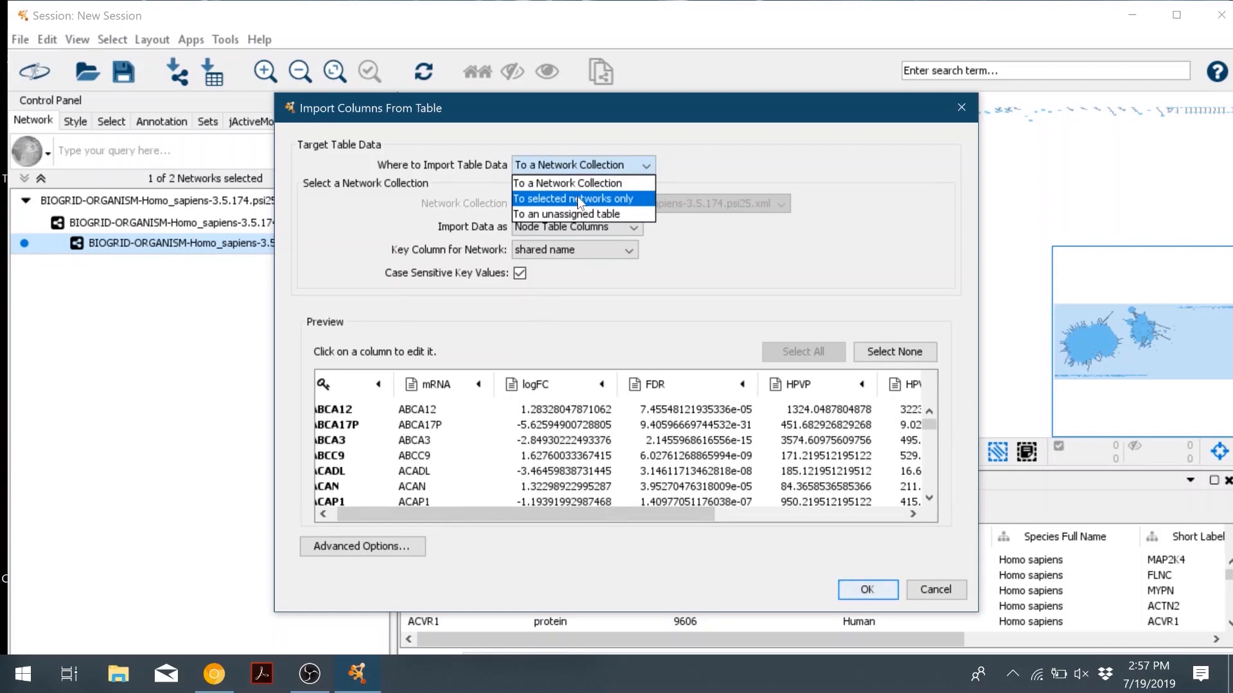
click(578, 199)
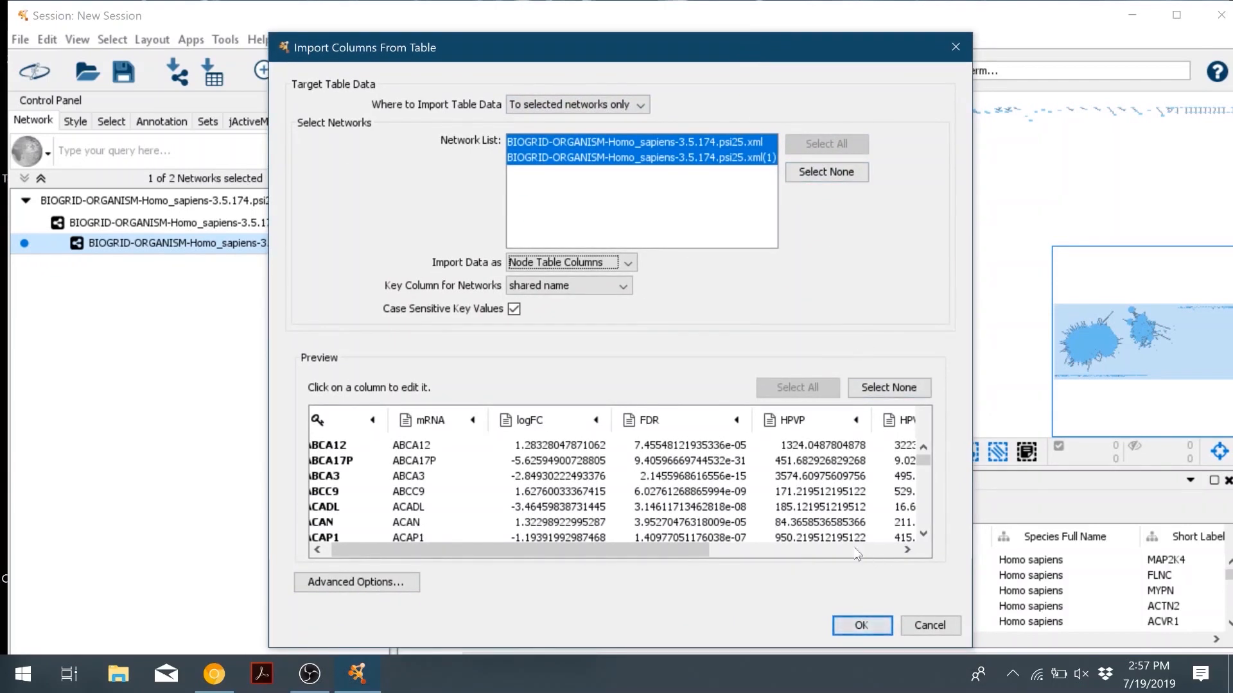
click(861, 624)
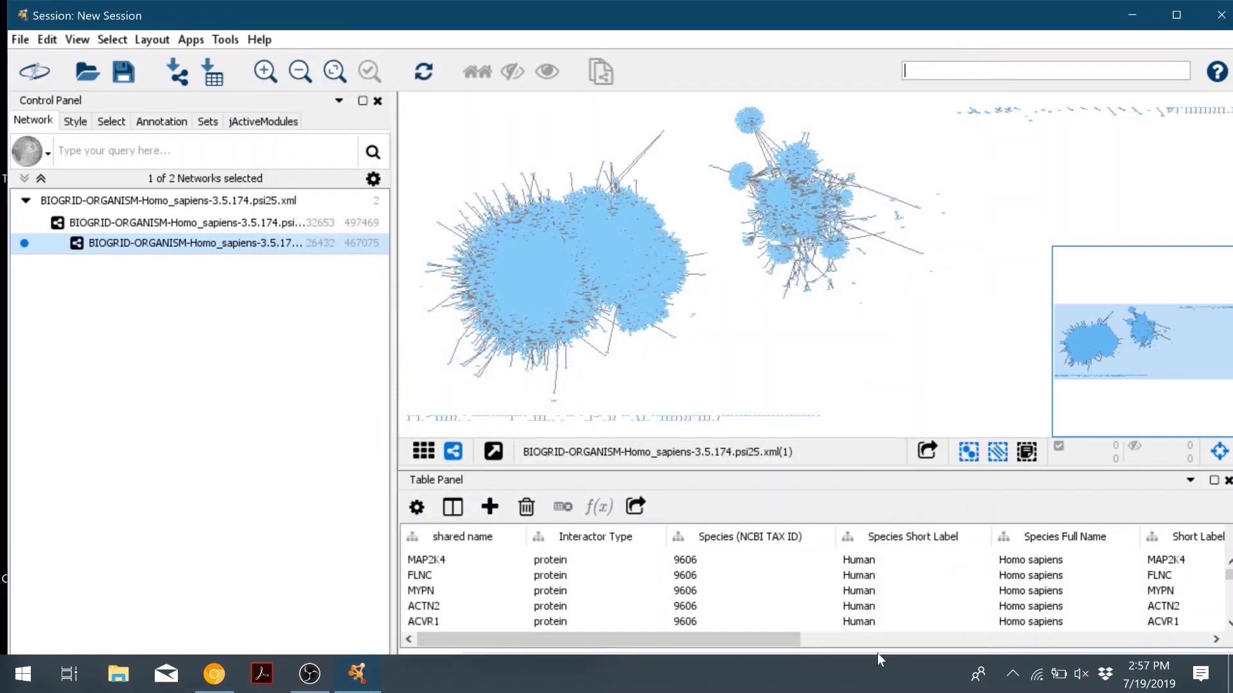
scroll(right, 3)
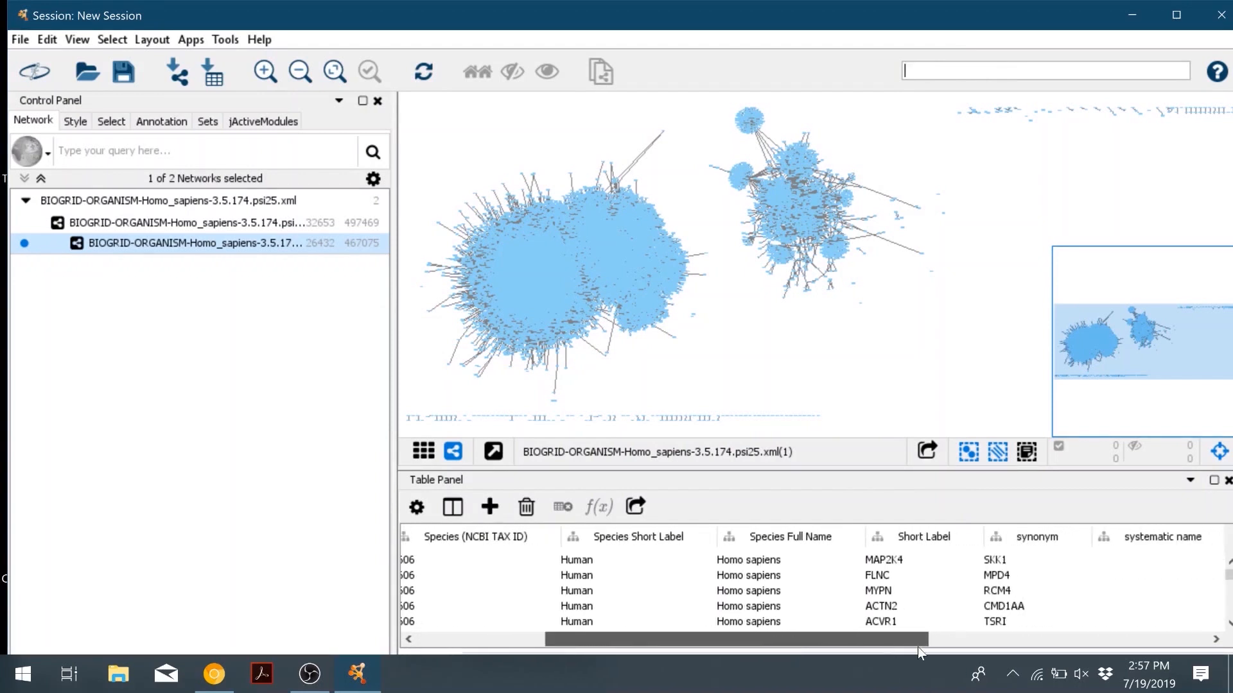
scroll(right, 3)
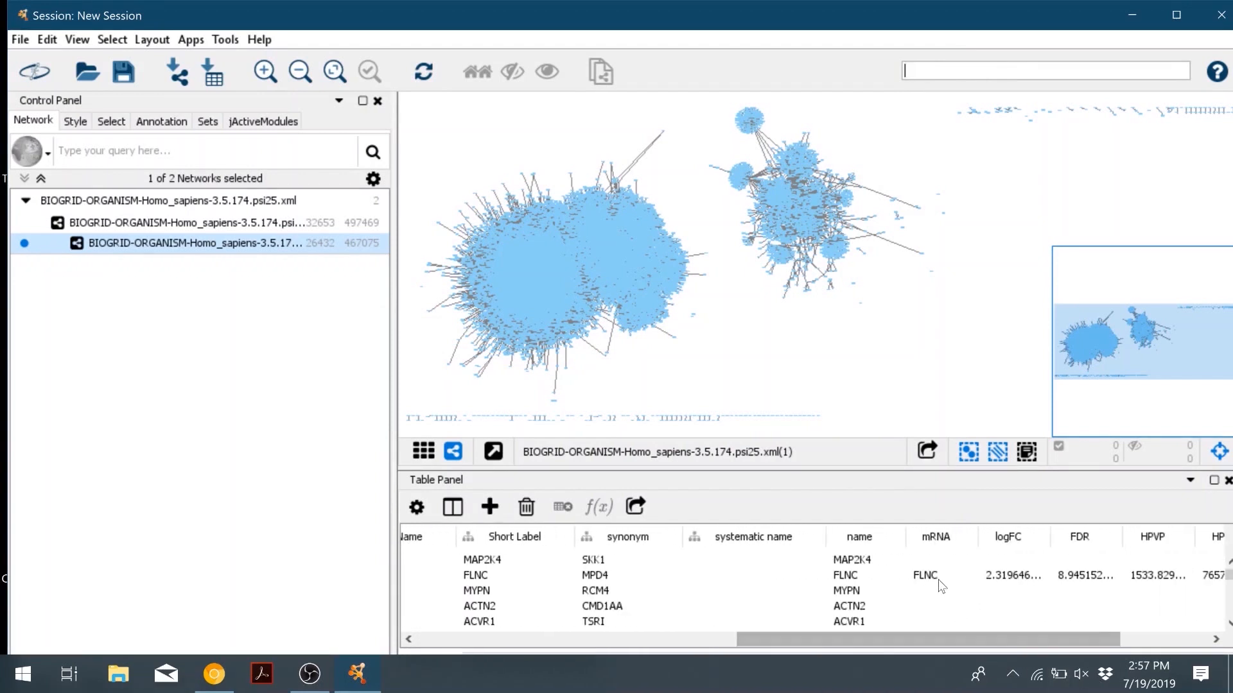
scroll(right, 3)
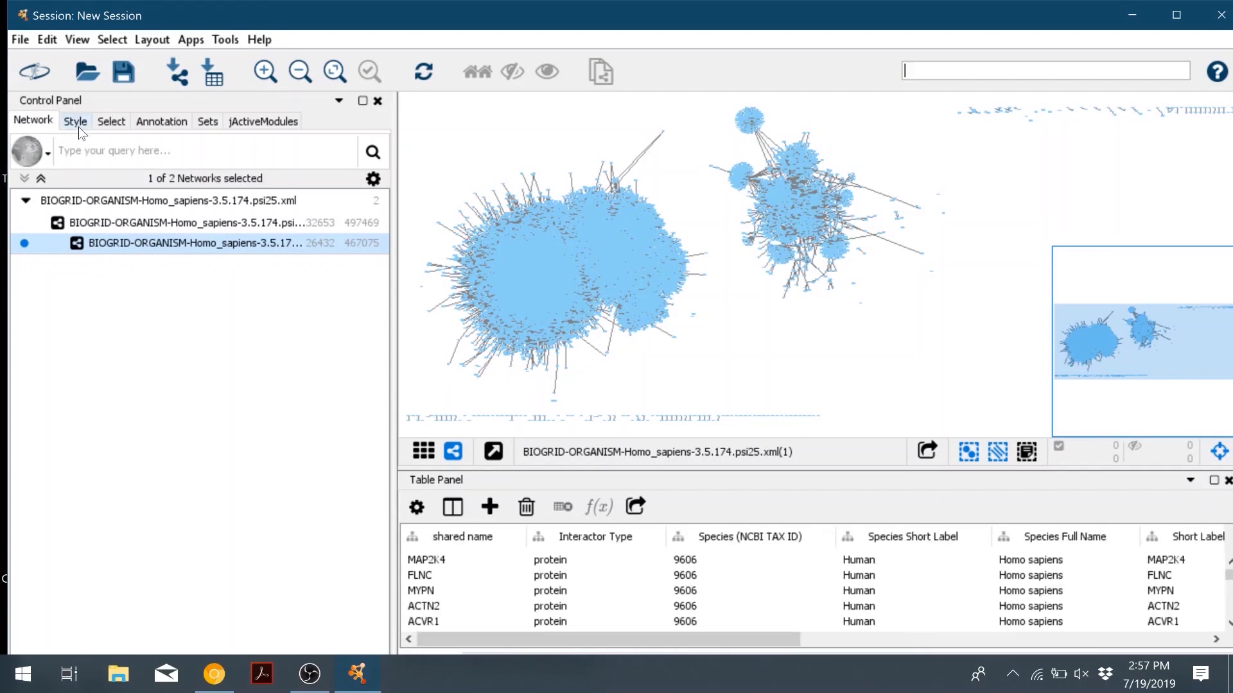
Step: Map node Fill Color continuously to logFC, a blue-white-red gradient from -8.50 to 8.50
click(74, 121)
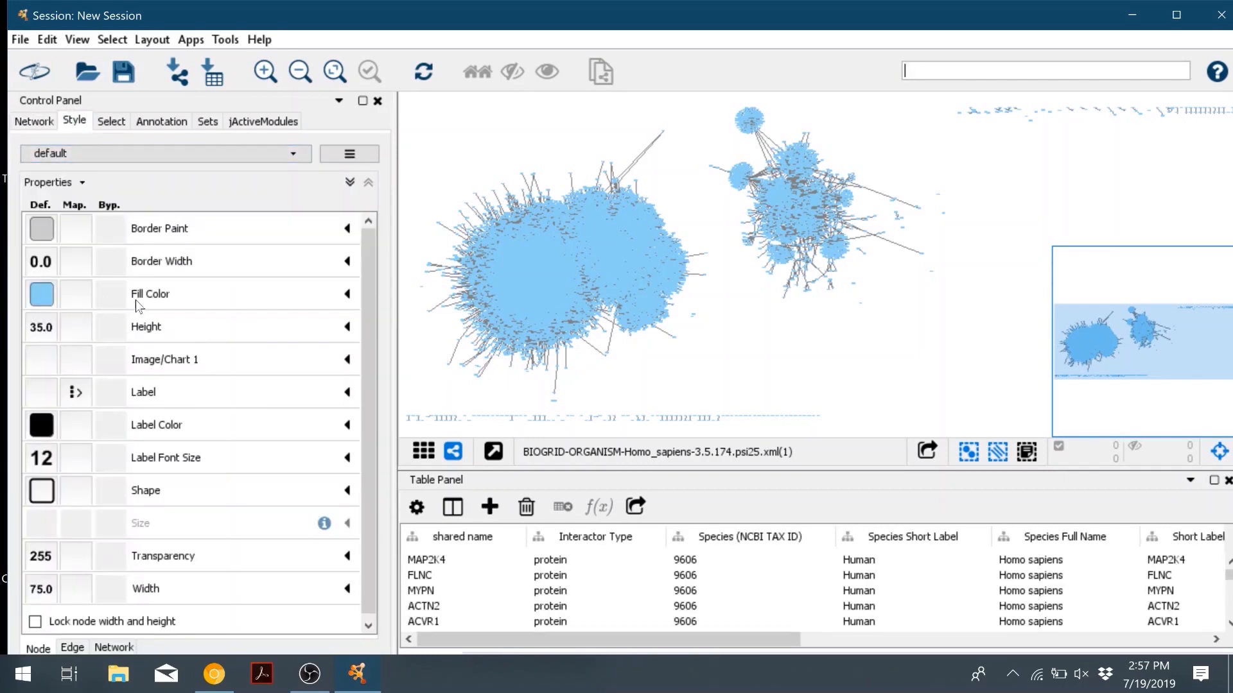
click(346, 295)
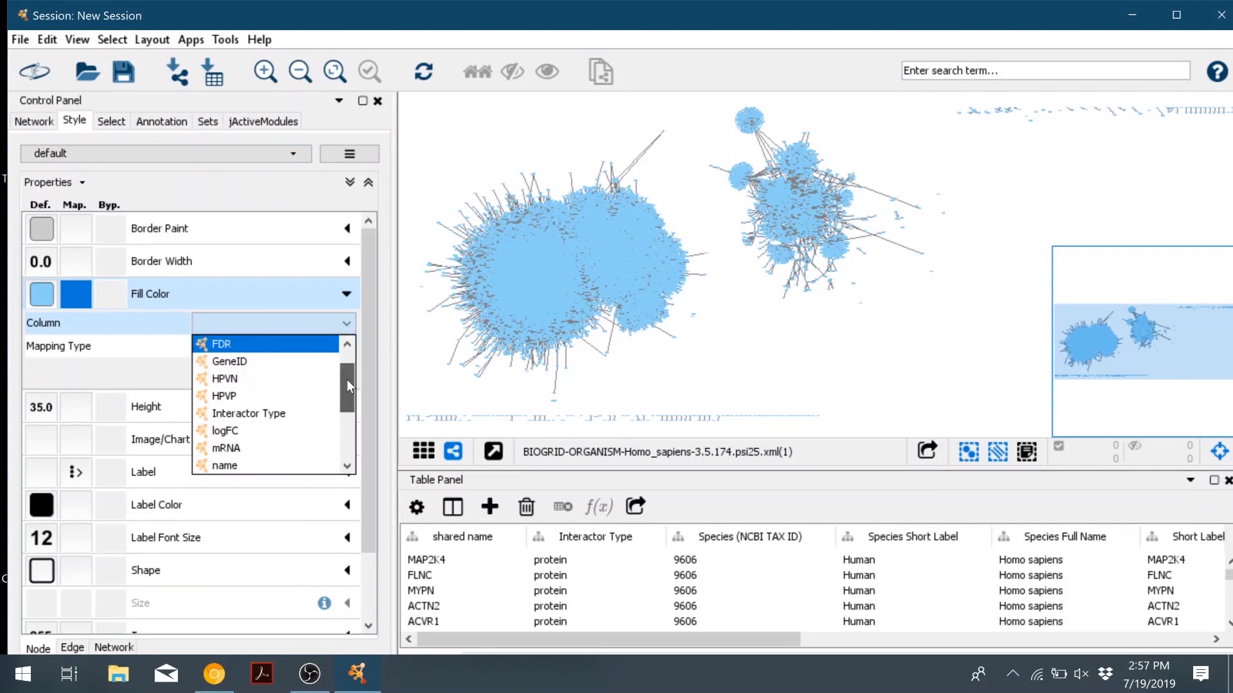
click(226, 431)
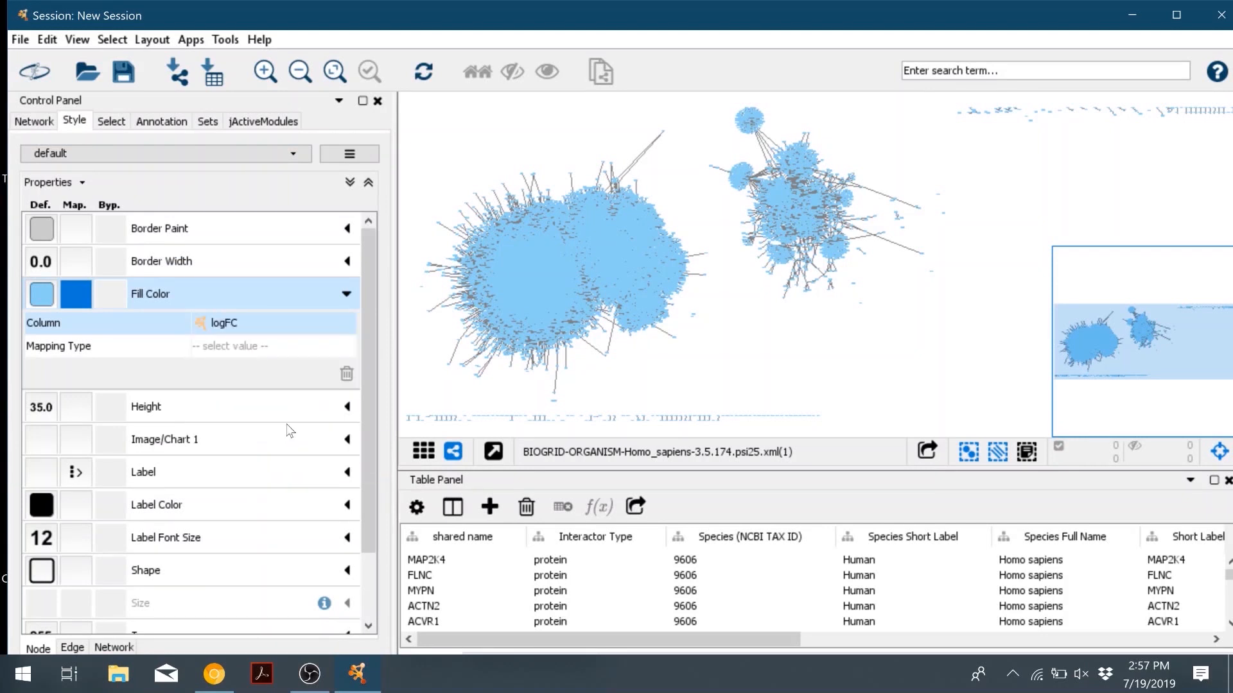
click(230, 346)
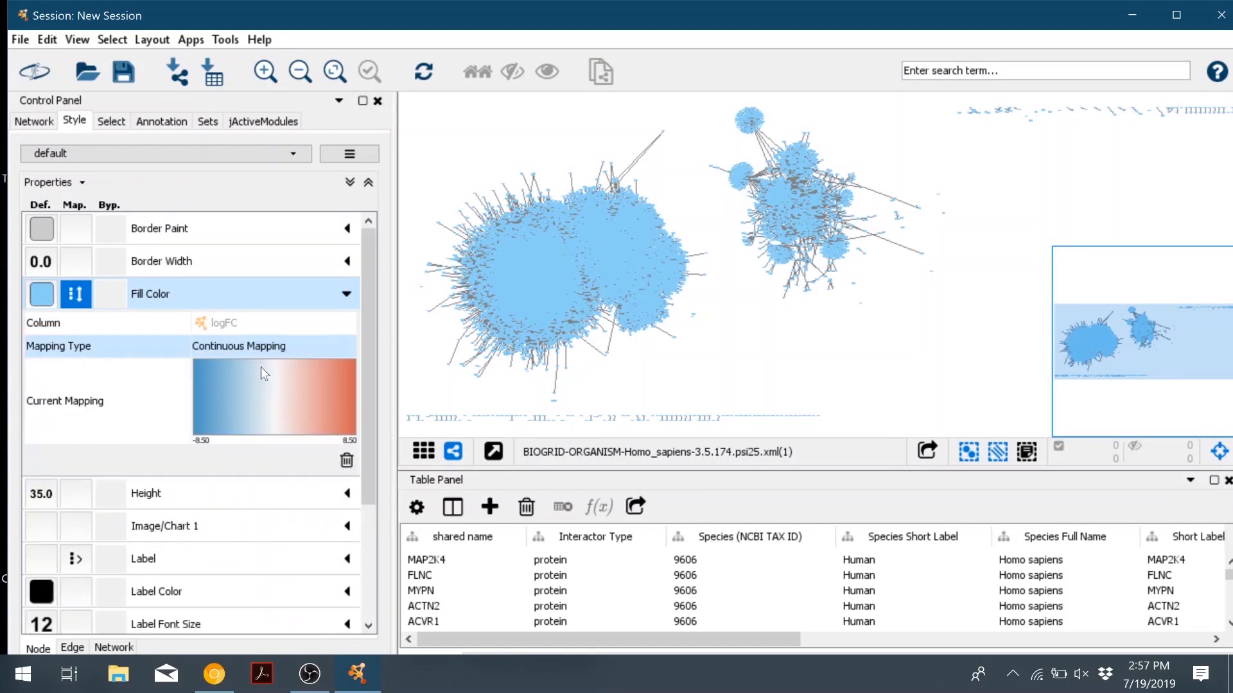
mouse_move(270, 402)
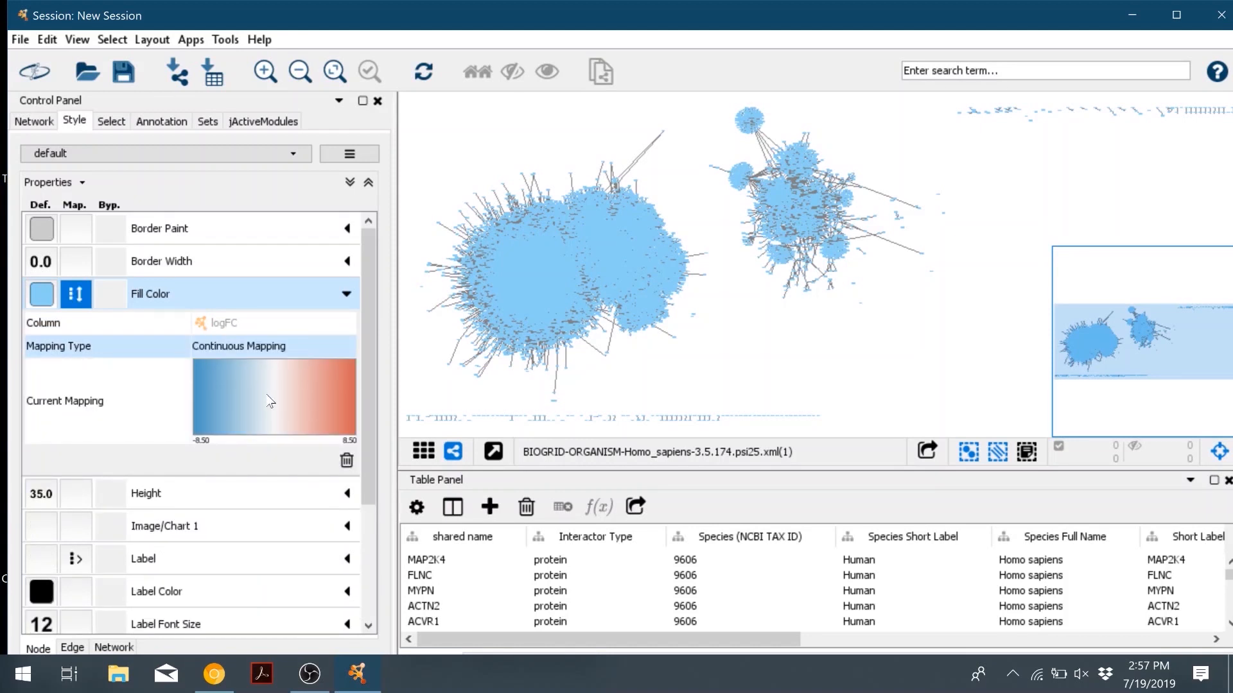
double_click(274, 397)
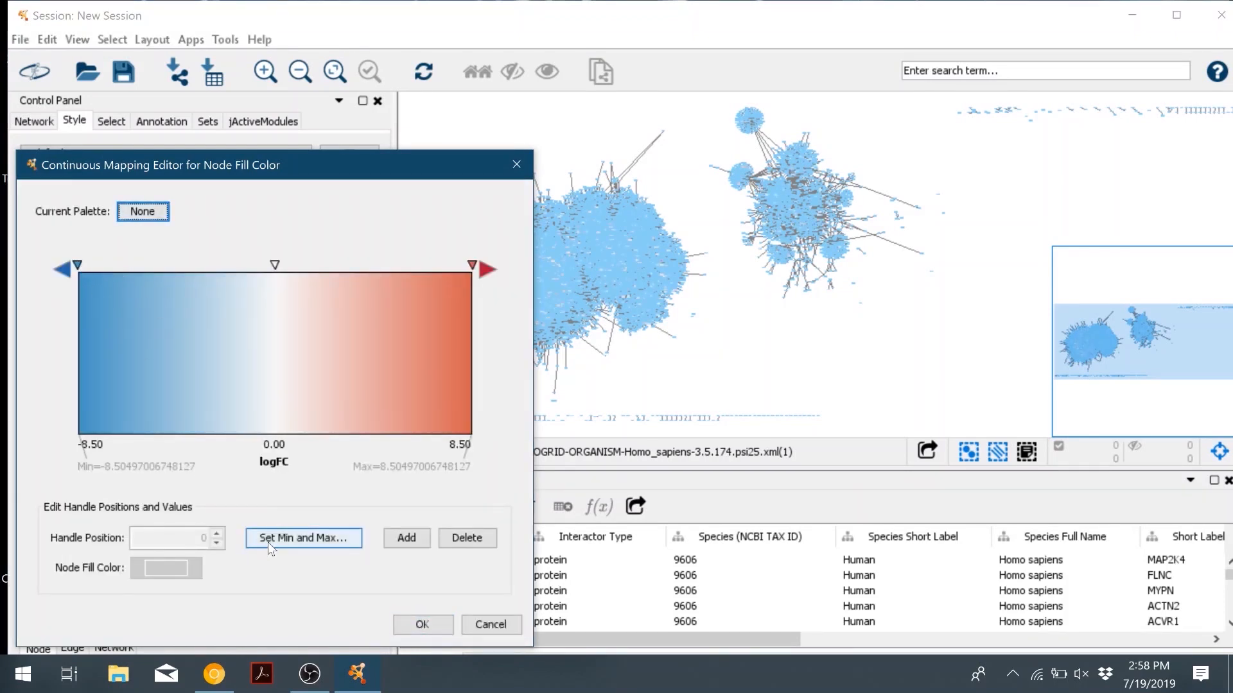
Step: Set the logFC gradient to -11.50–6.50: green low, white midpoint near -0.83, orange-red high
click(303, 538)
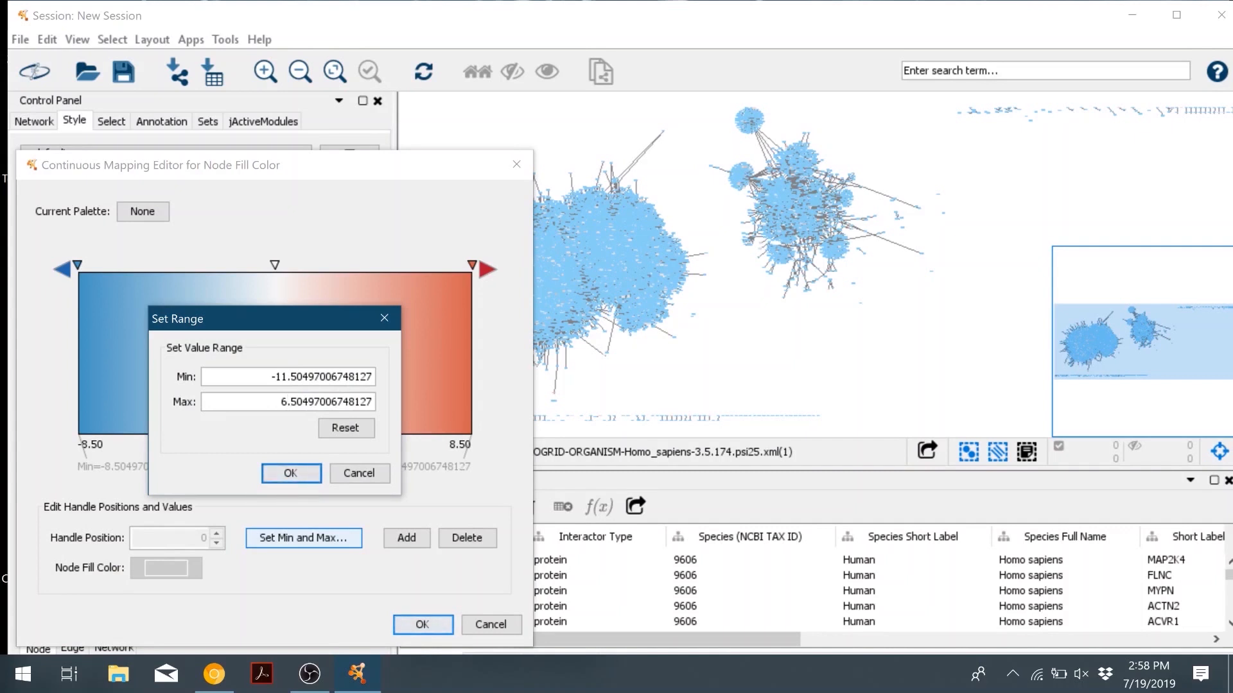
click(290, 473)
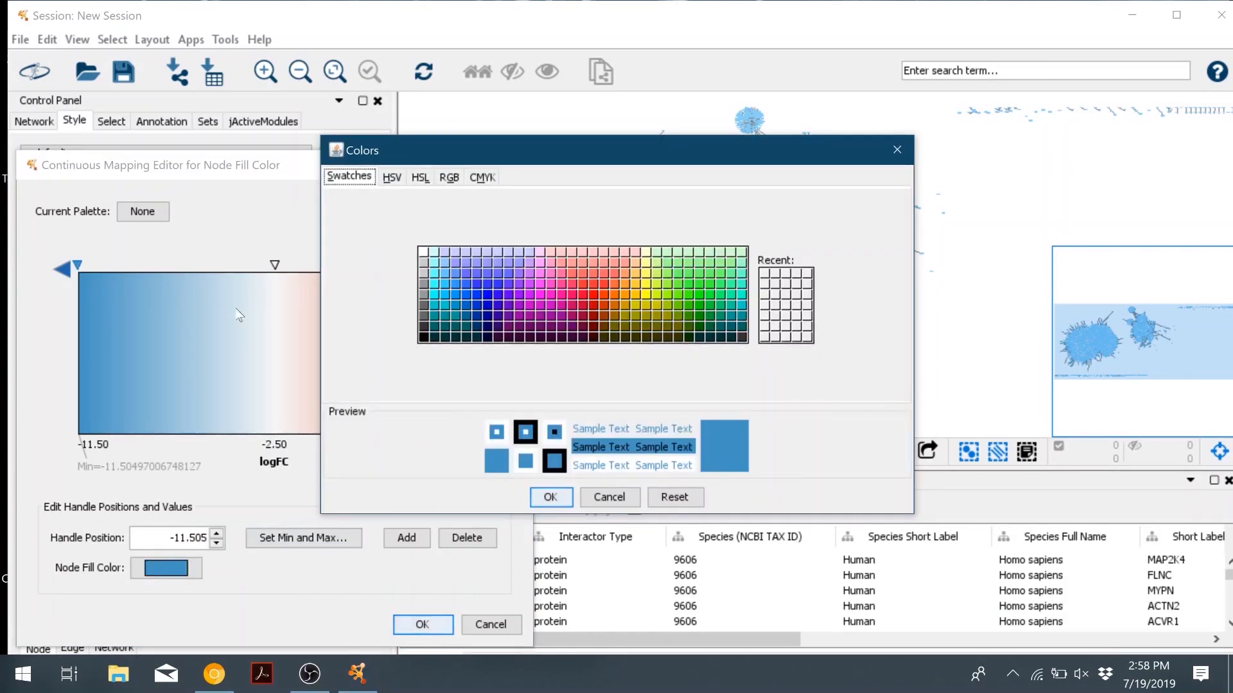
click(689, 307)
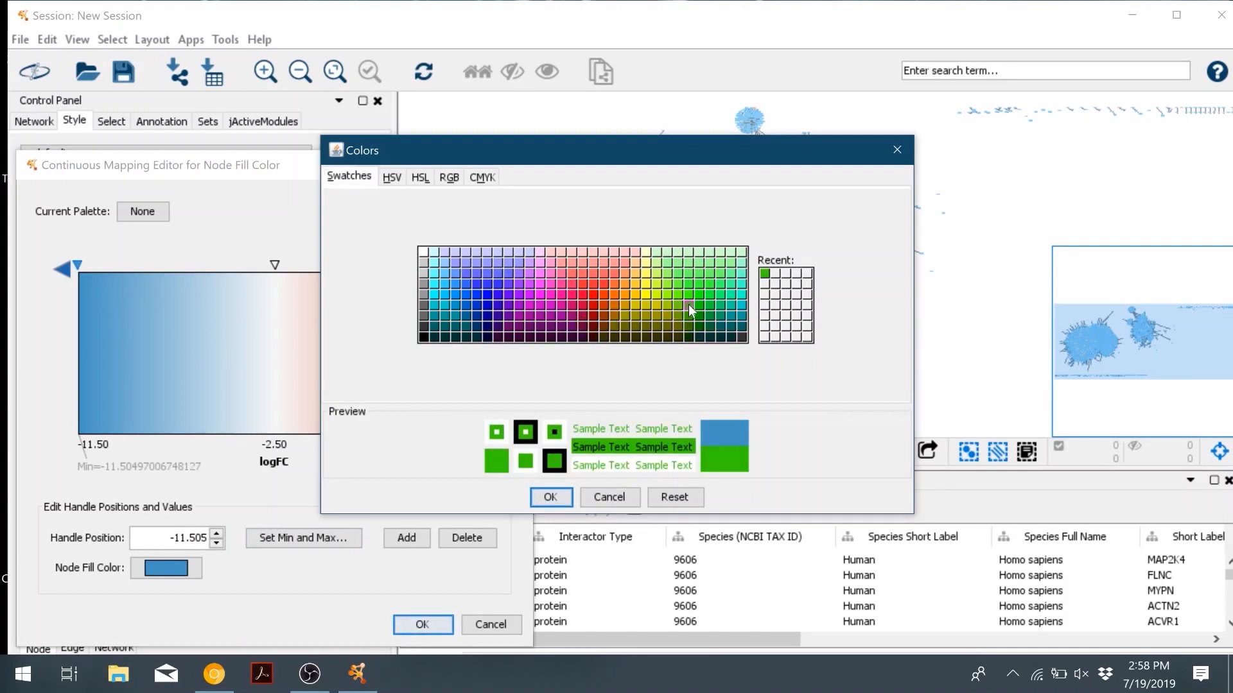
click(550, 497)
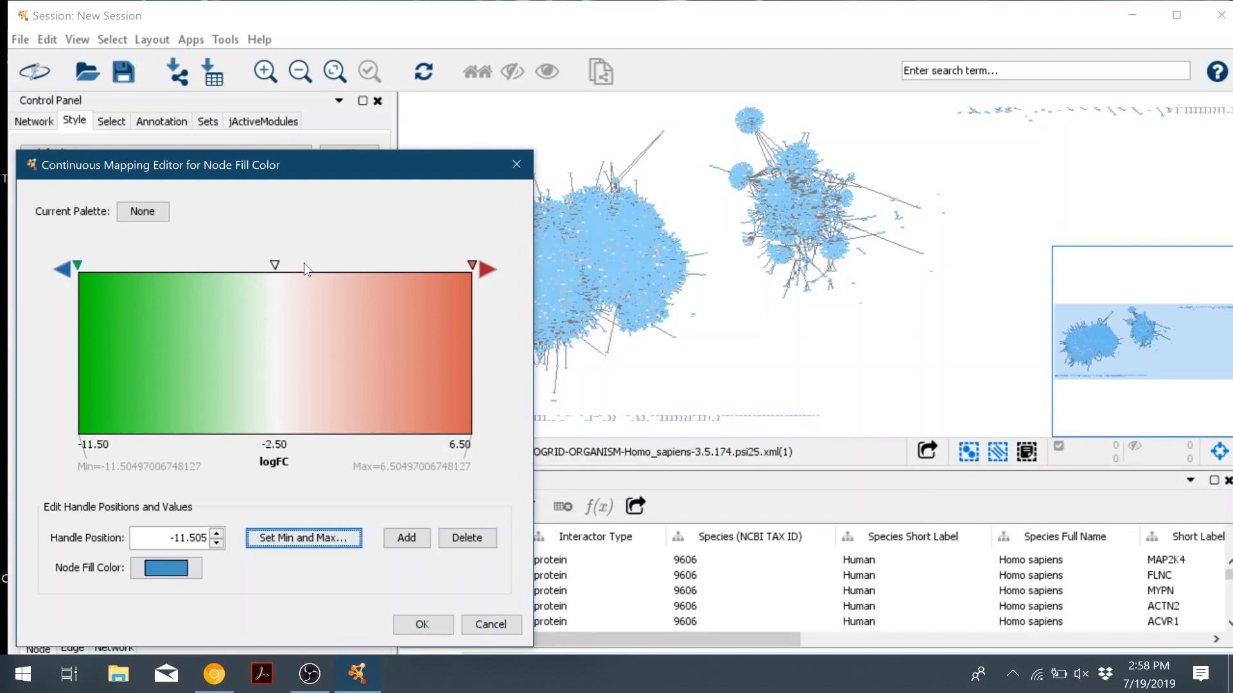
drag(274, 265, 311, 265)
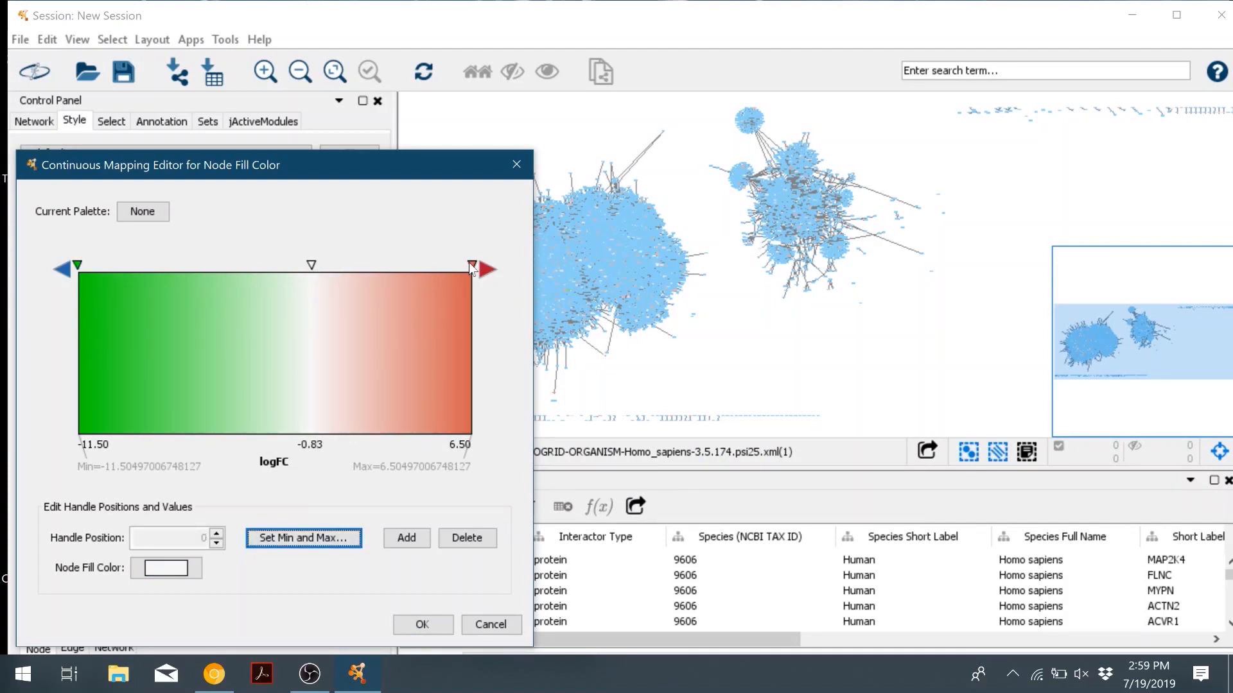
click(472, 267)
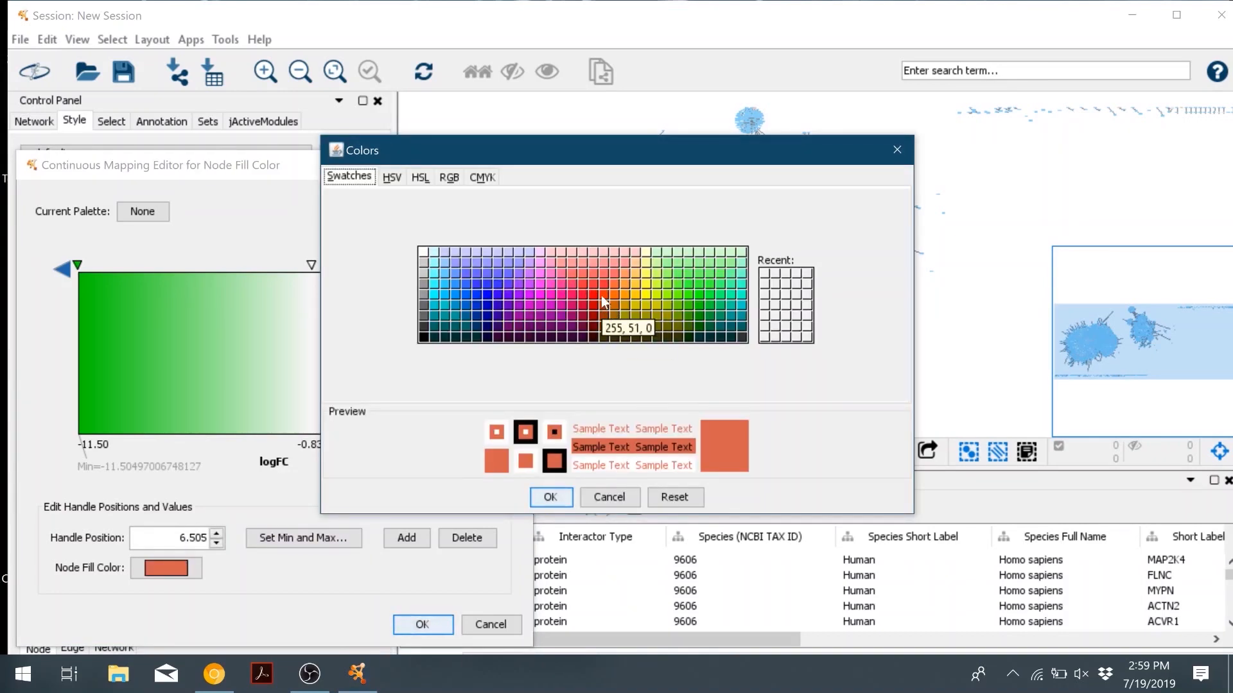
click(549, 497)
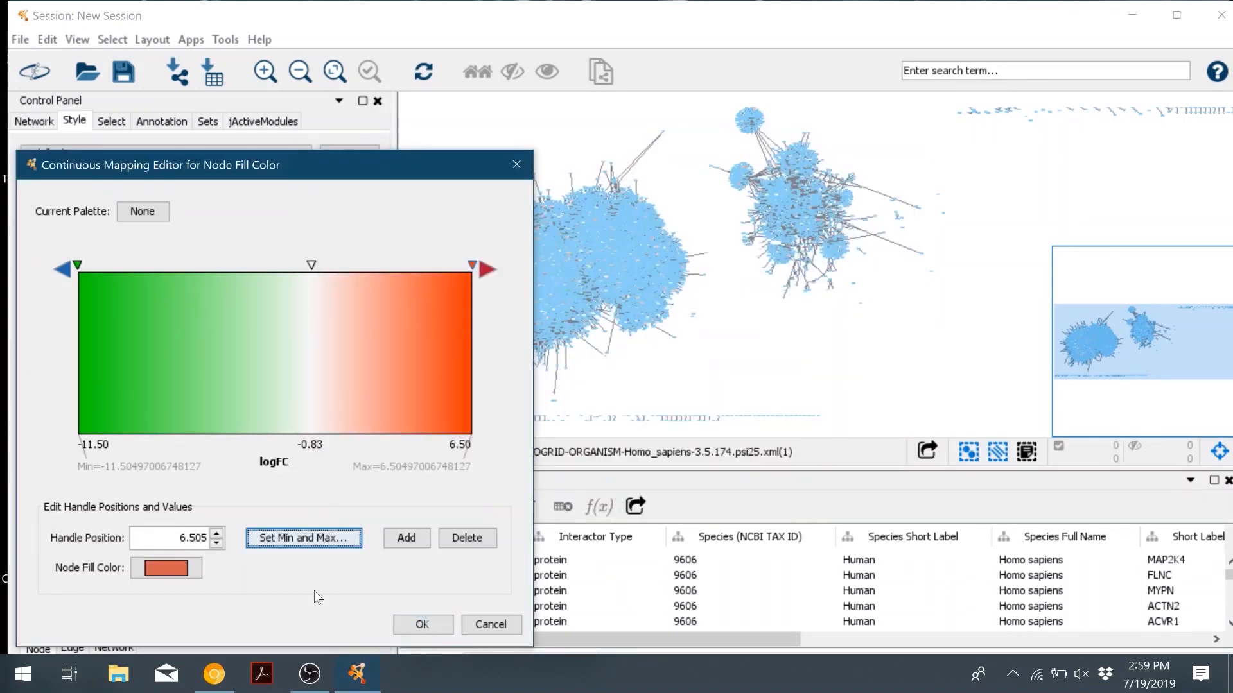
click(422, 624)
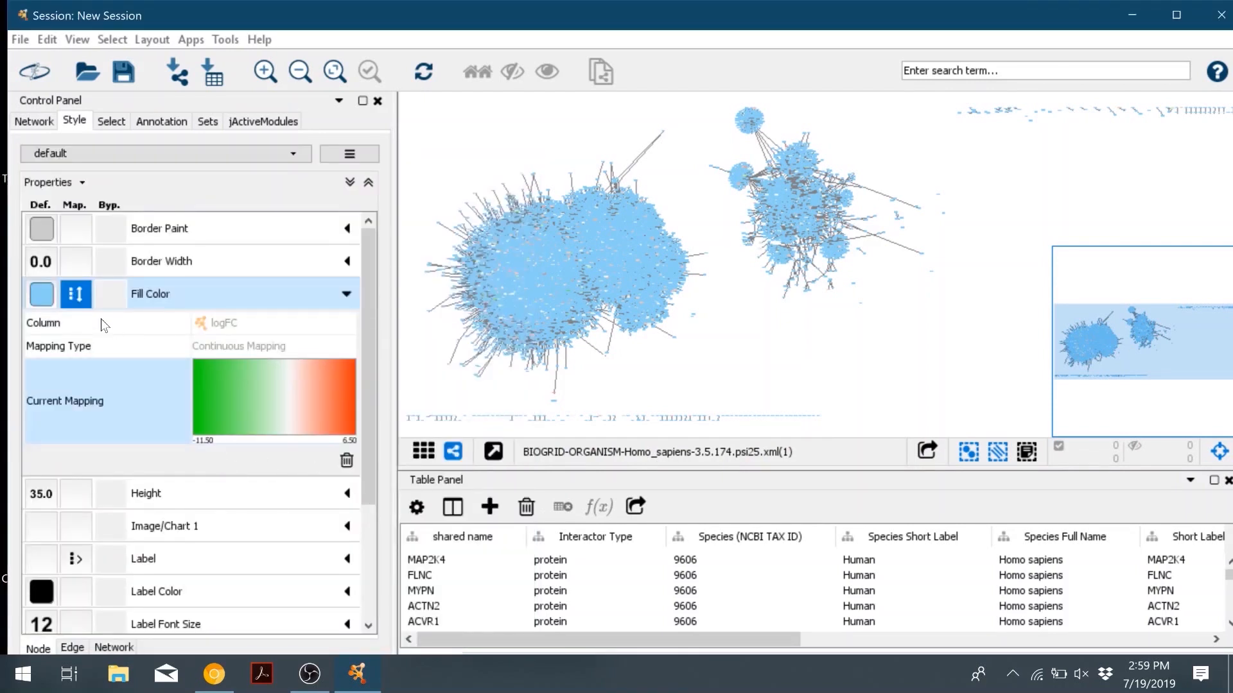
mouse_move(60, 318)
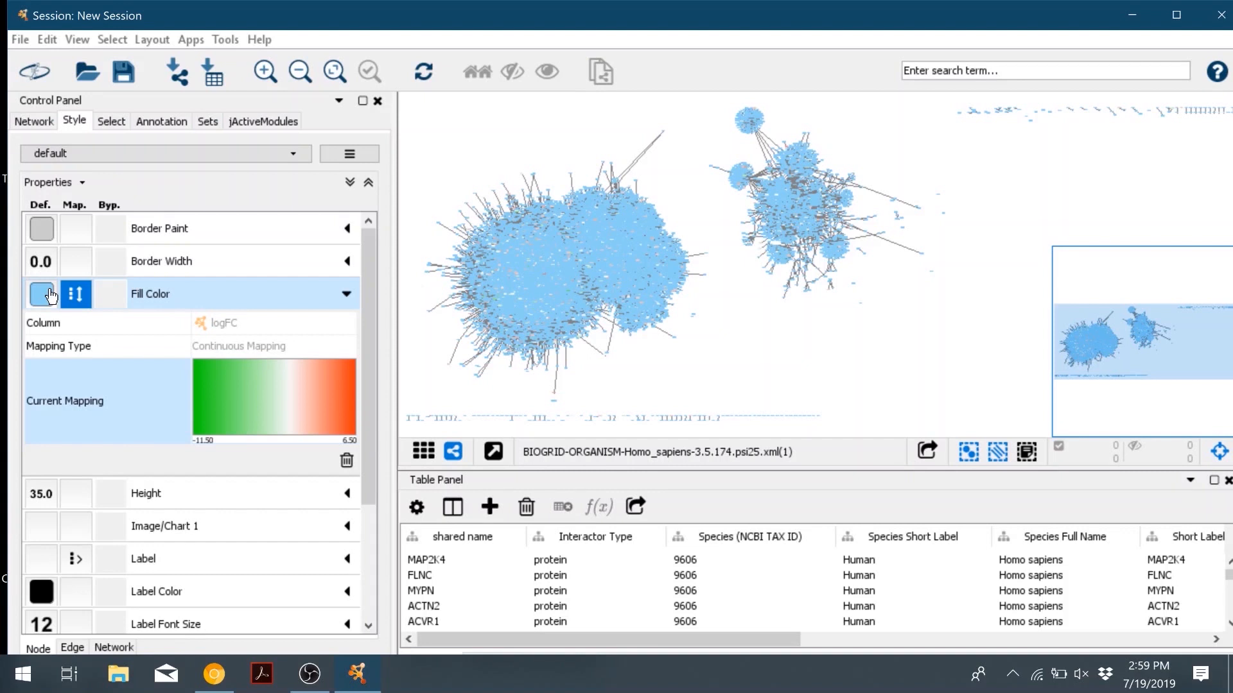
Step: Show the network list with the 26432-node human BIOGRID child network selected
click(33, 120)
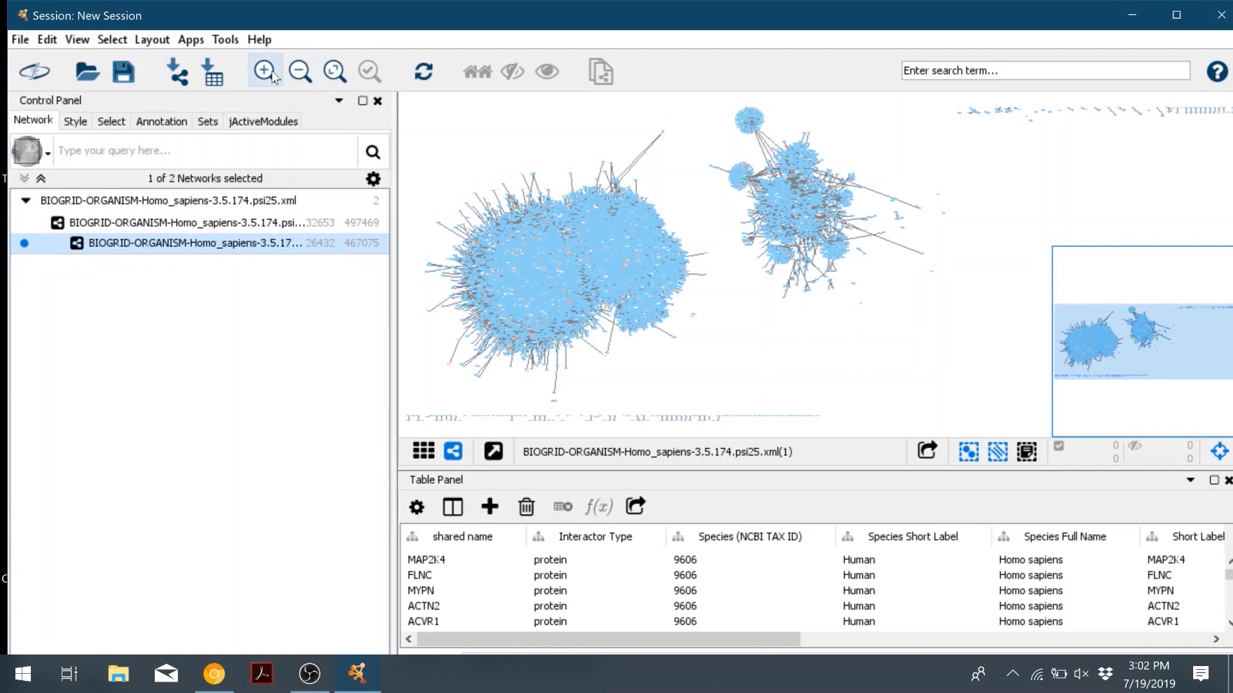
Step: Search 'E6' and select only the Human papillomavirus 16 E6 node (taxon 333760)
click(263, 71)
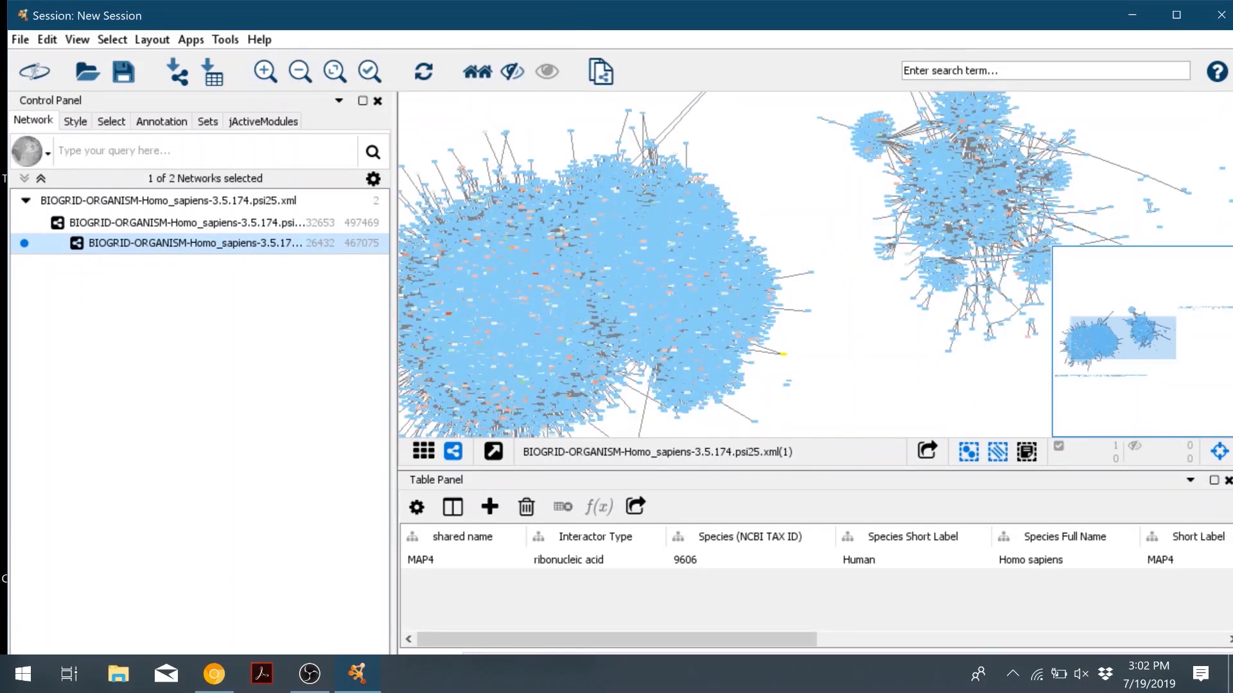
click(1022, 70)
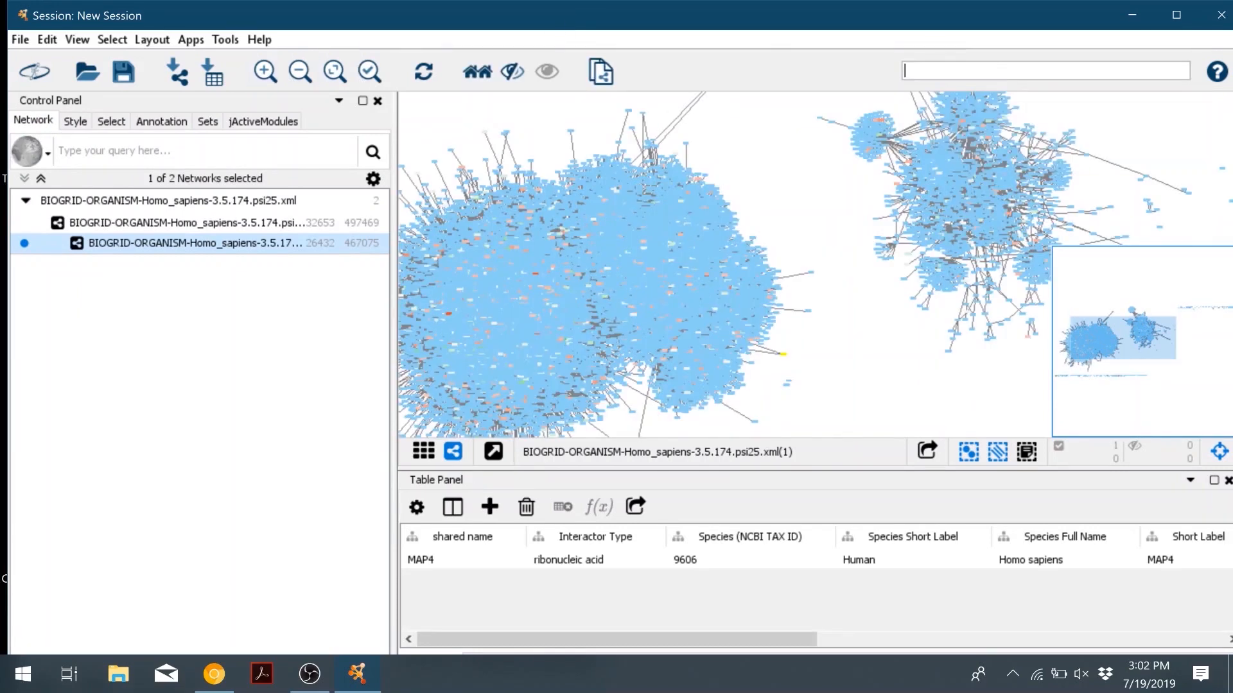
mouse_move(806, 189)
text(E6)
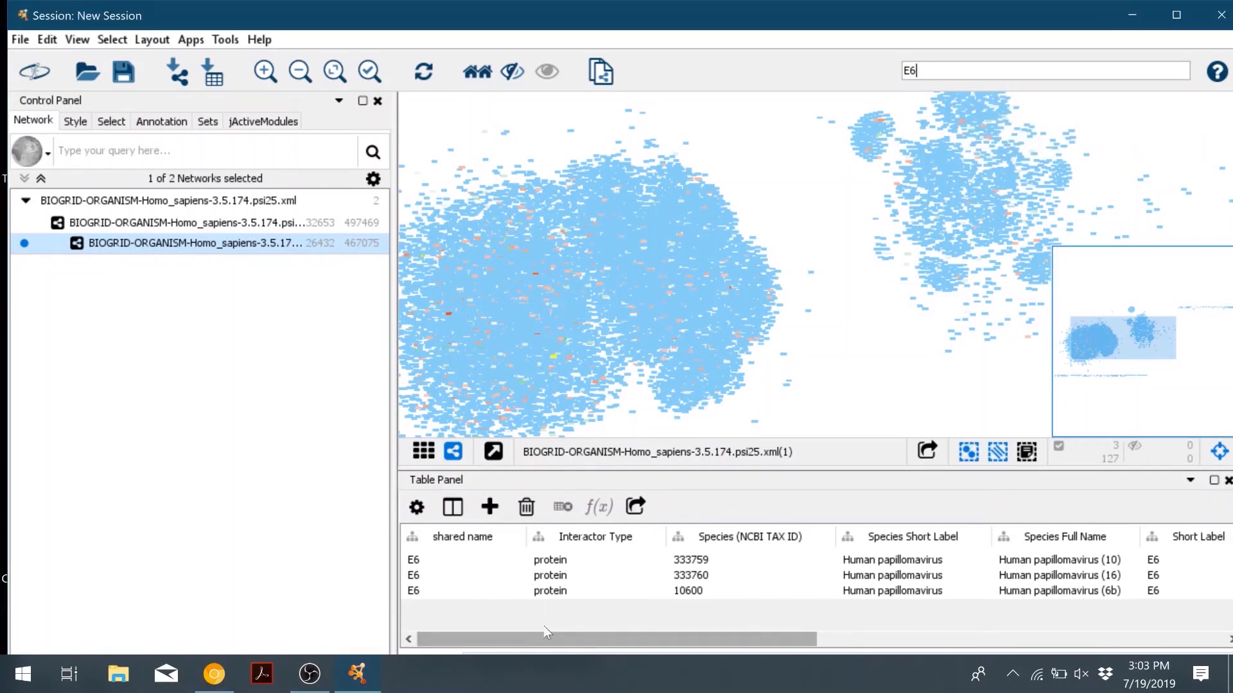
mouse_move(943, 585)
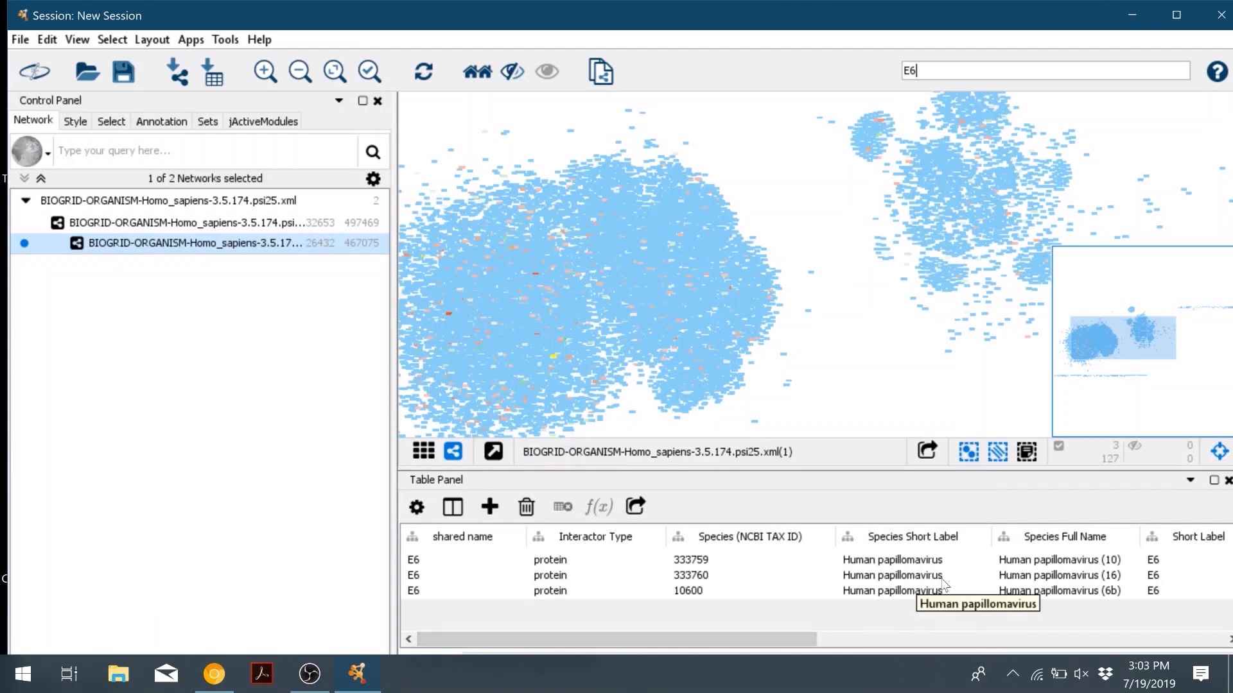
click(690, 575)
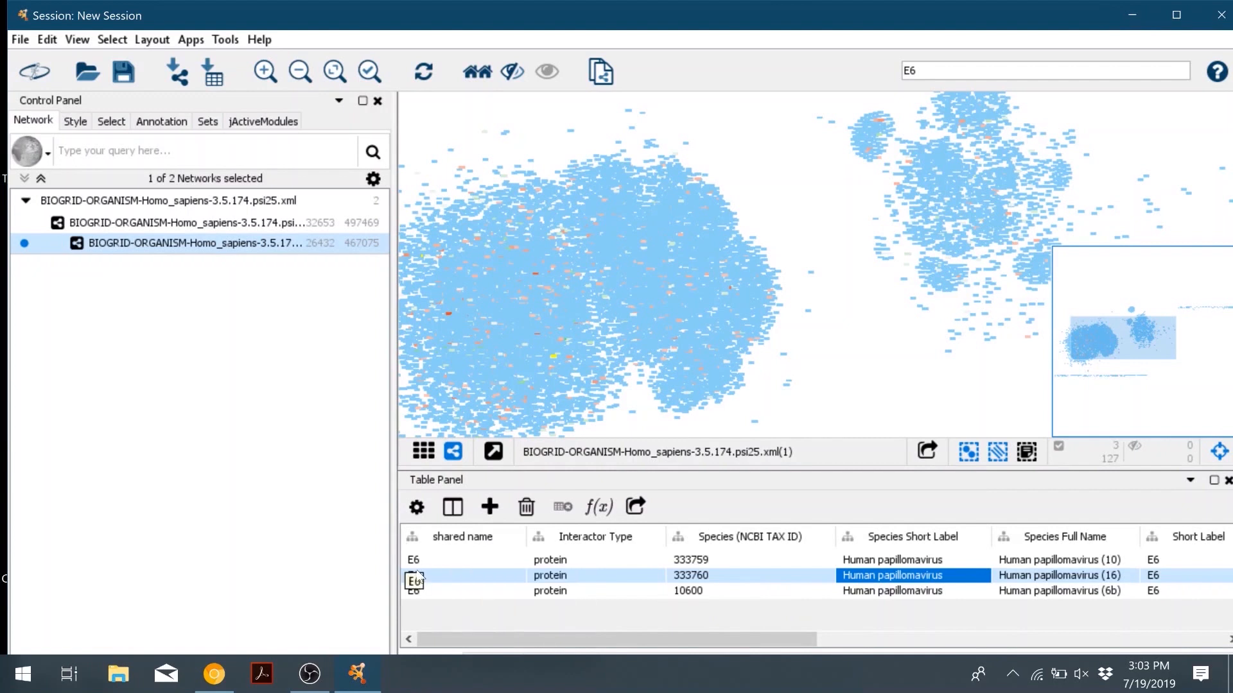
right_click(413, 575)
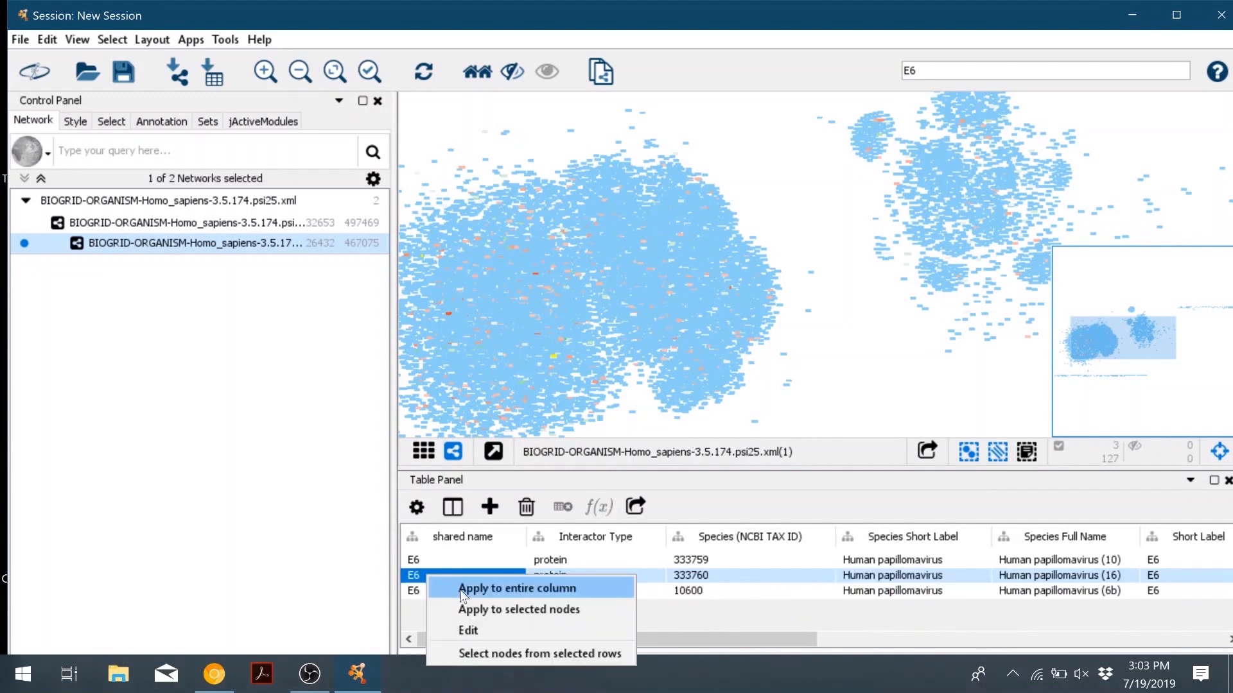
mouse_move(468, 659)
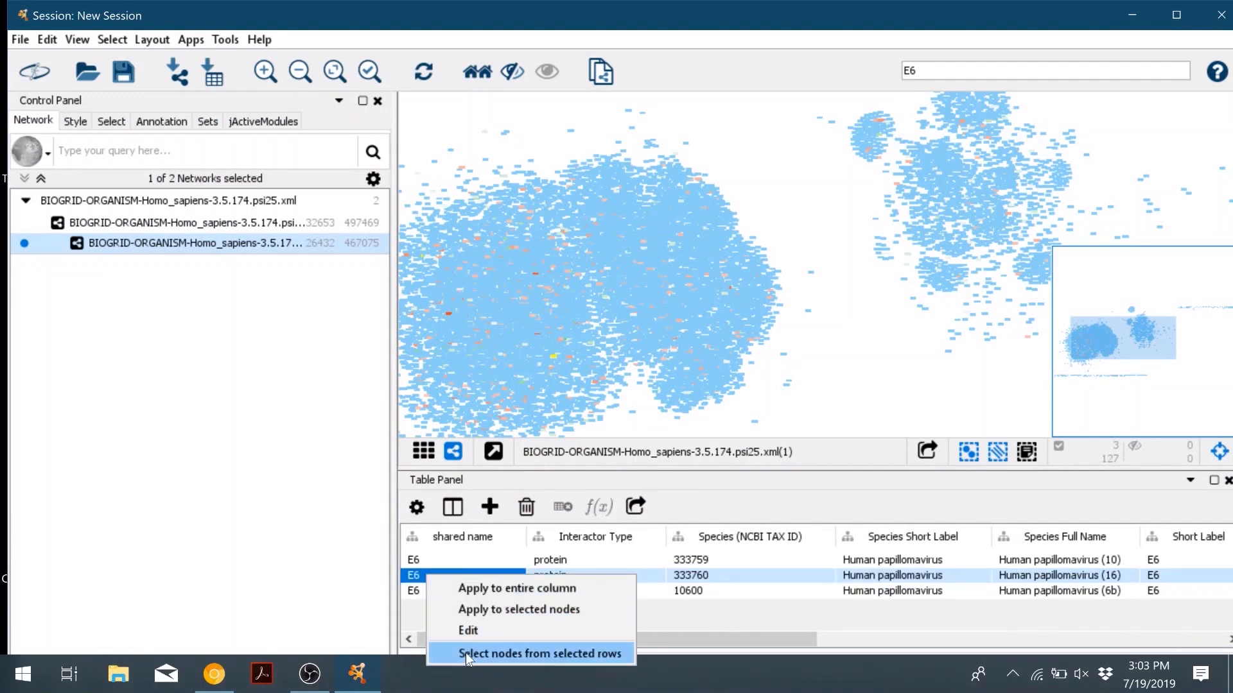
click(539, 653)
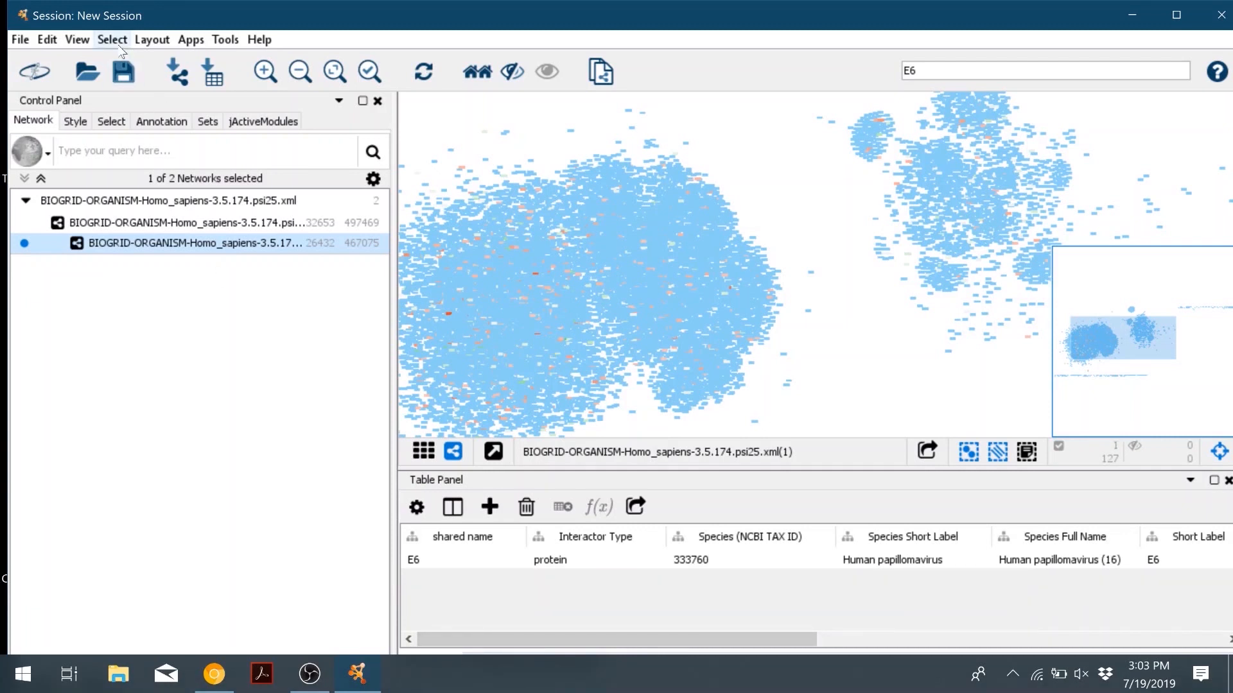
Step: Select E6's undirected first neighbours and build a new network from them with all edges
click(112, 39)
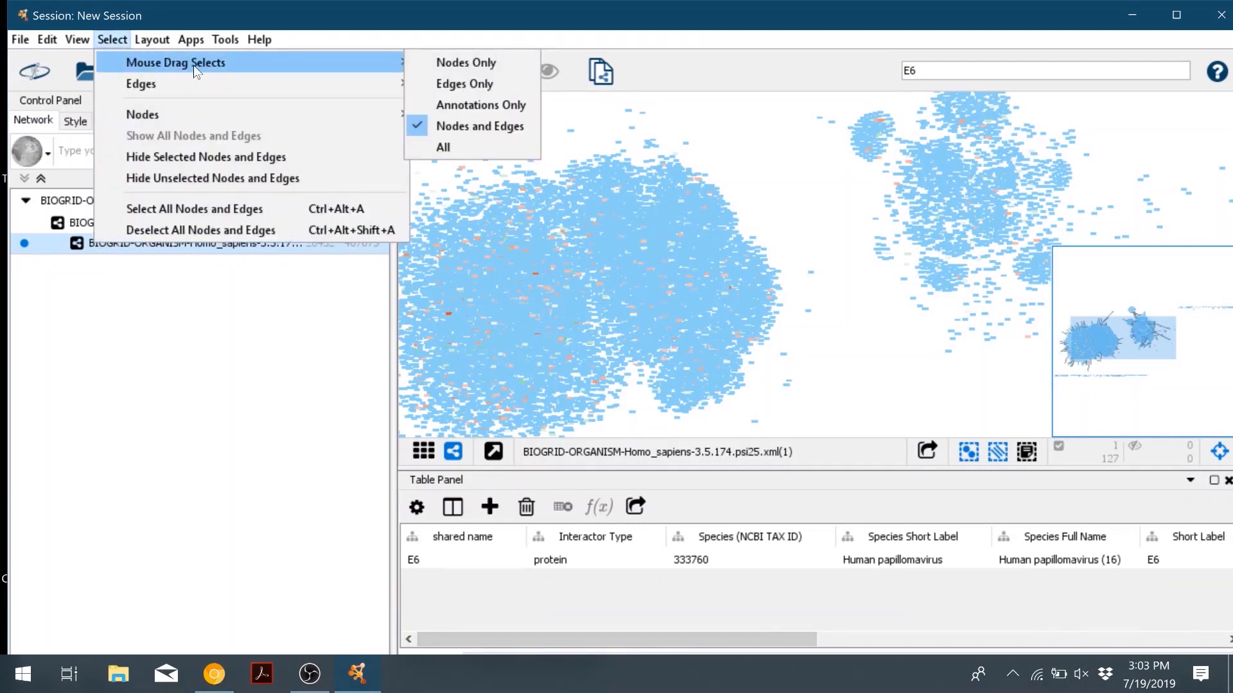
mouse_move(142, 115)
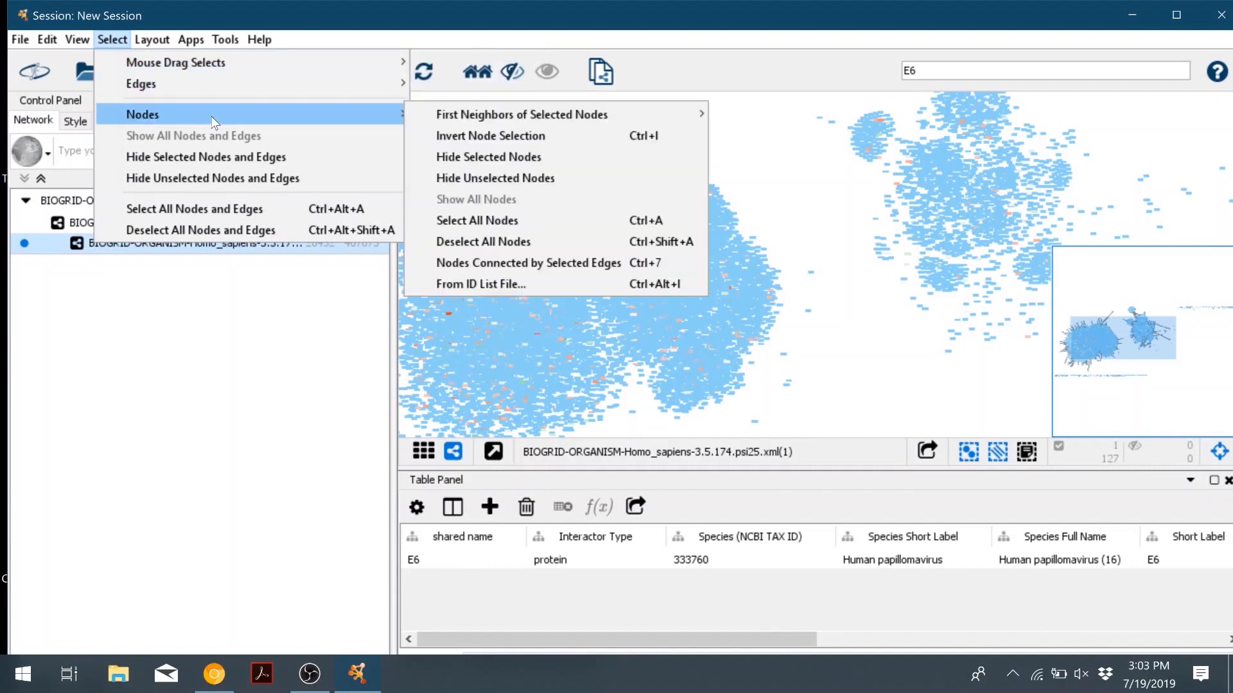
mouse_move(397, 115)
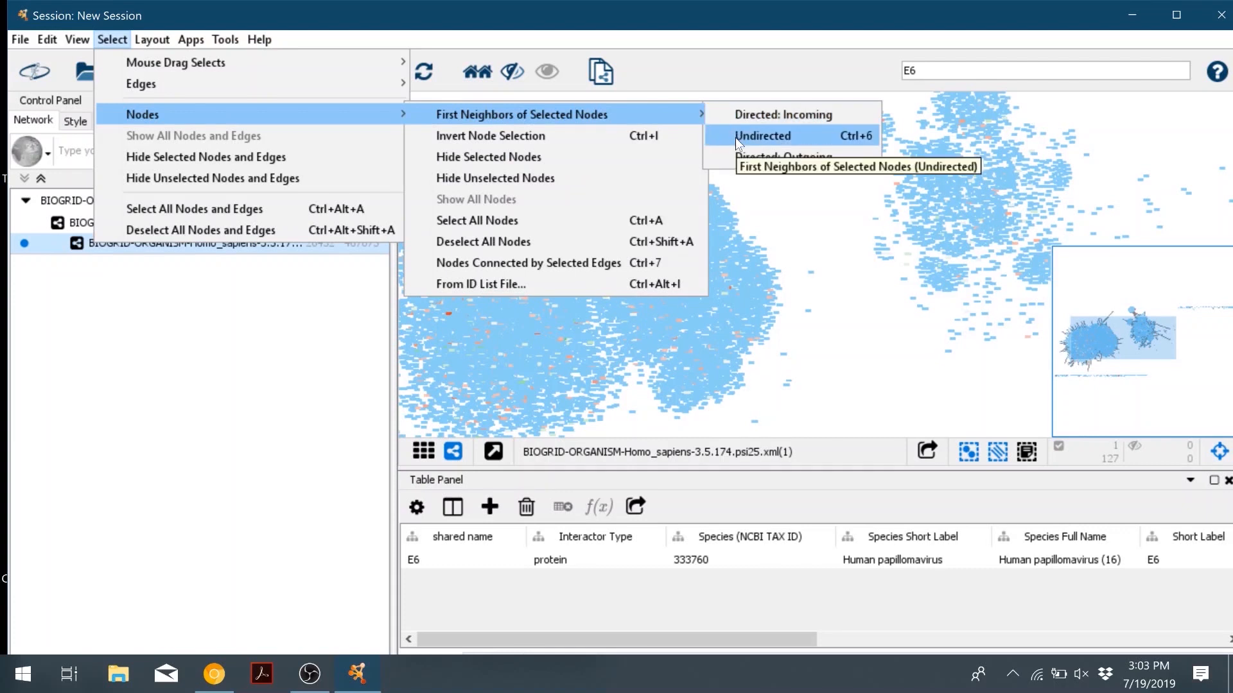
click(761, 136)
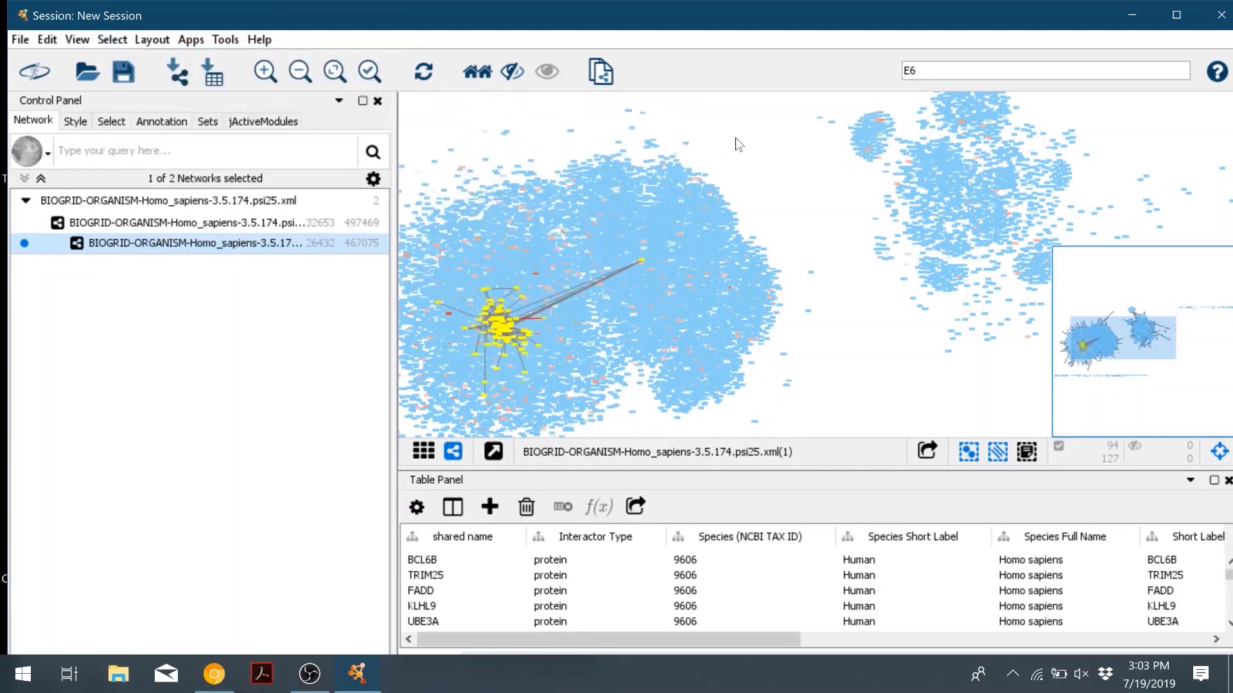
mouse_move(1017, 368)
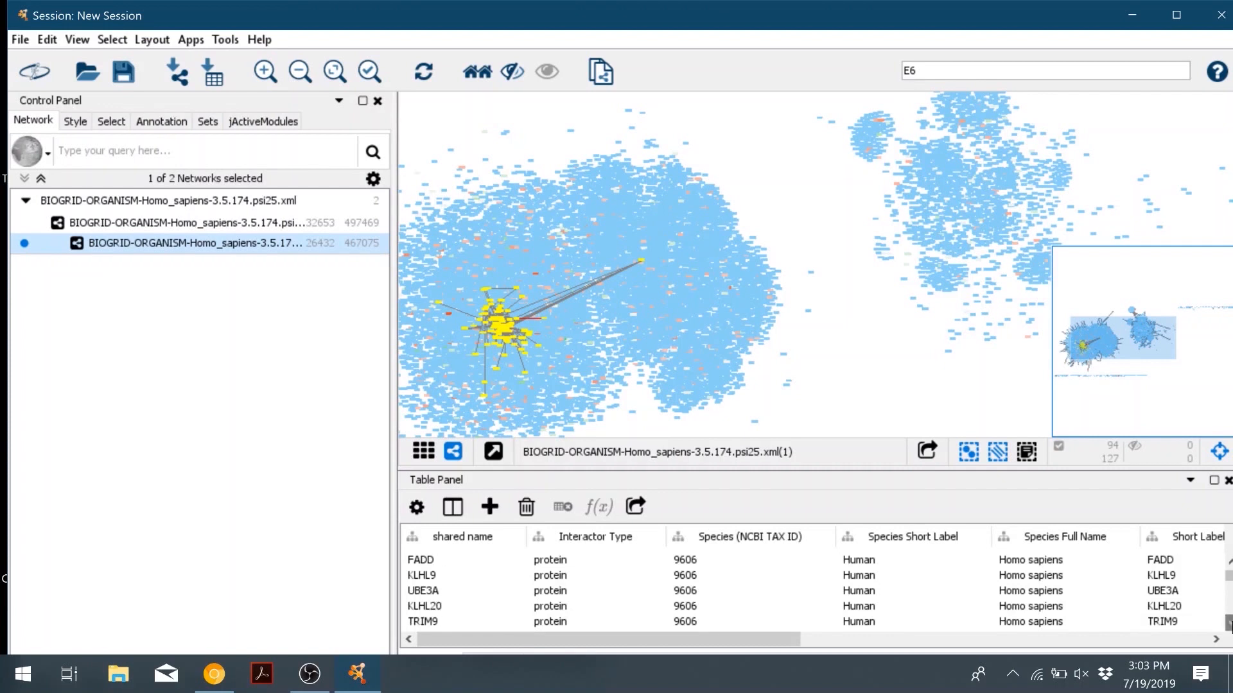
scroll(down, 3)
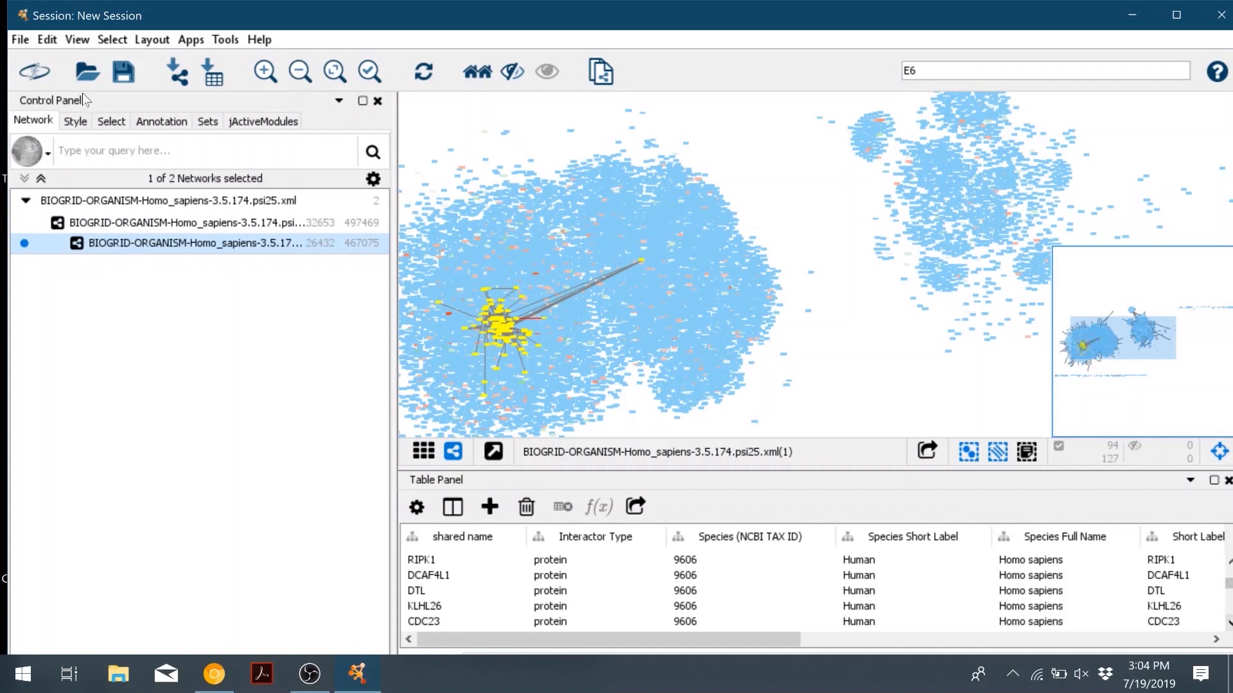
click(20, 40)
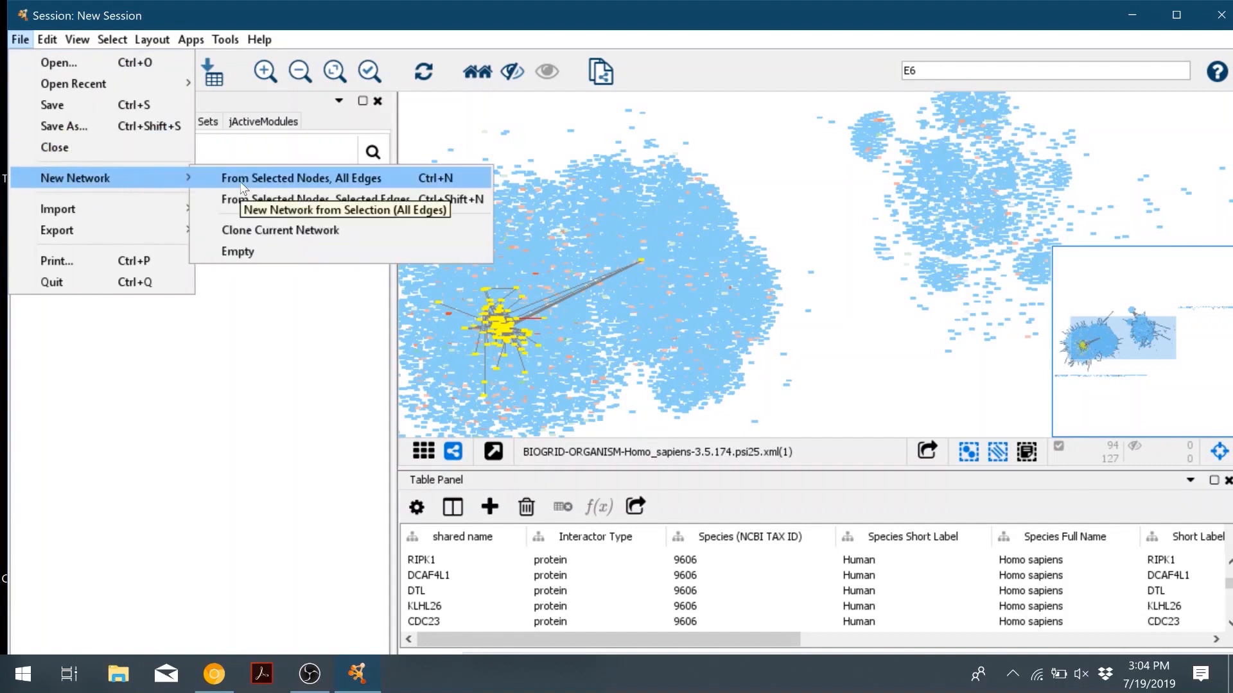
click(301, 178)
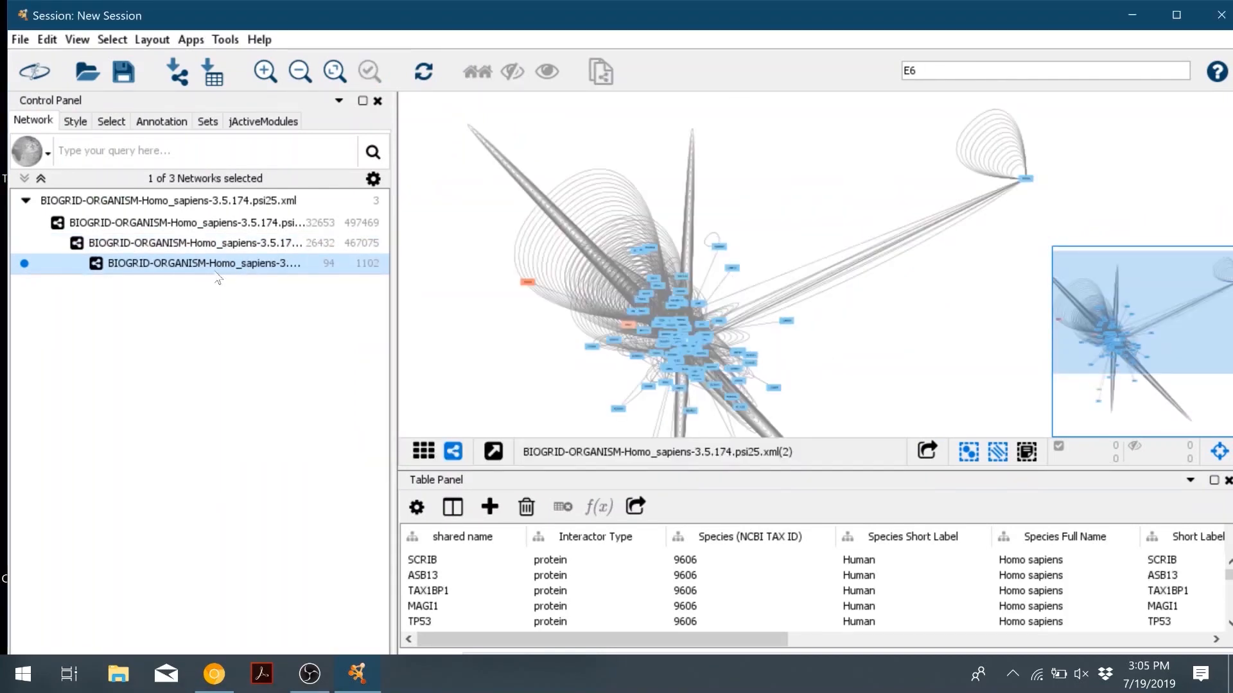
Step: Rename the 94-node, 1102-edge subnetwork to 'E6 interactions'
right_click(200, 263)
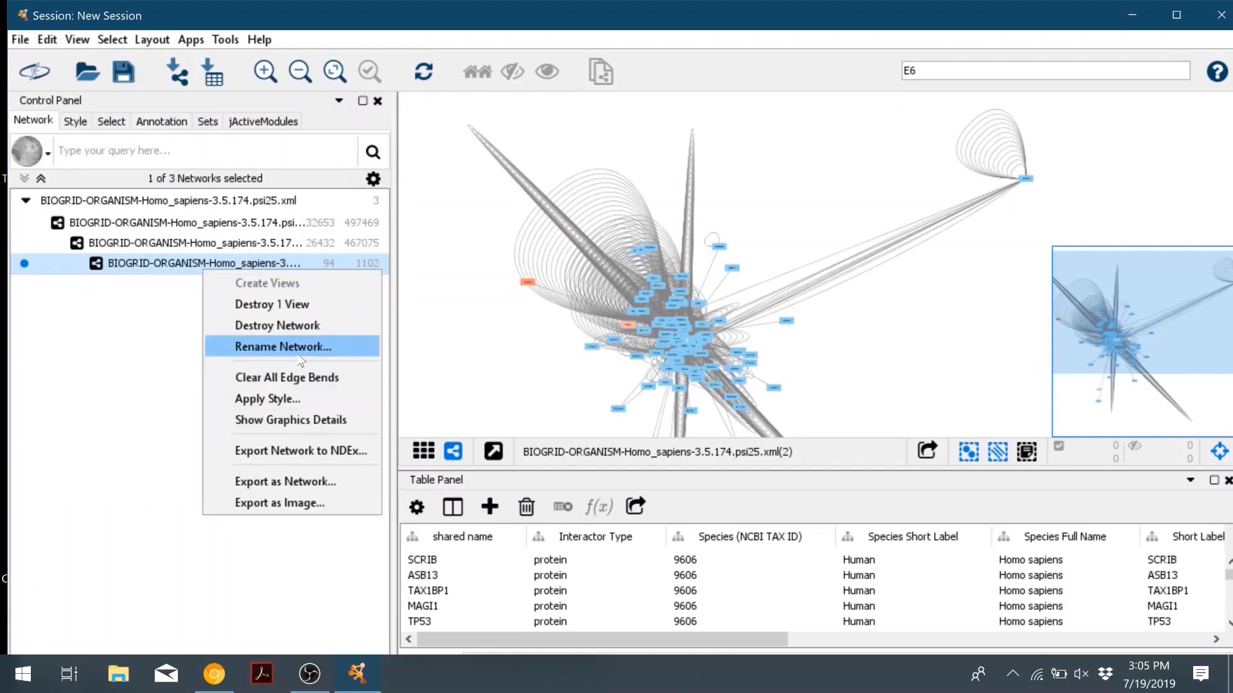
click(281, 347)
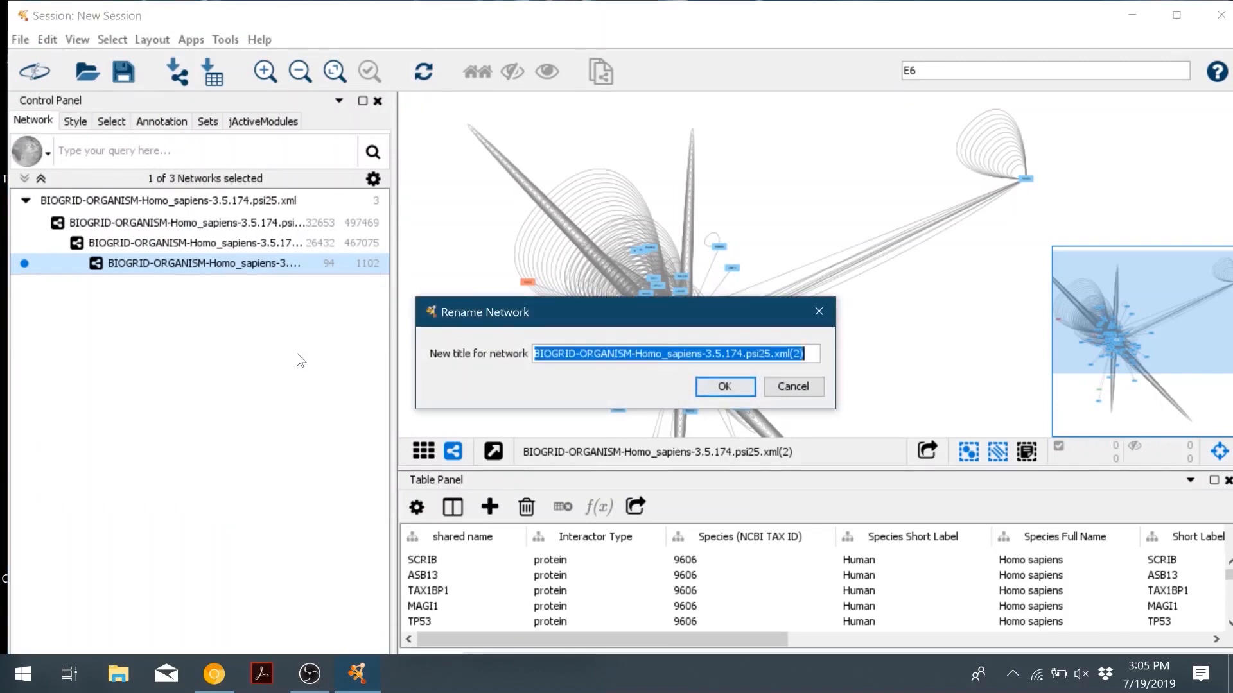
text(E6 interac)
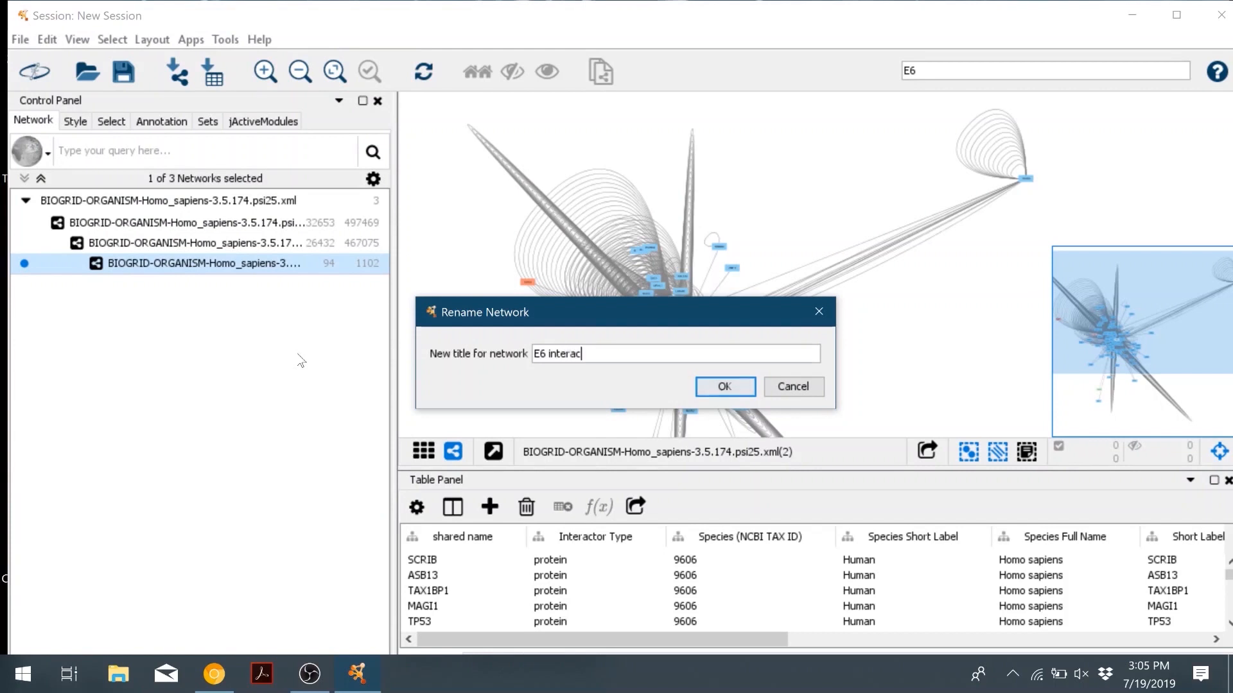
click(724, 386)
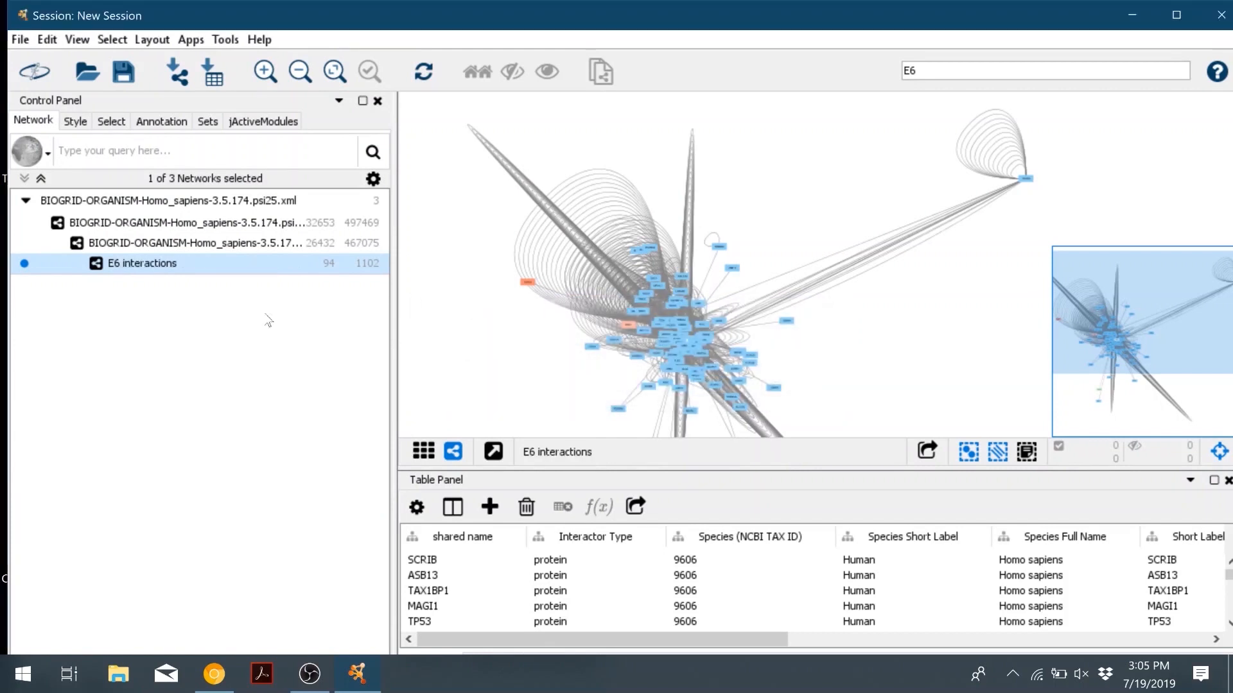
mouse_move(582, 127)
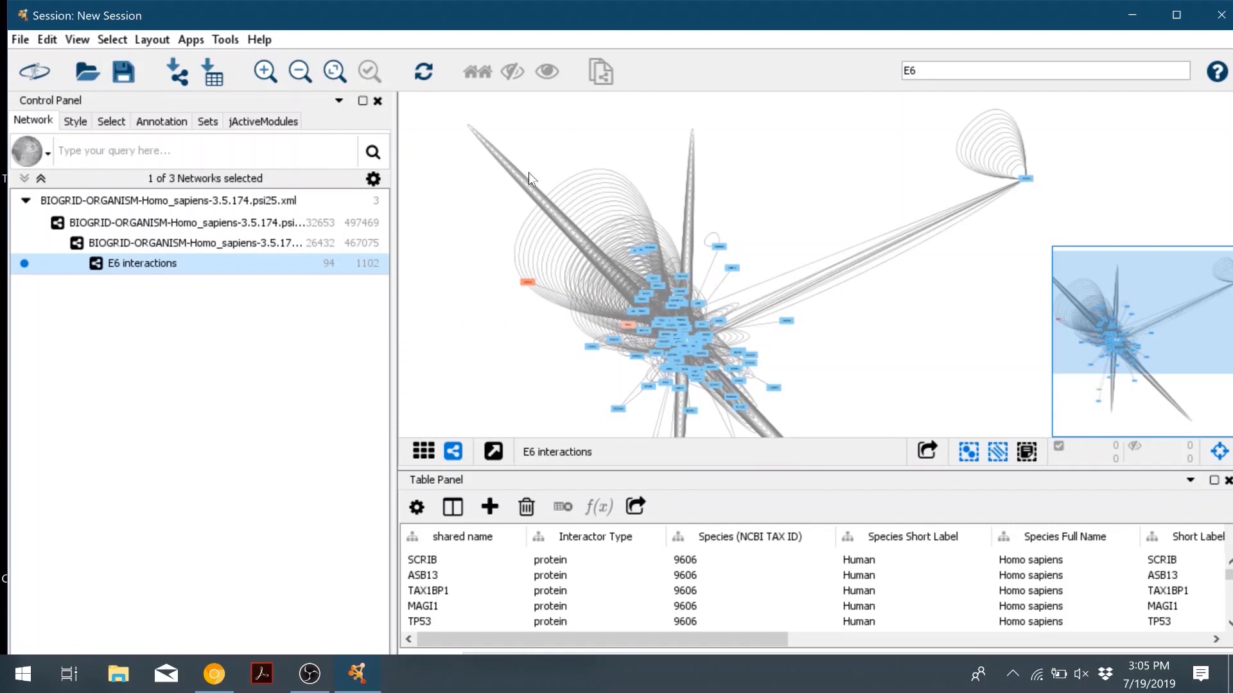
mouse_move(545, 213)
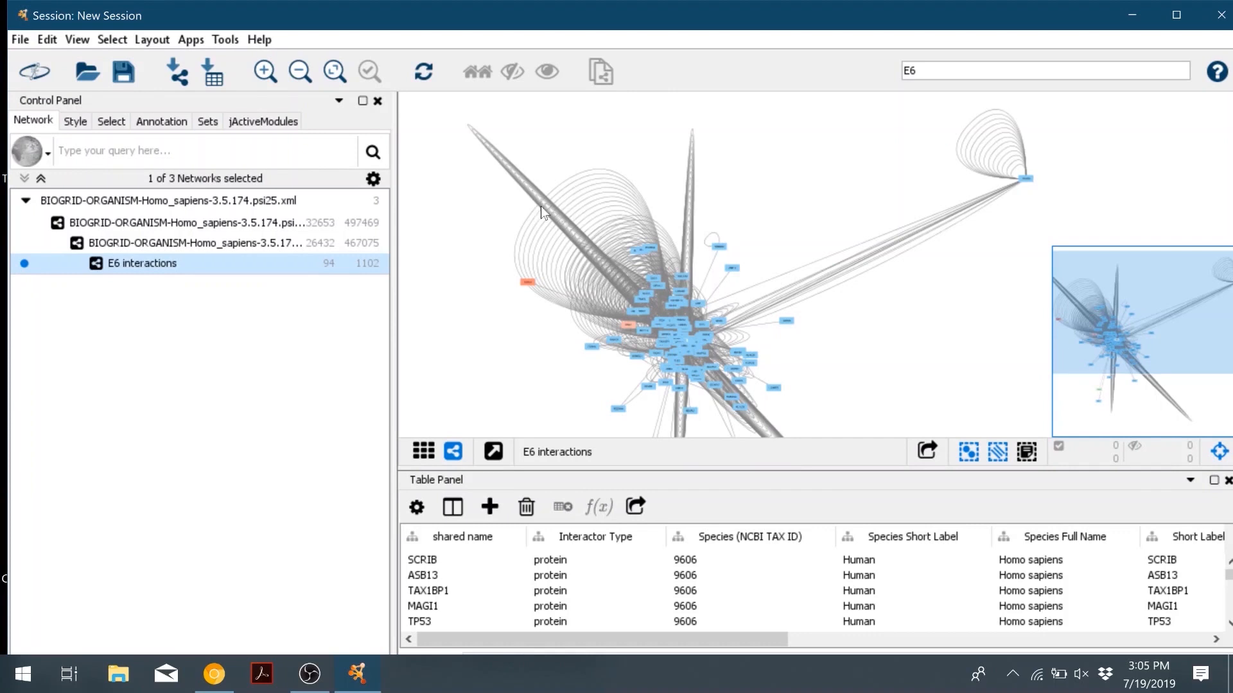
Step: Remove duplicated edges from E6 interactions ignoring edge direction, deleting 576 edges
click(46, 39)
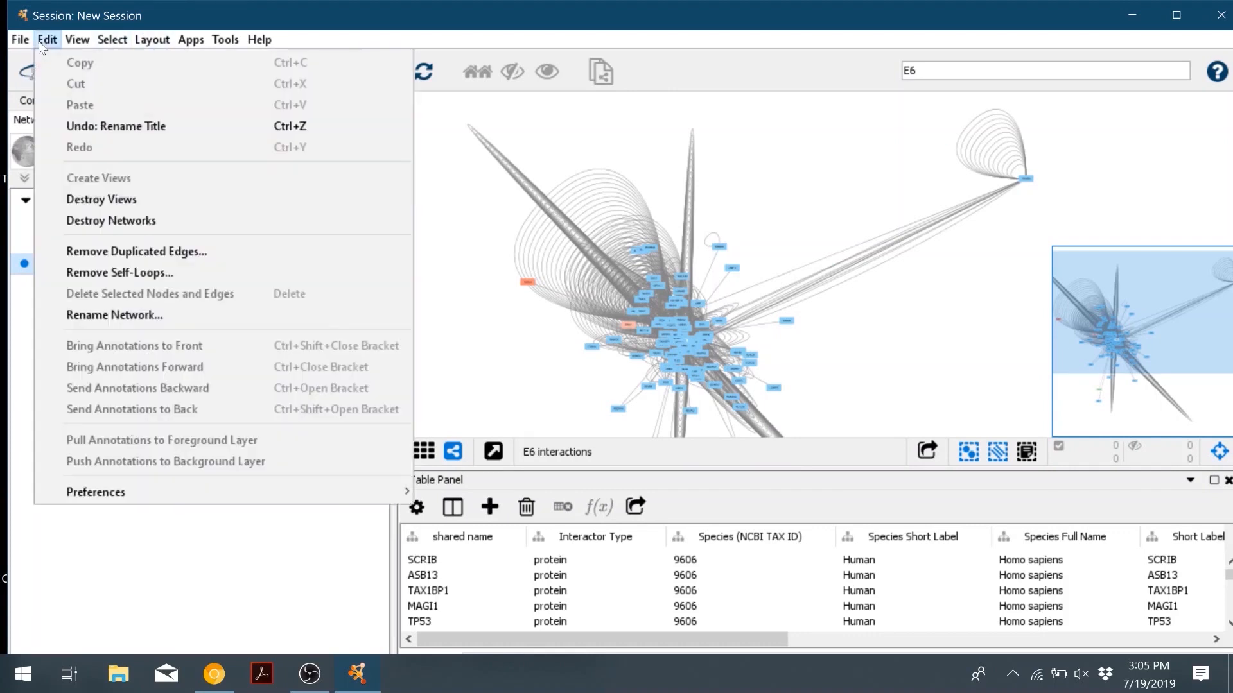
mouse_move(153, 251)
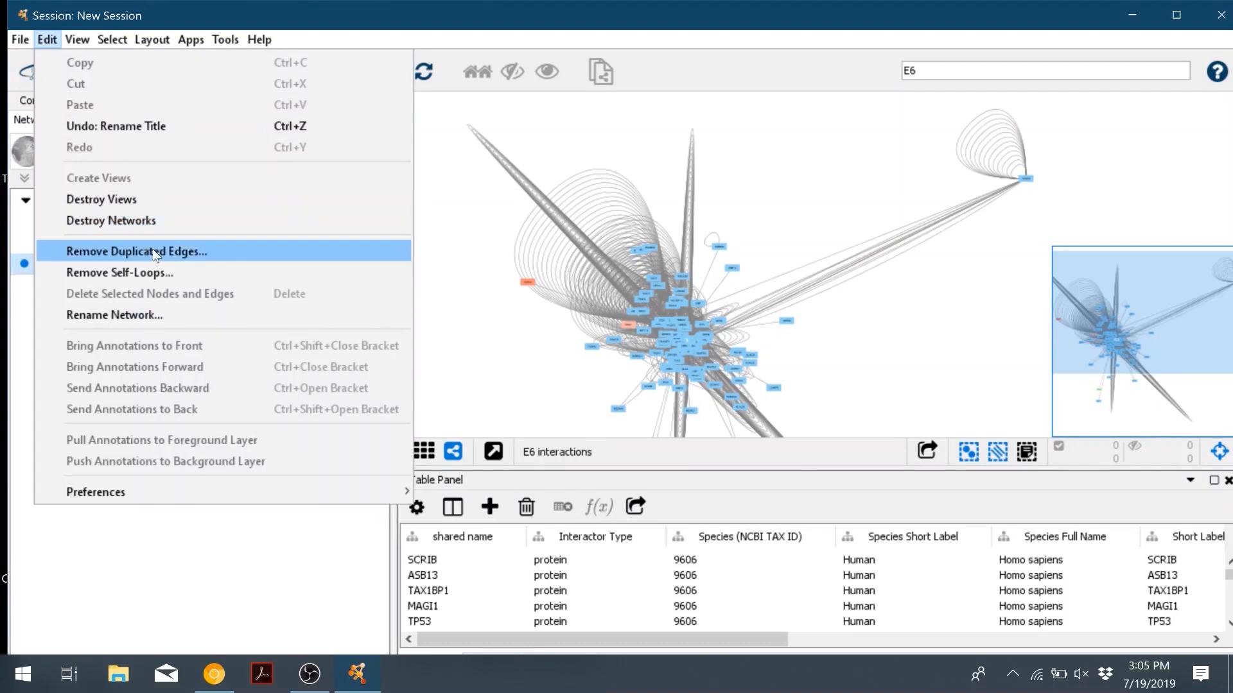
click(135, 252)
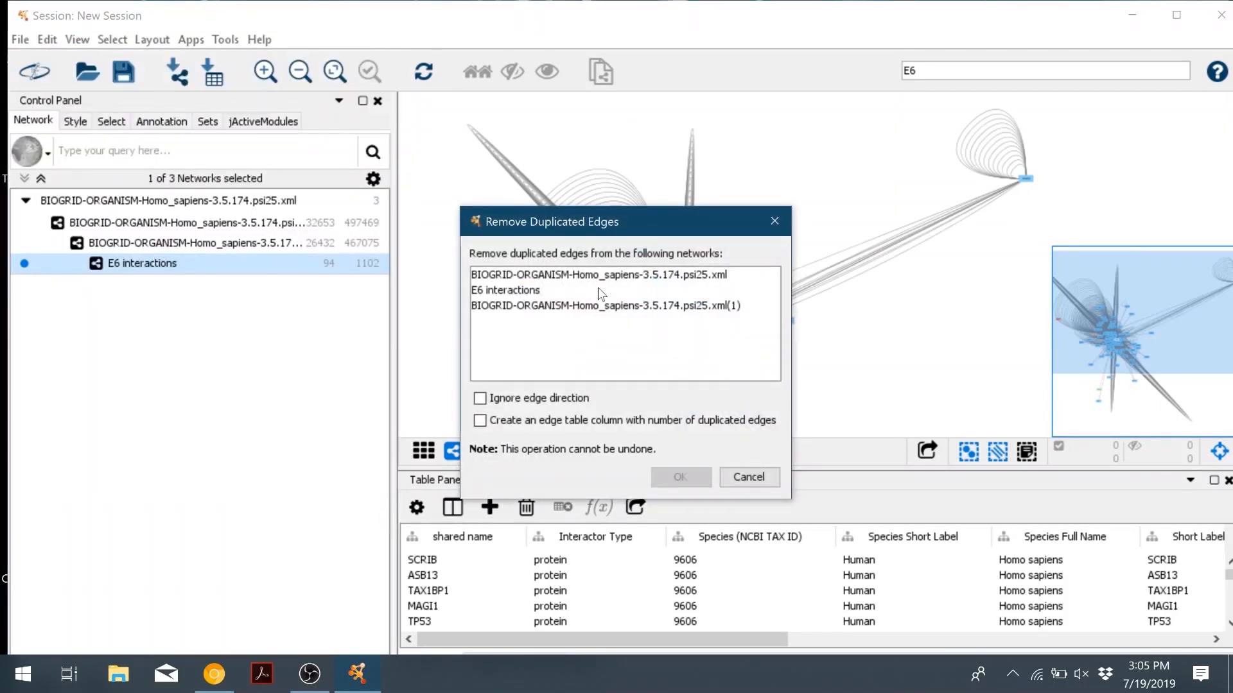
click(506, 290)
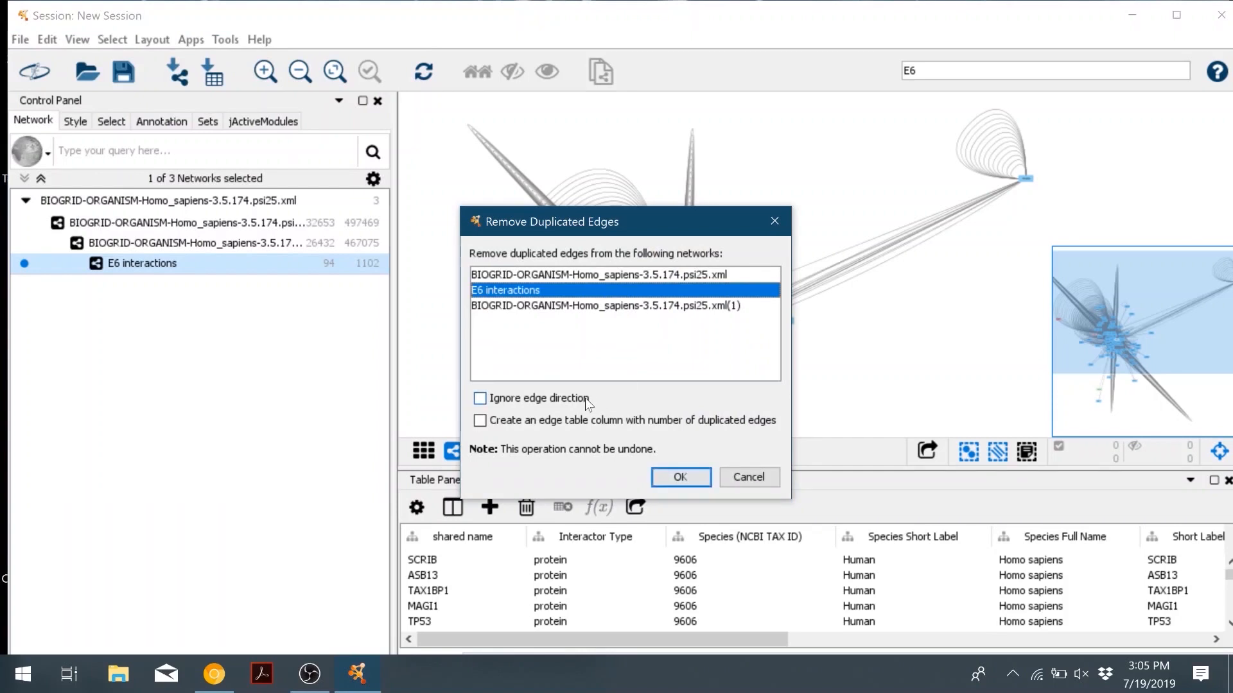
click(479, 398)
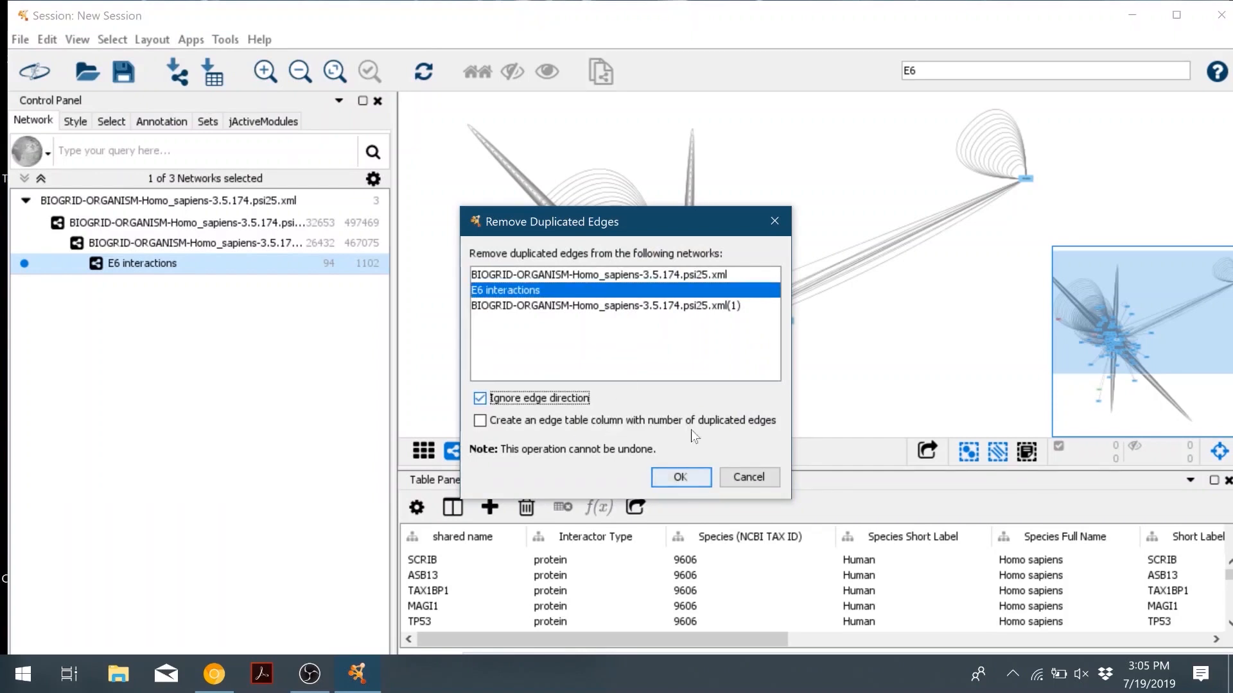
click(679, 477)
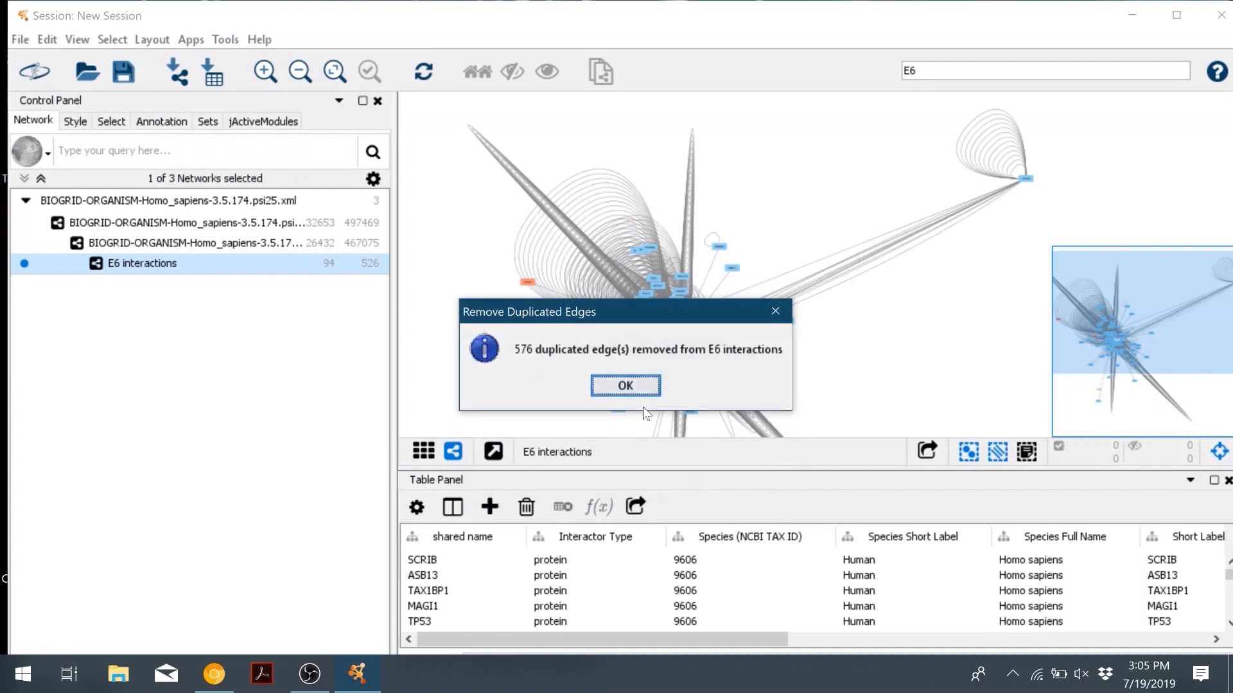
click(624, 385)
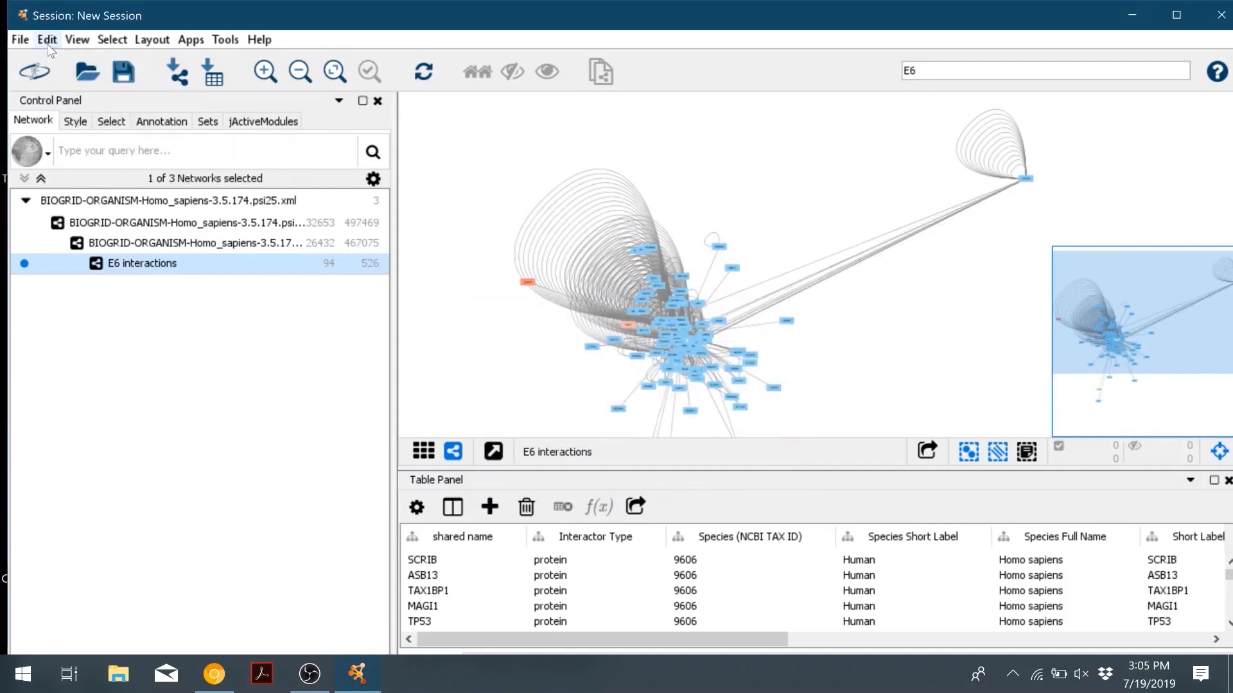
Step: Remove self-loops from E6 interactions, cutting 281 edges to leave 245, and zoom in
click(46, 39)
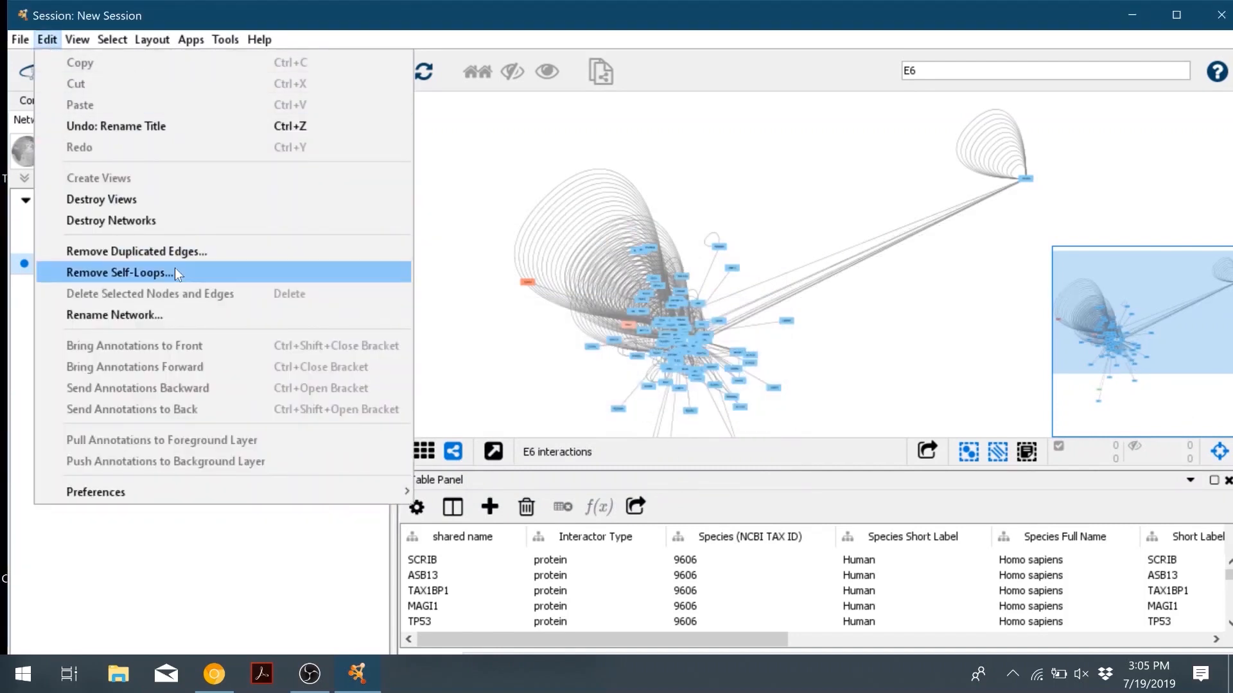
click(119, 273)
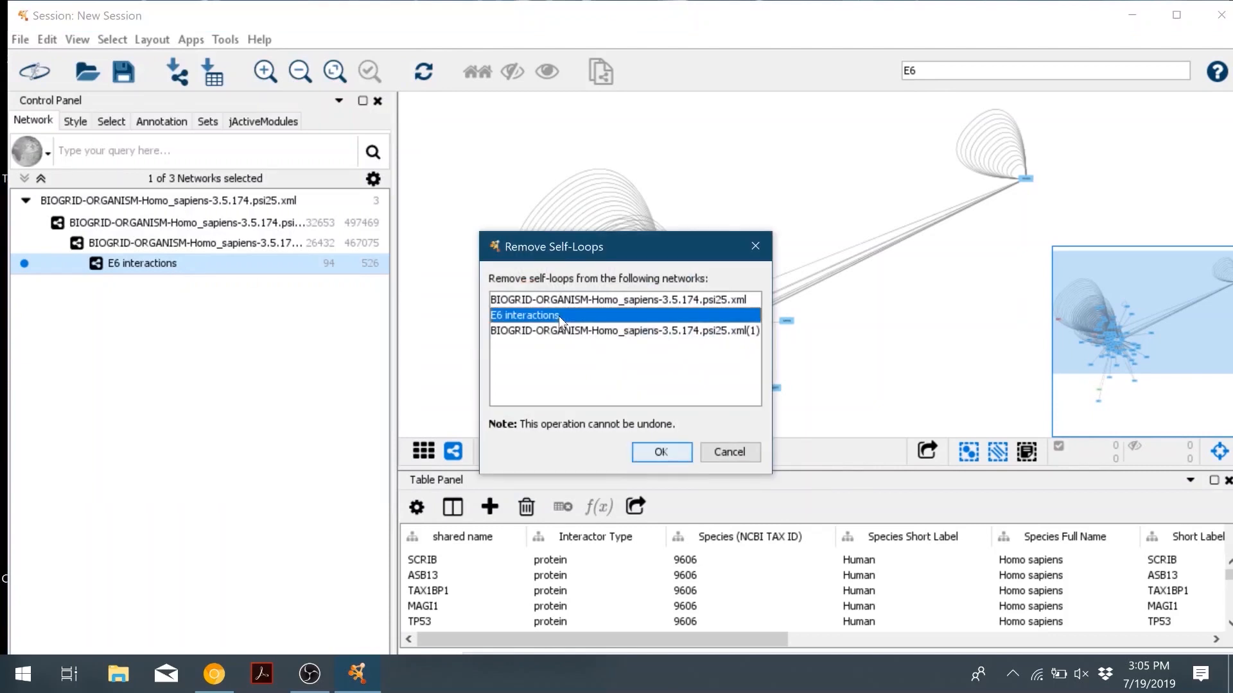
click(661, 452)
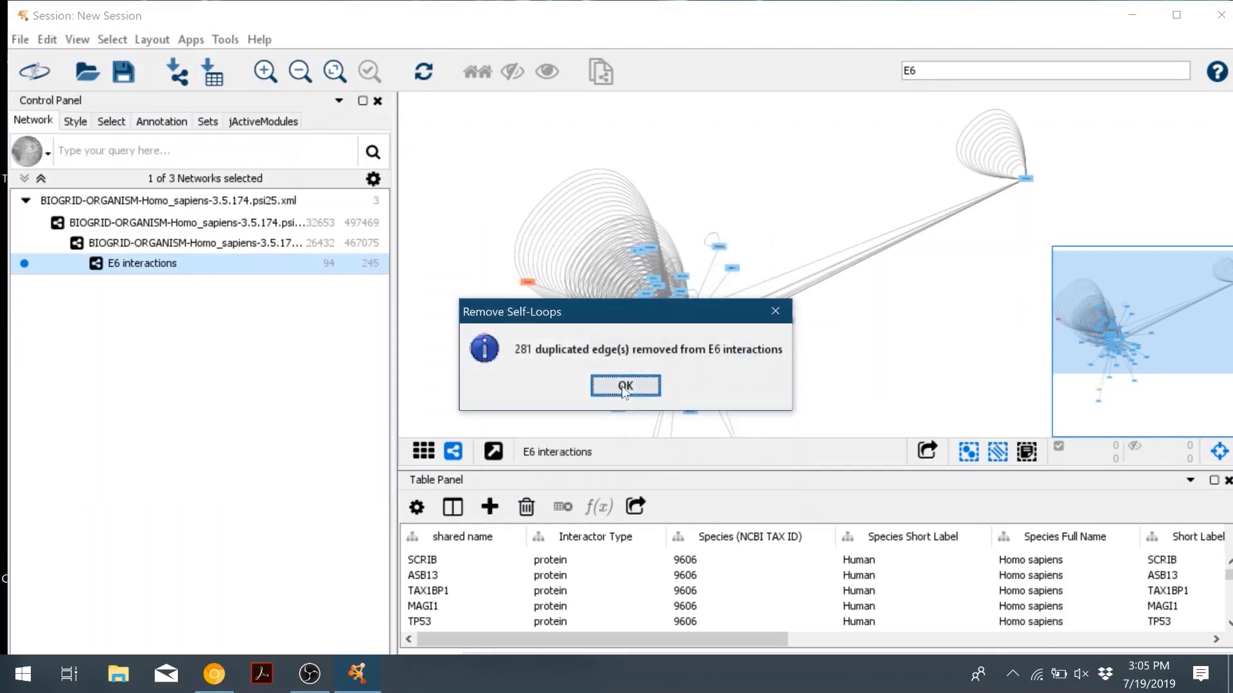
click(624, 385)
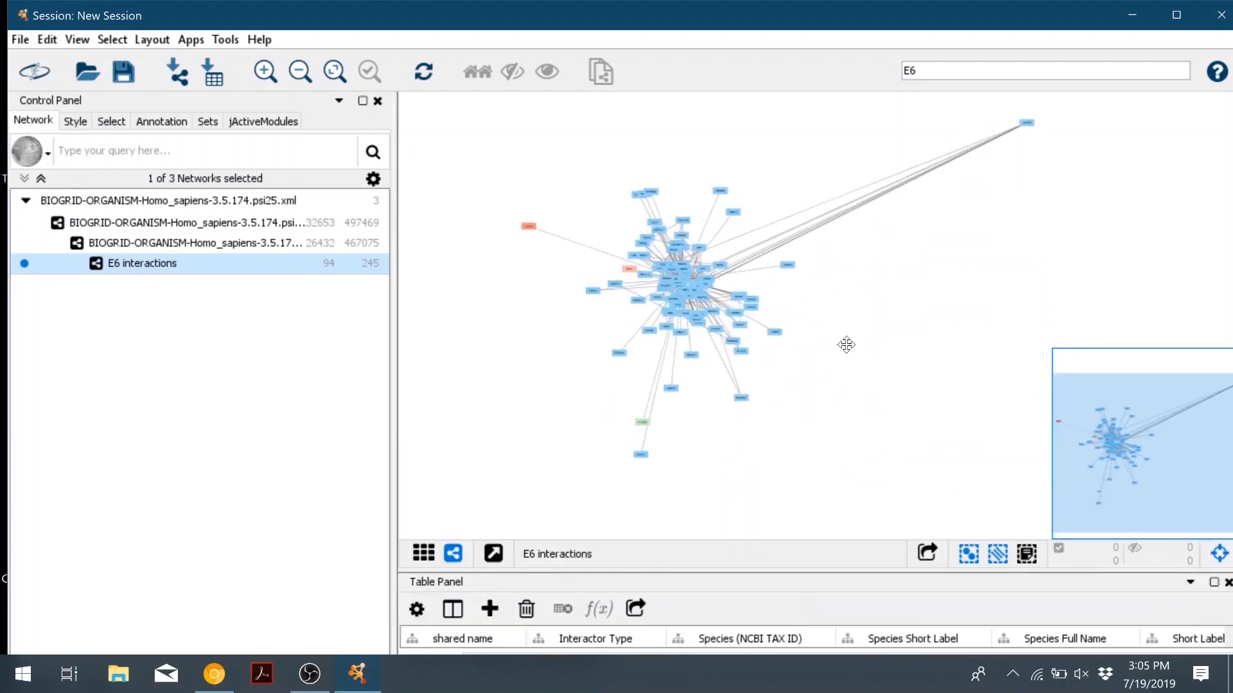
click(264, 70)
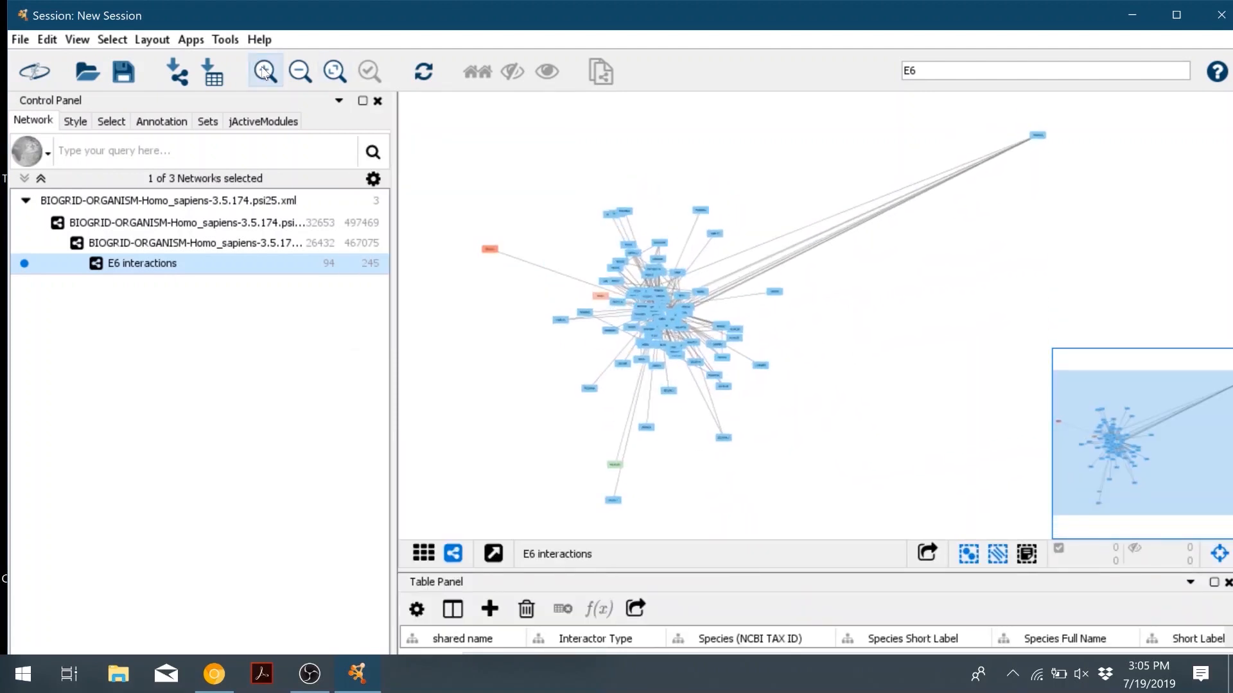
click(263, 71)
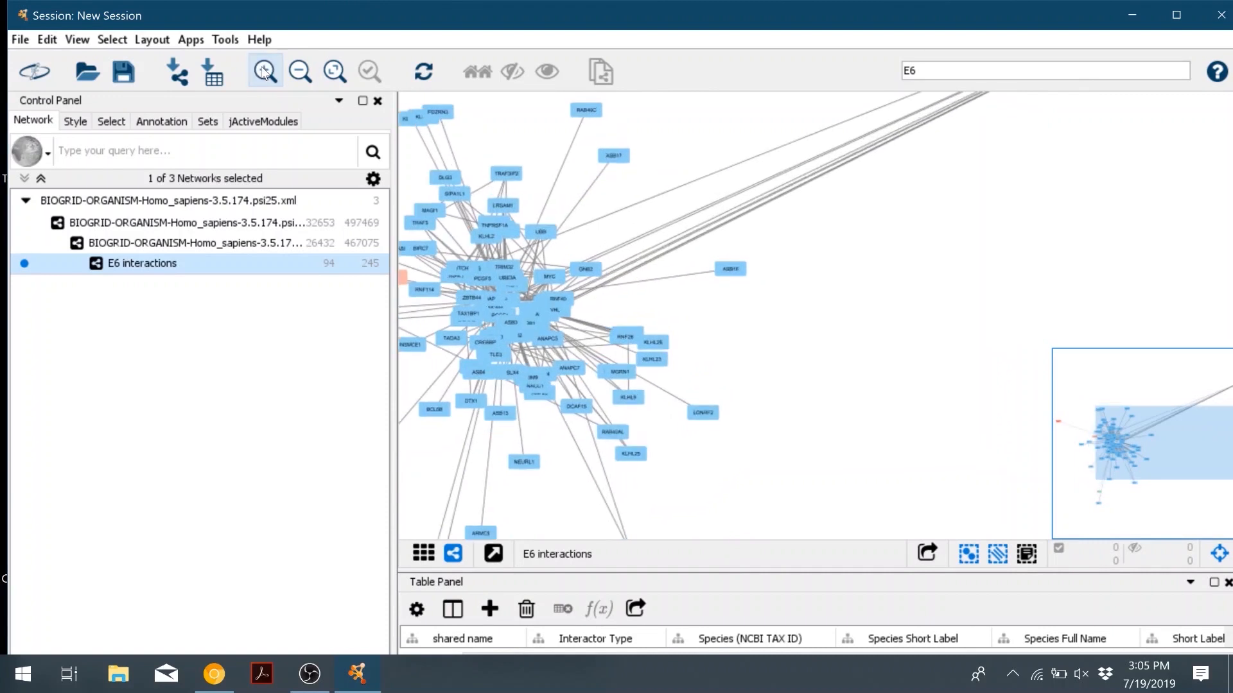
Step: Apply the edge-weighted spring-embedded layout to E6 interactions, then select and deselect TP53
click(264, 71)
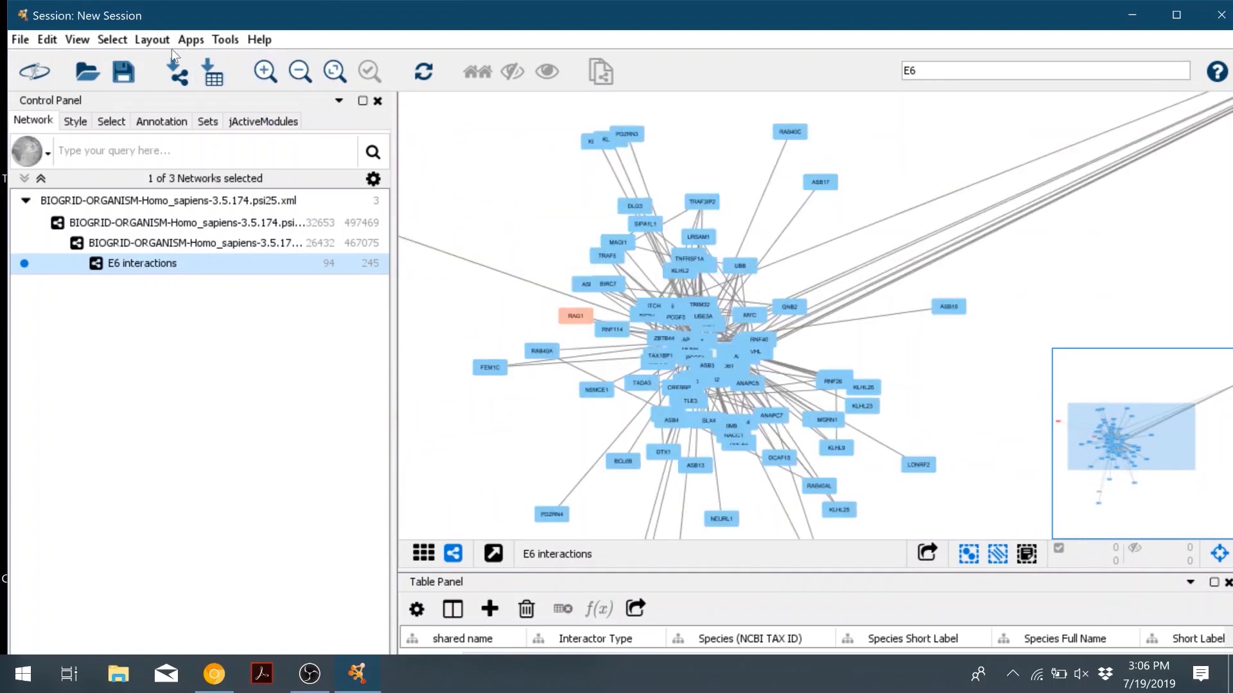
click(151, 39)
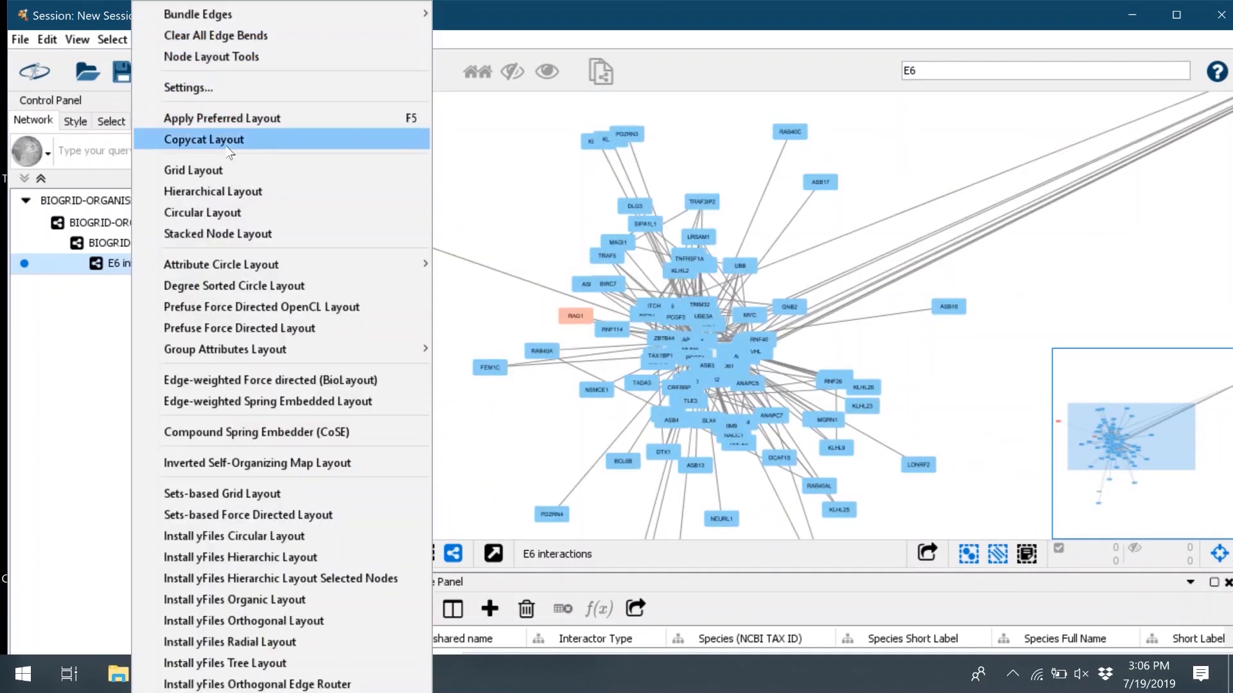
mouse_move(221, 264)
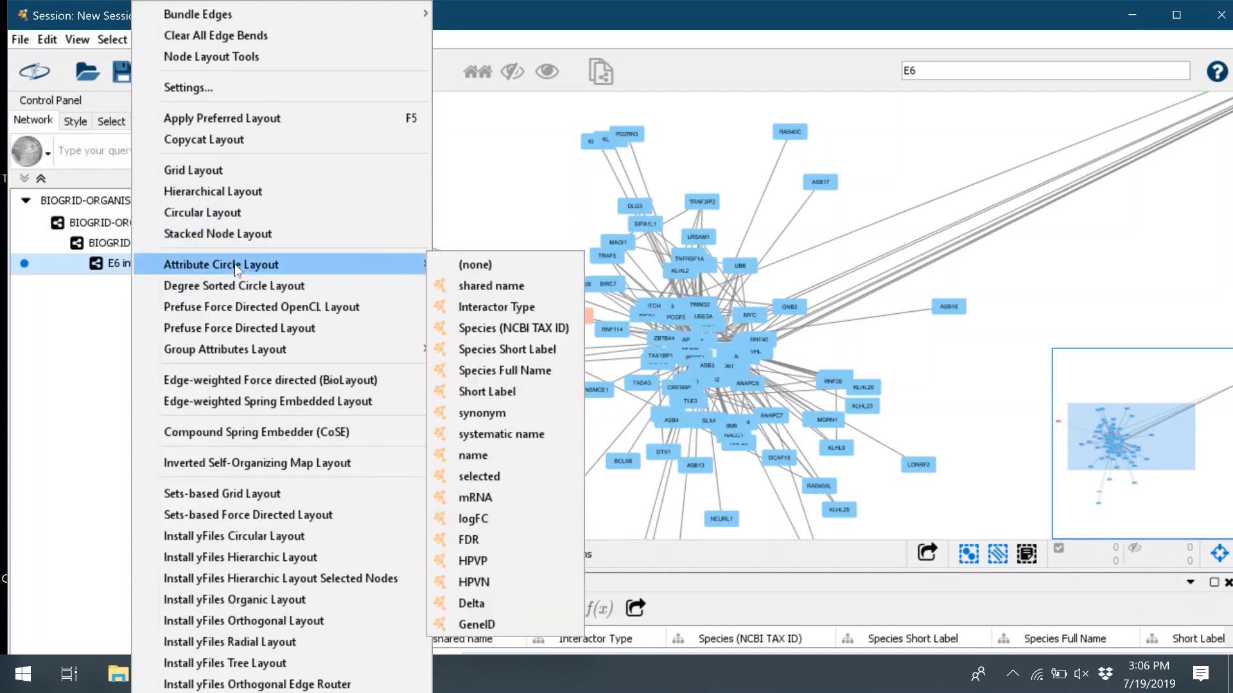
mouse_move(270, 350)
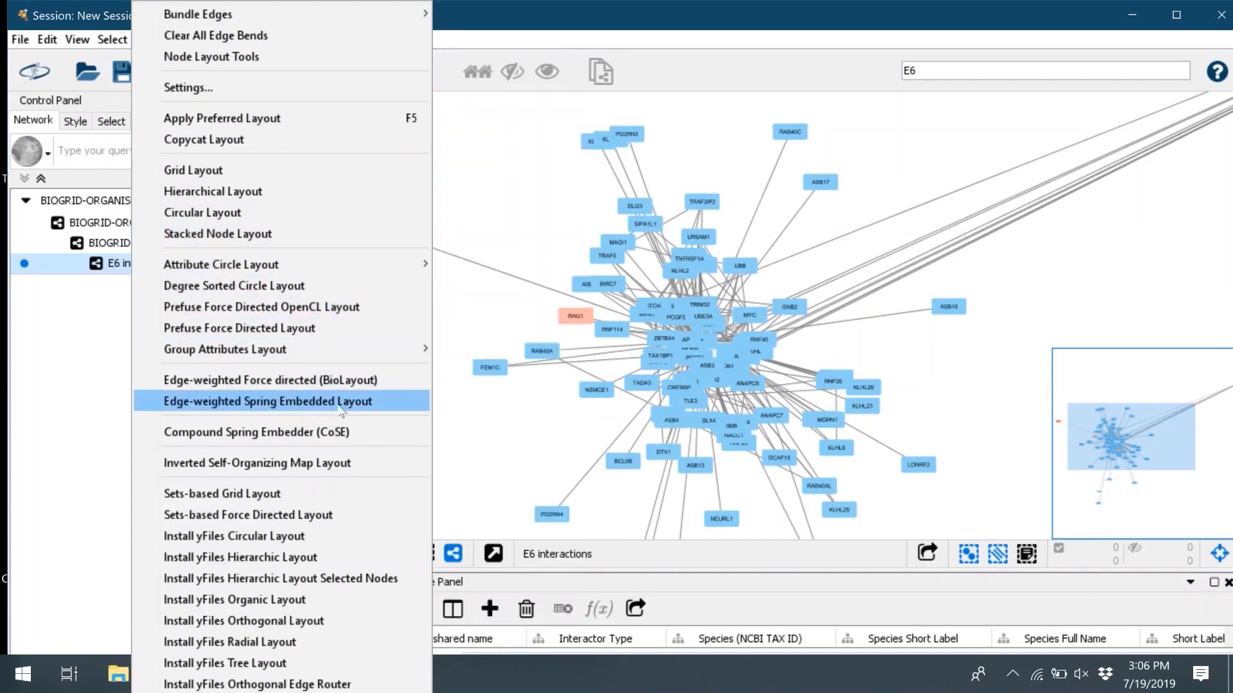
mouse_move(385, 407)
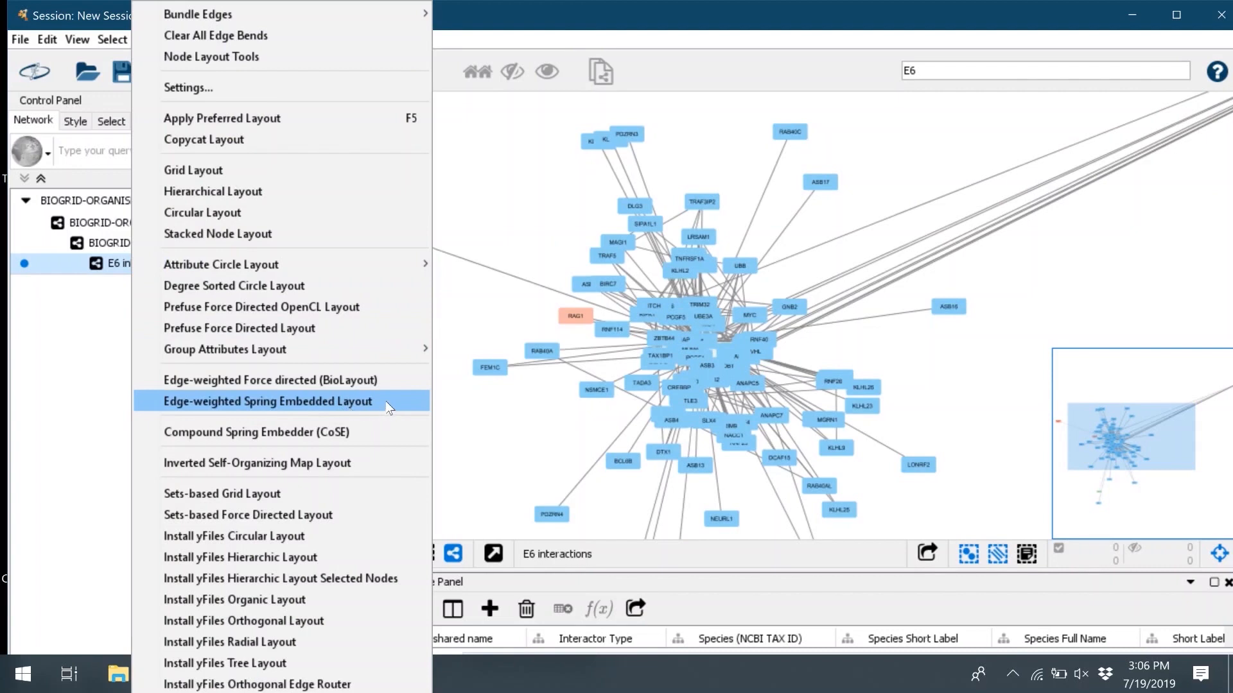
click(266, 401)
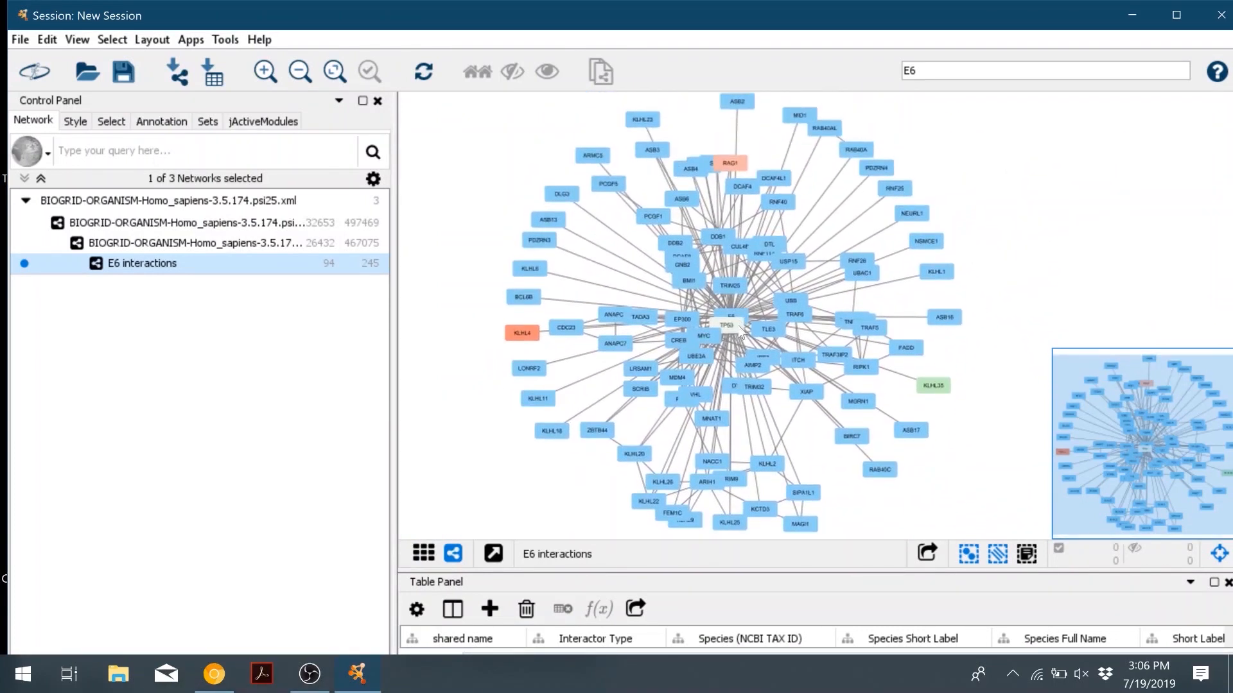
click(724, 354)
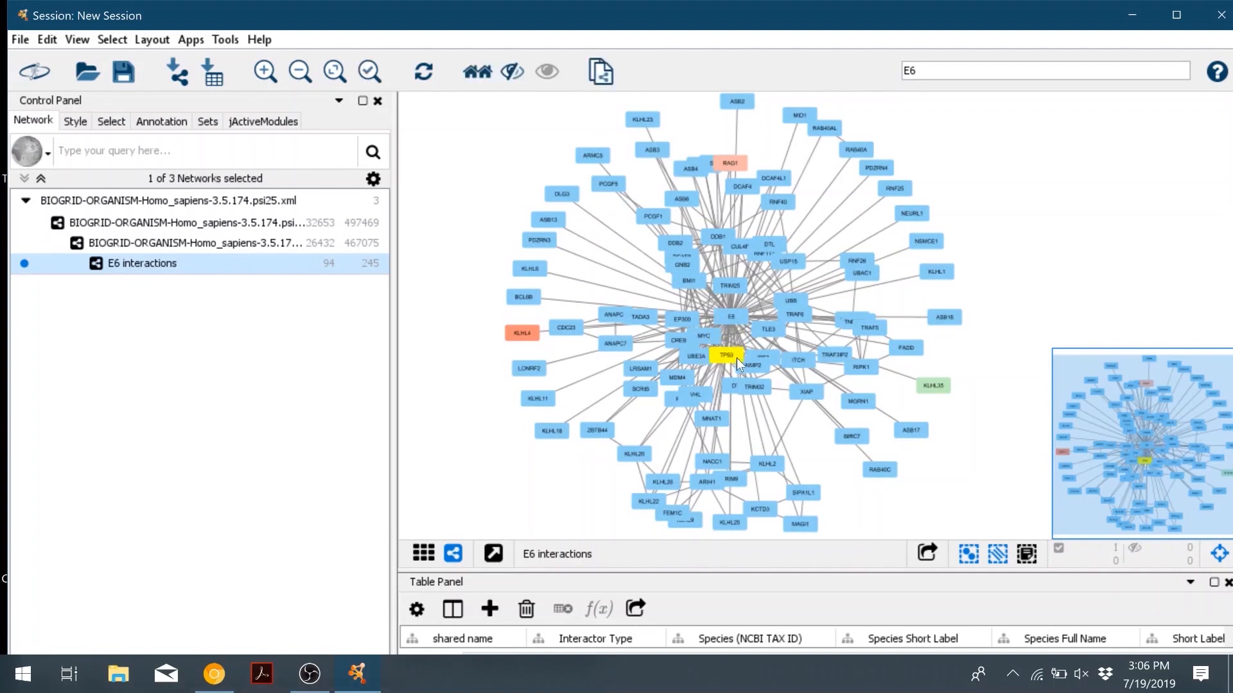
click(731, 153)
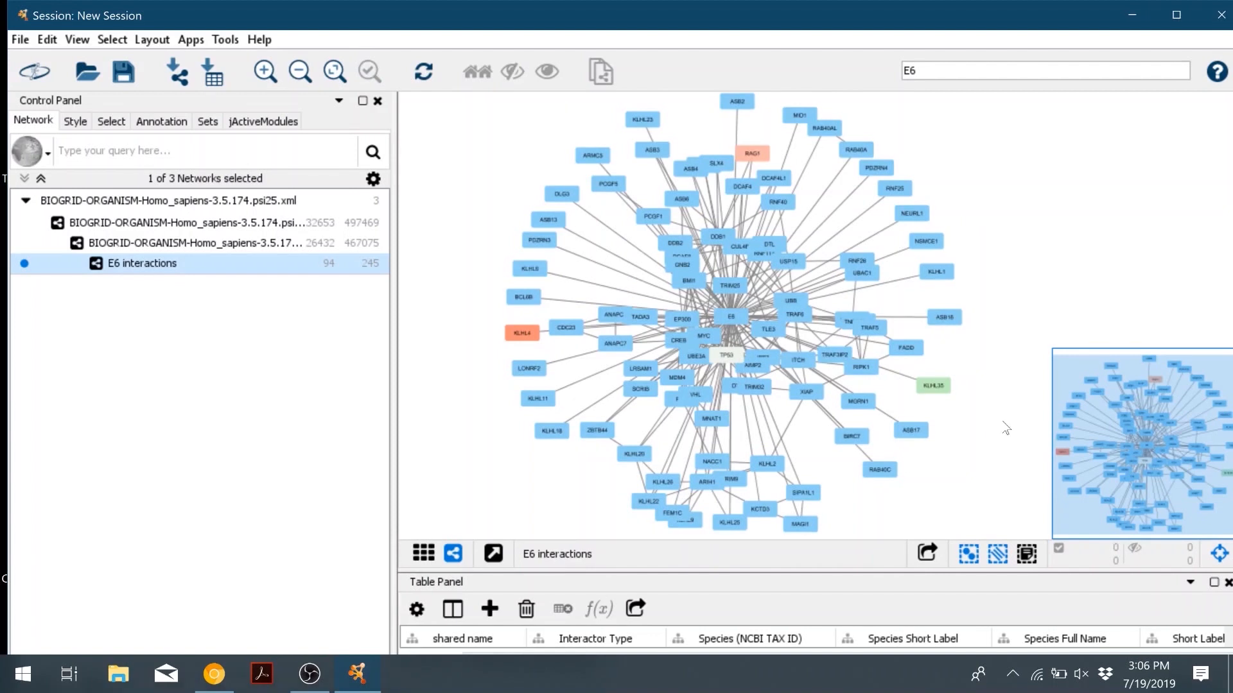
mouse_move(899, 505)
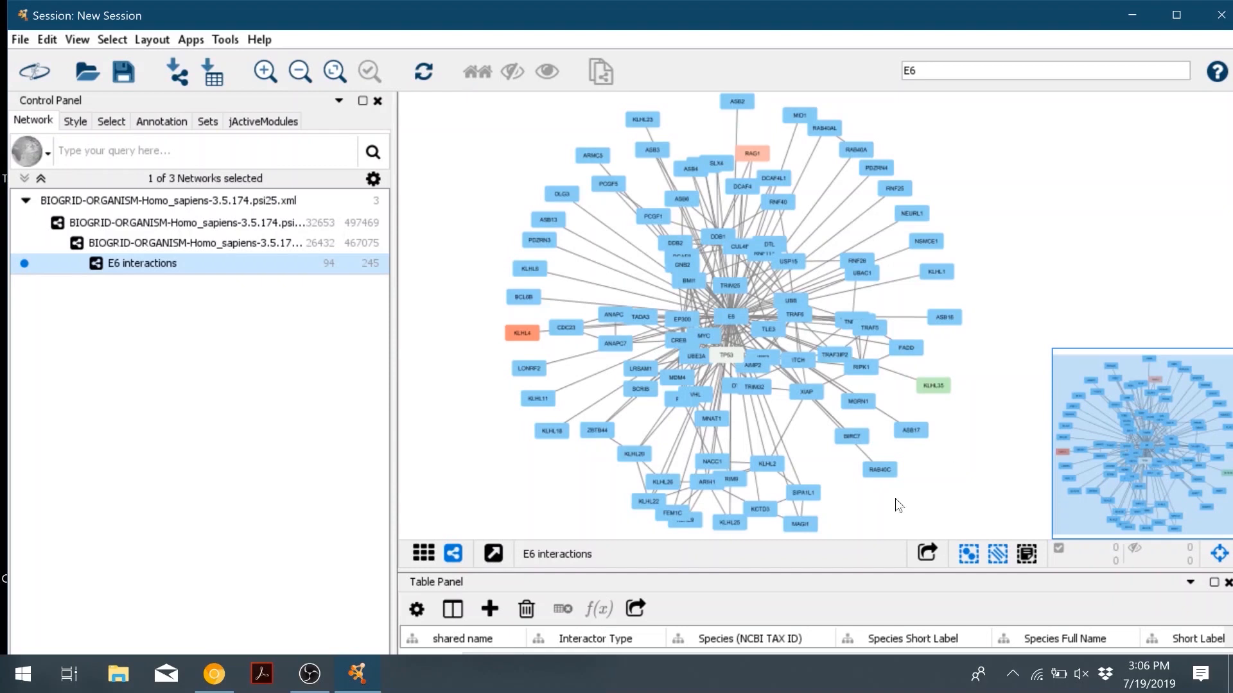
mouse_move(911, 574)
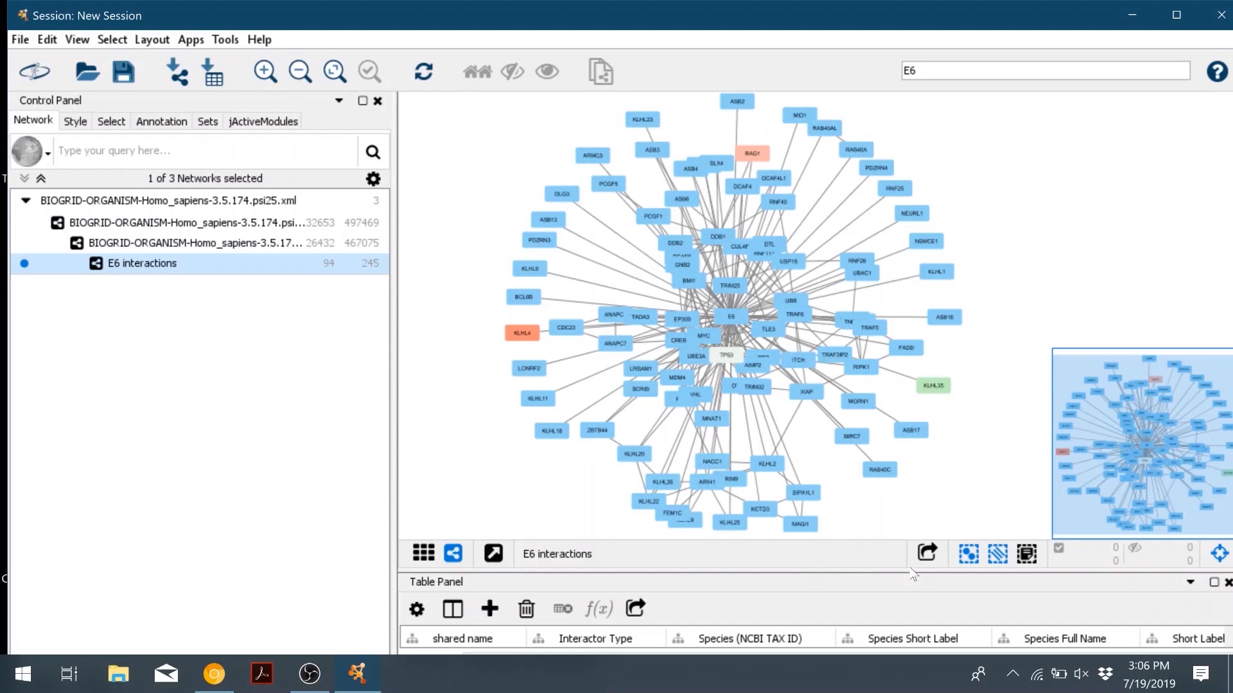
Step: Export the network view as the PNG image 'E6 interactions.png' on the Desktop
click(925, 554)
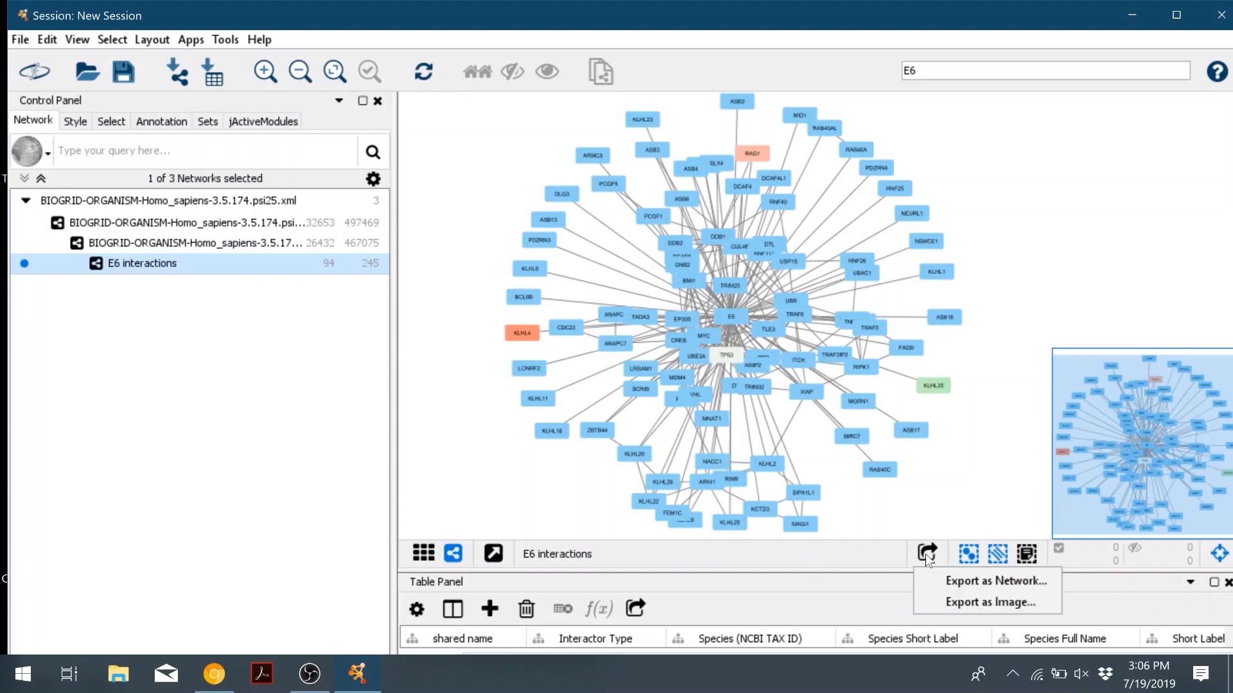
mouse_move(988, 602)
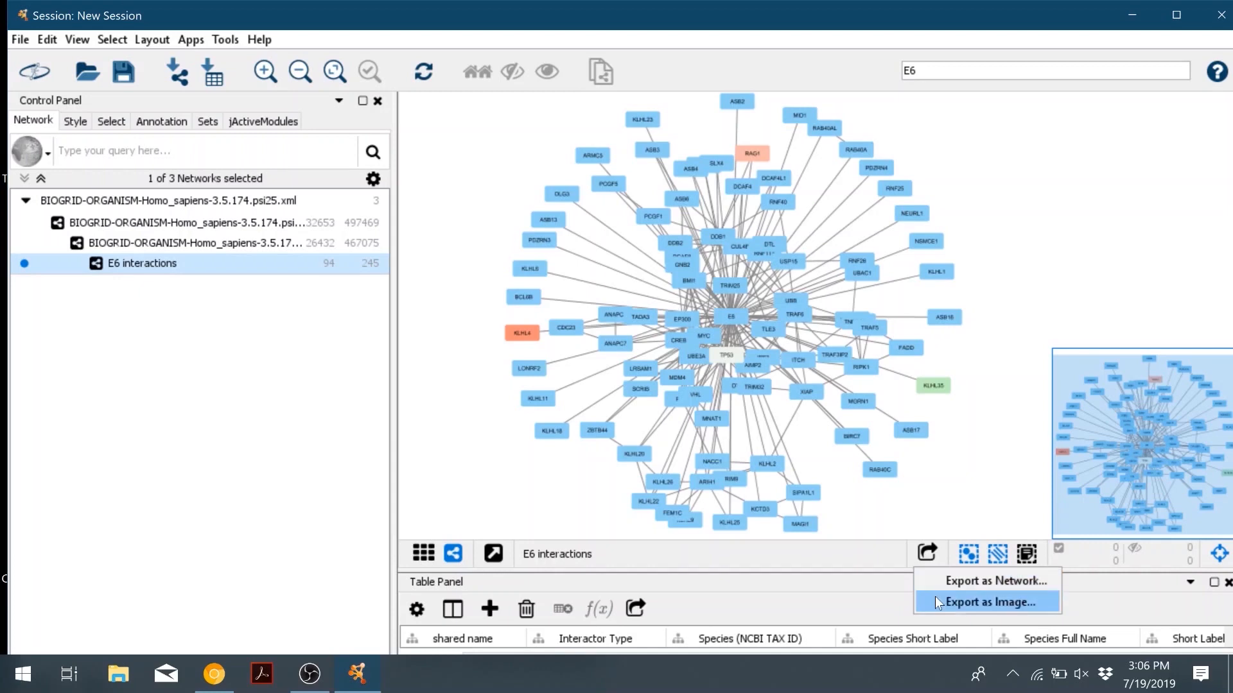
click(987, 603)
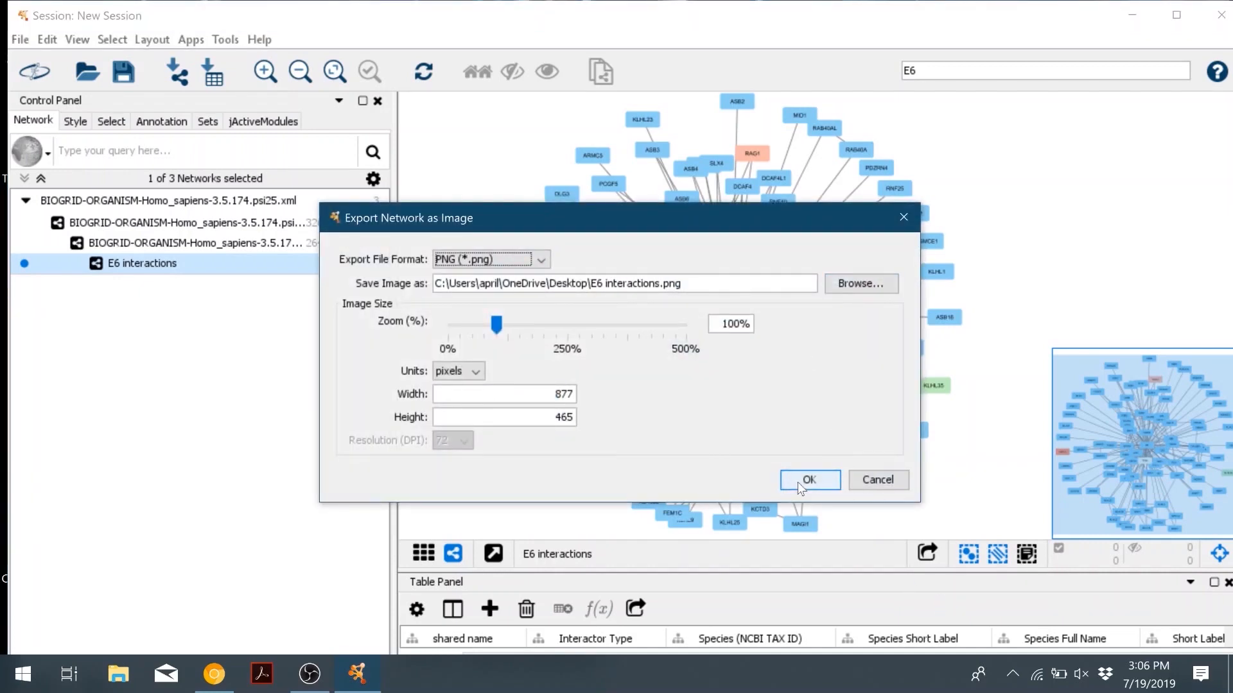
click(809, 480)
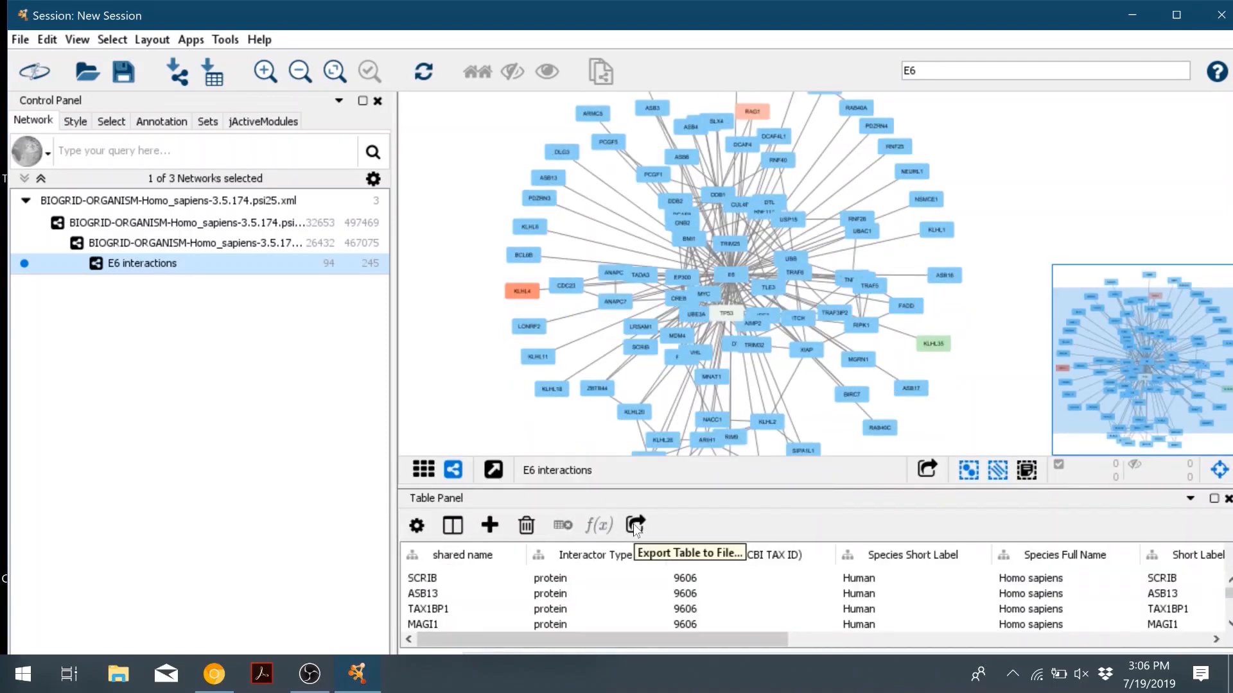
Step: Export the node table to a file and display the Edge Table
click(635, 525)
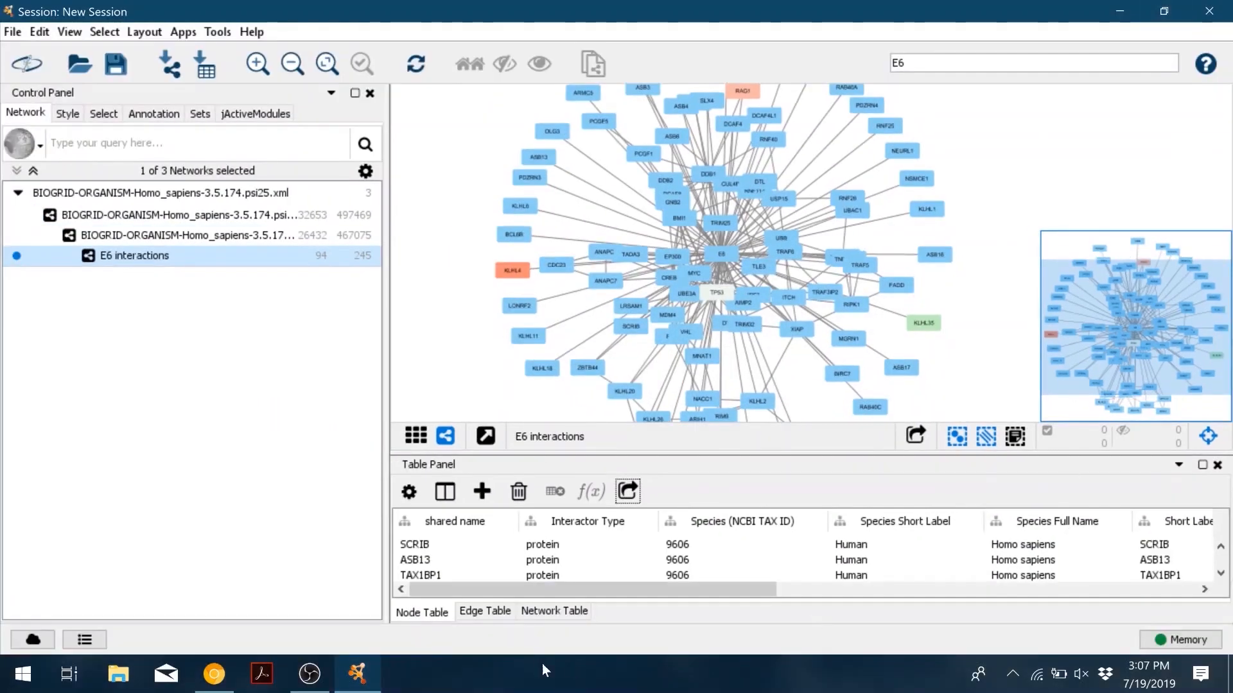
click(484, 610)
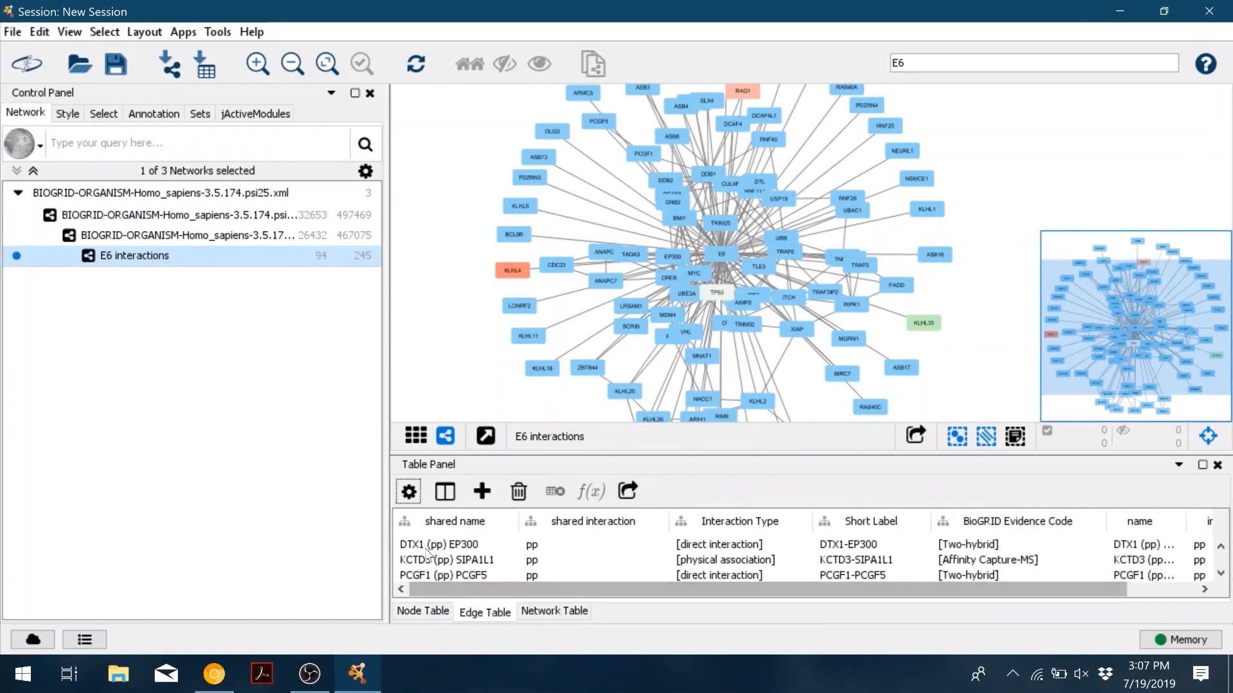